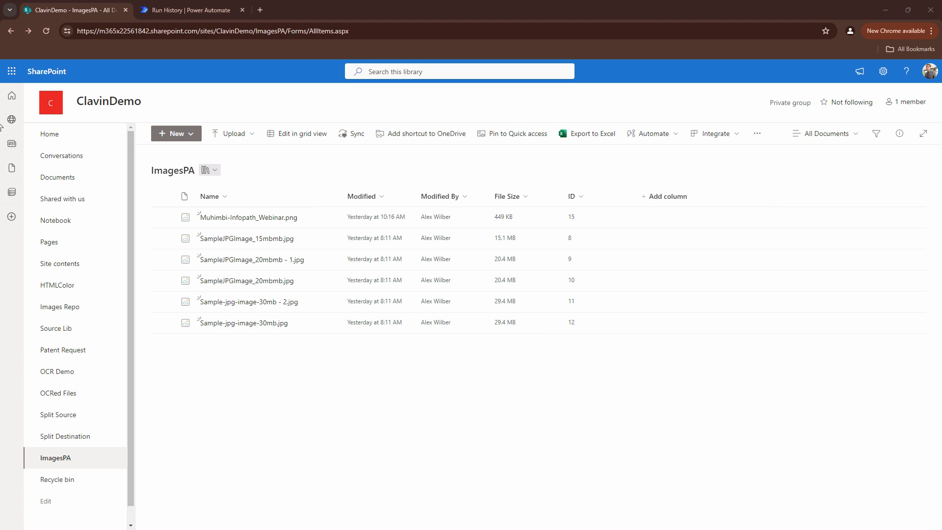
{"action": "mouse_move", "coordinate": [481, 486]}
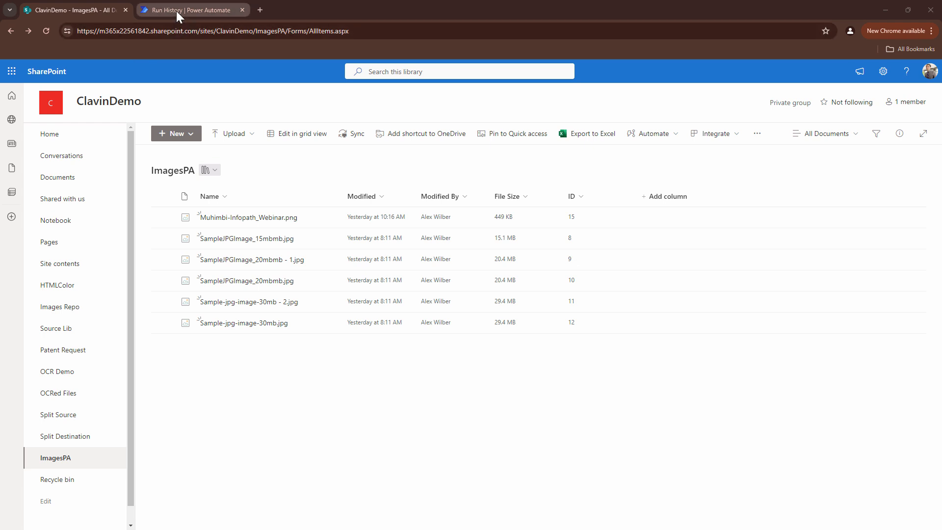
Step: Open the failed run, expand For each, and read the byte-count size-limit error
{"action": "left_click", "coordinate": [186, 10]}
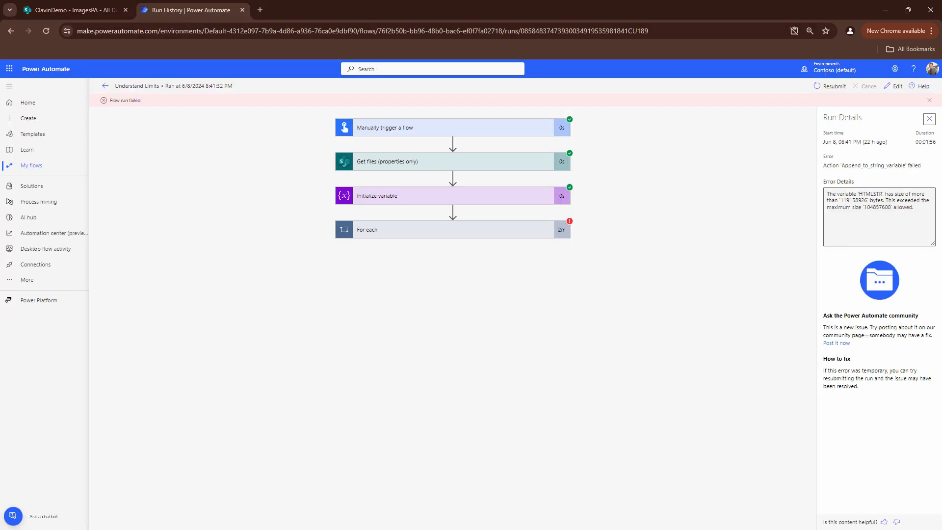
{"action": "mouse_move", "coordinate": [570, 165]}
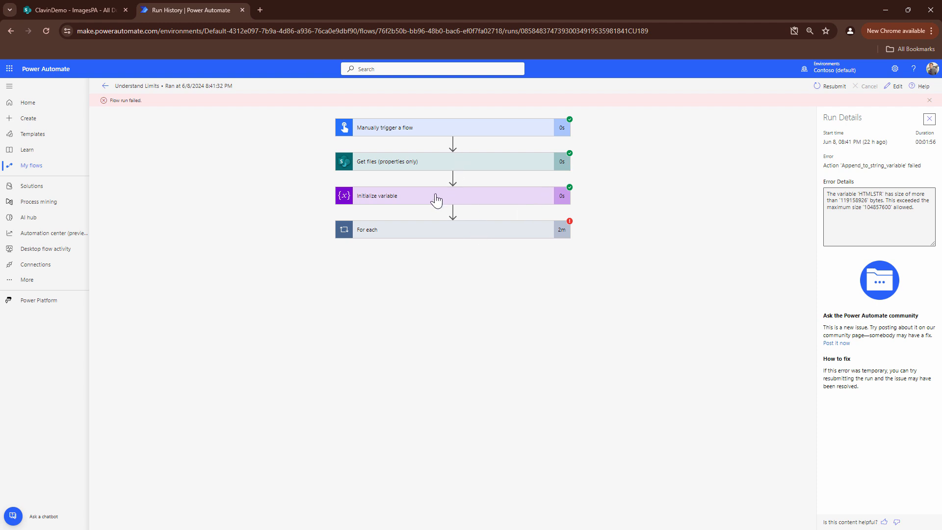
{"action": "mouse_move", "coordinate": [435, 230]}
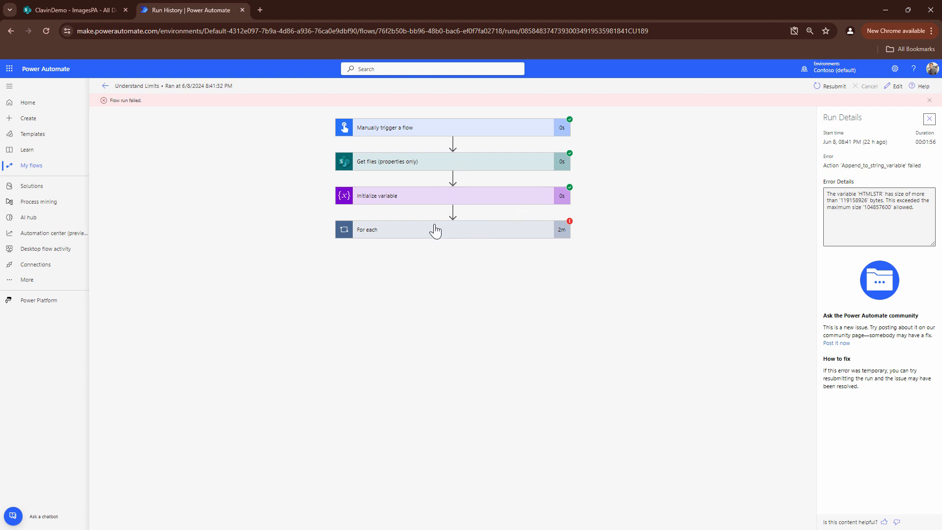
{"action": "left_click", "coordinate": [435, 229]}
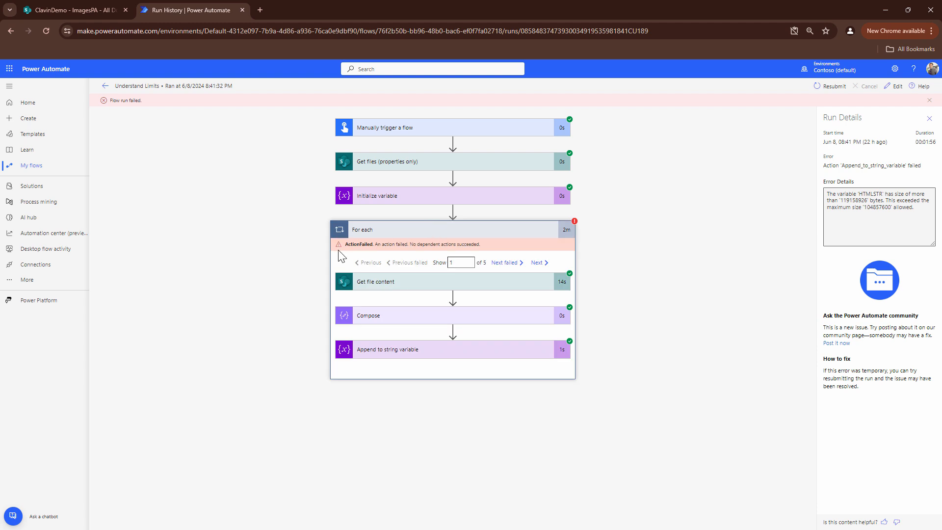
{"action": "mouse_move", "coordinate": [477, 362]}
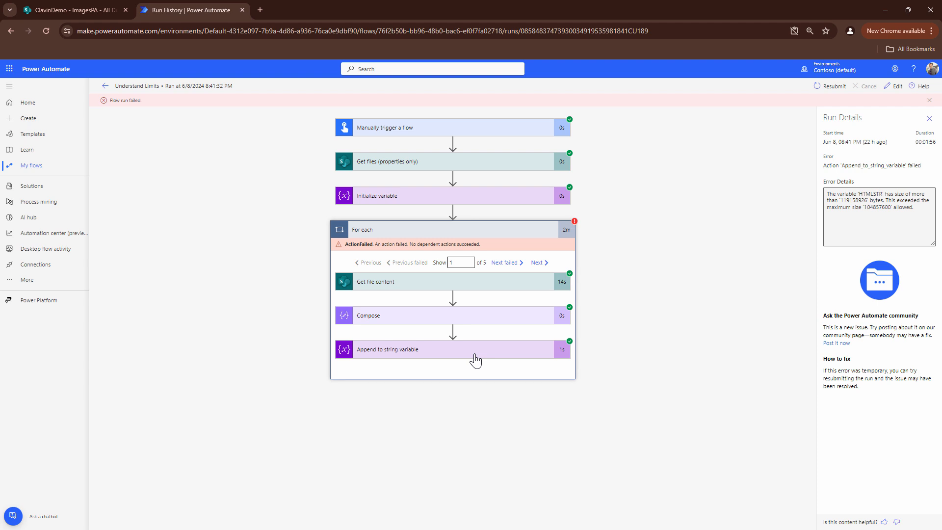
{"action": "mouse_move", "coordinate": [474, 318]}
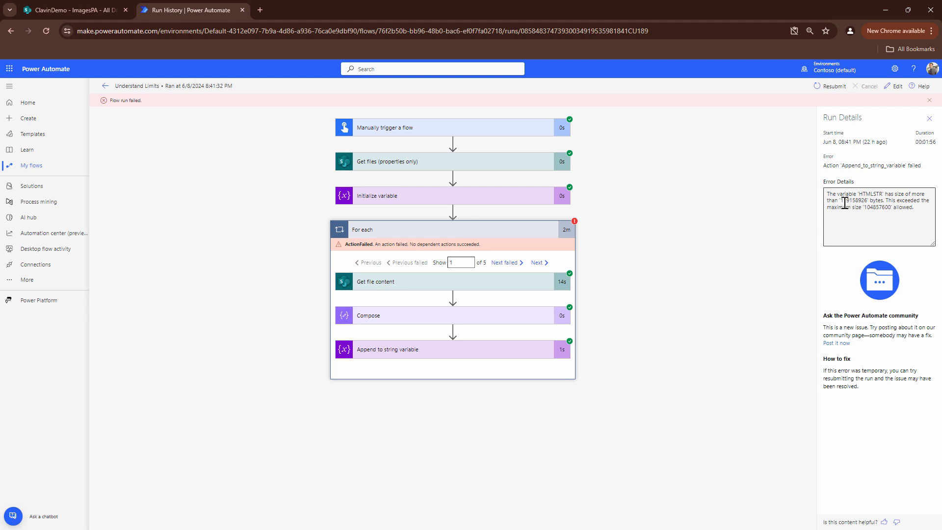
{"action": "double_click", "coordinate": [862, 200]}
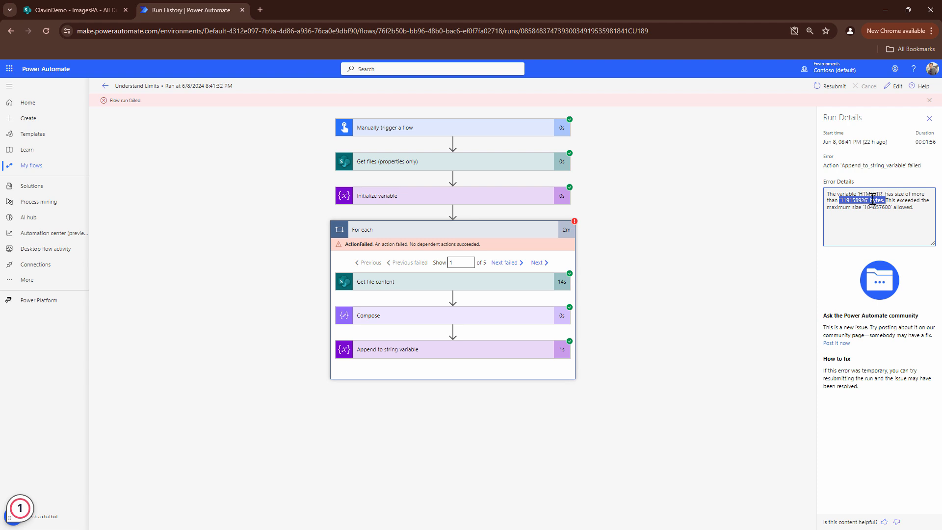
Step: Check the SharePoint image library, then show loop iteration 4 of the failed run
{"action": "left_click", "coordinate": [74, 10]}
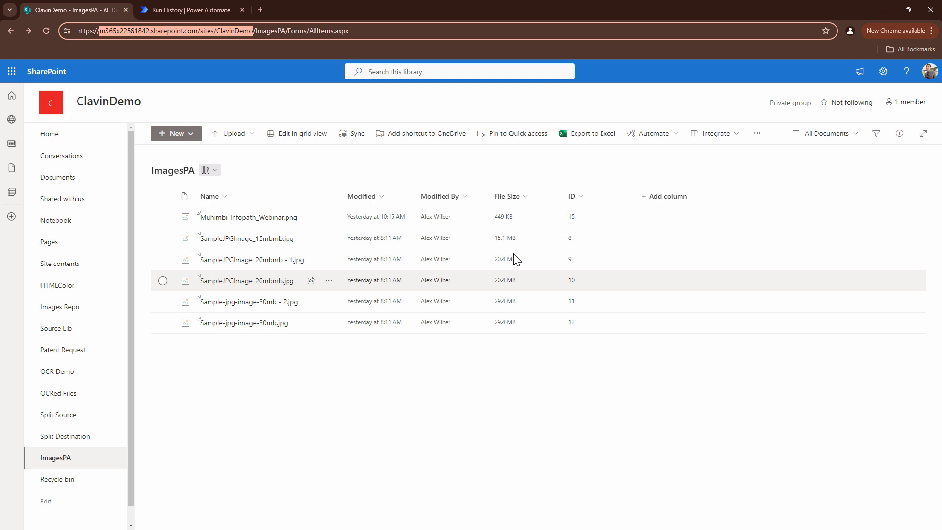
{"action": "mouse_move", "coordinate": [507, 259]}
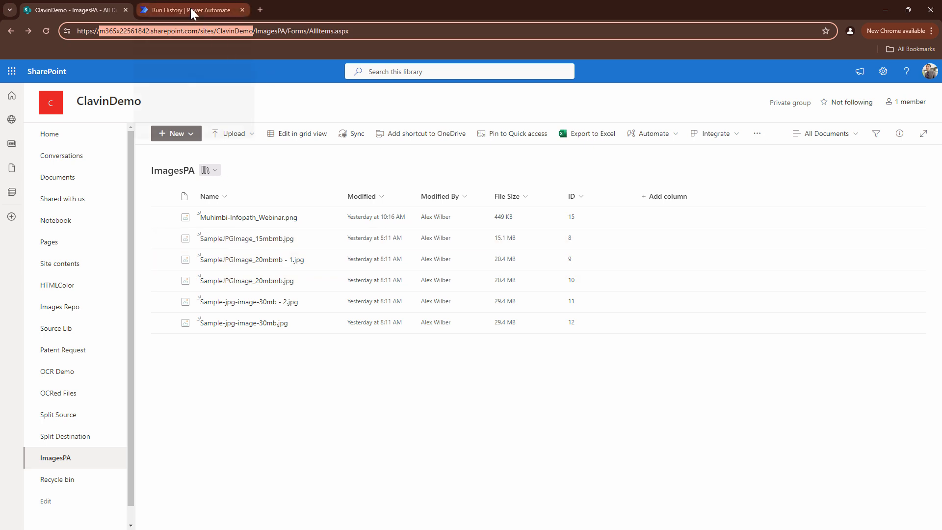
{"action": "left_click", "coordinate": [191, 10]}
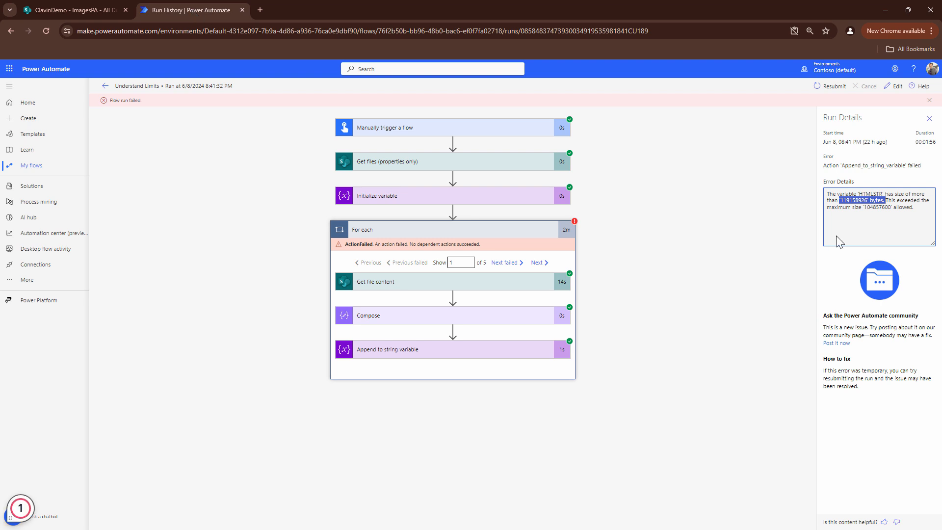
{"action": "left_click", "coordinate": [461, 263]}
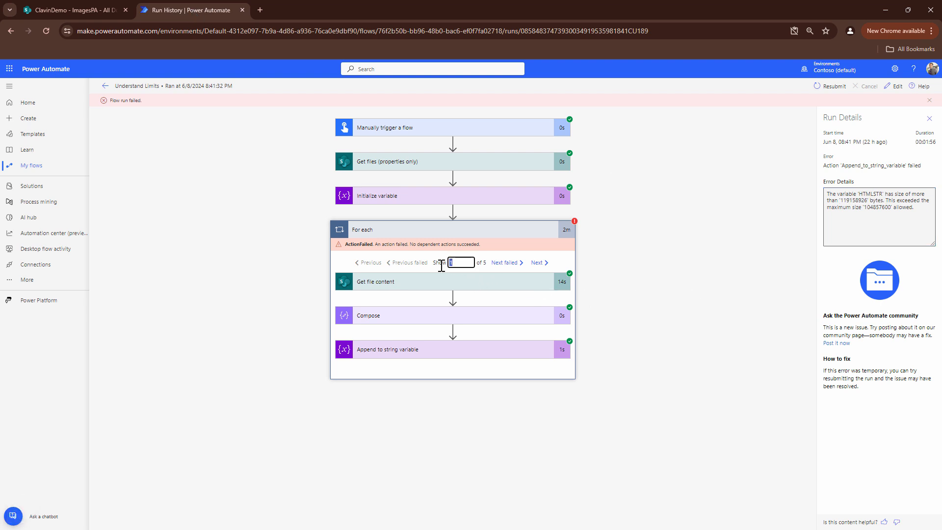
{"action": "type", "text": "4"}
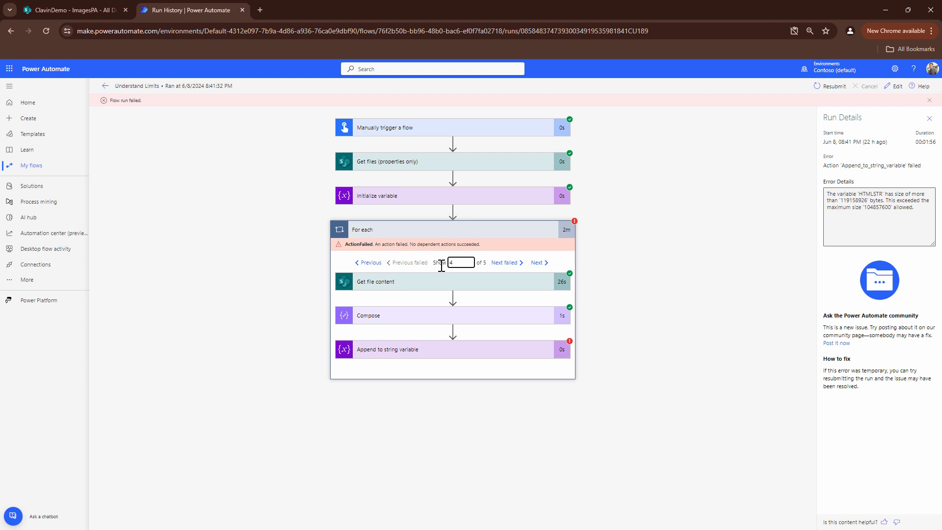
Step: Create a manually triggered cloud flow with a SharePoint 'Get files (properties only)' action
{"action": "left_click", "coordinate": [29, 118]}
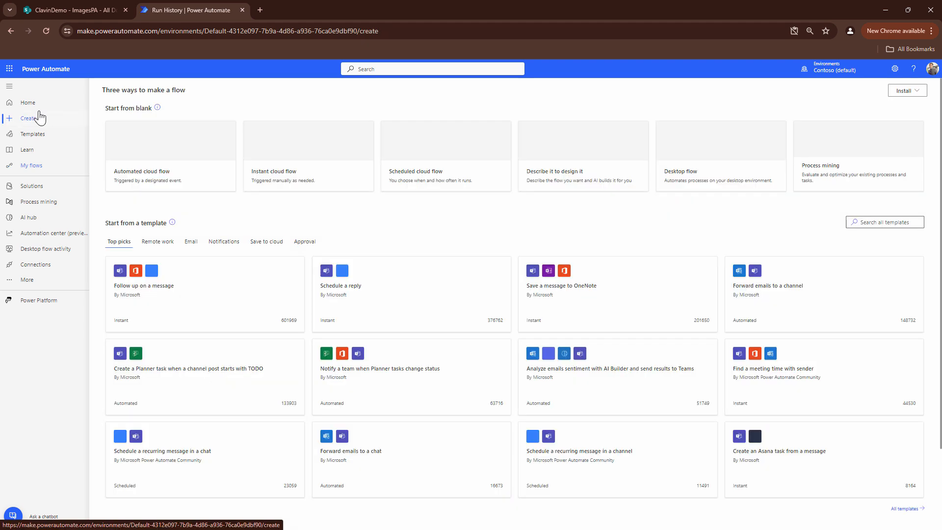
{"action": "left_click", "coordinate": [307, 147]}
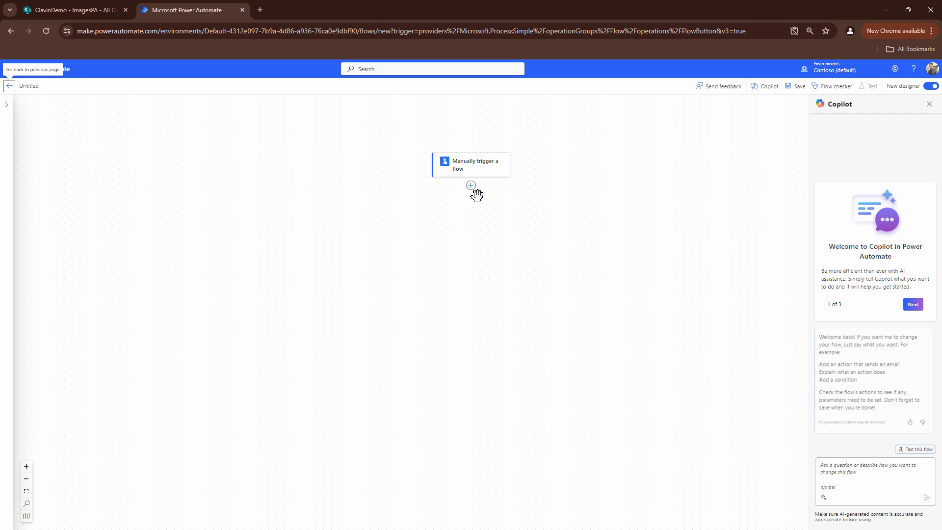
{"action": "left_click", "coordinate": [470, 185]}
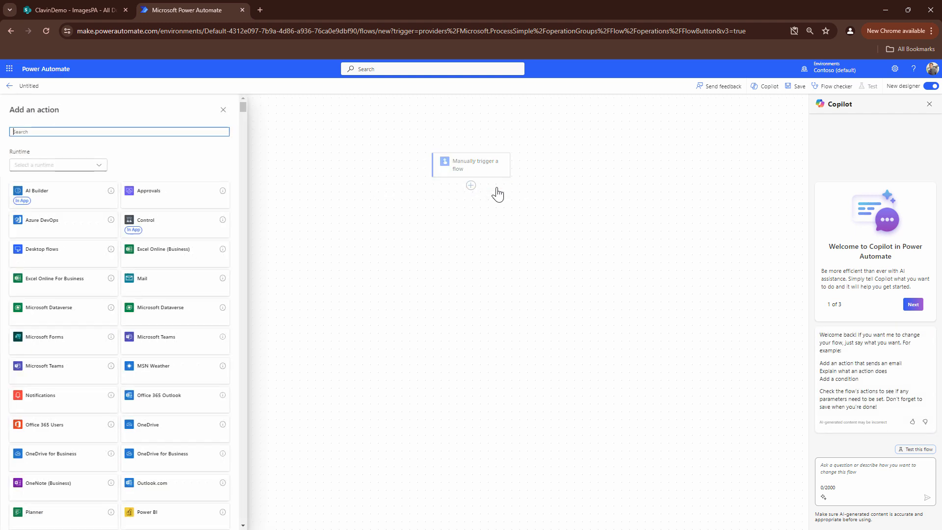
{"action": "left_click", "coordinate": [116, 131]}
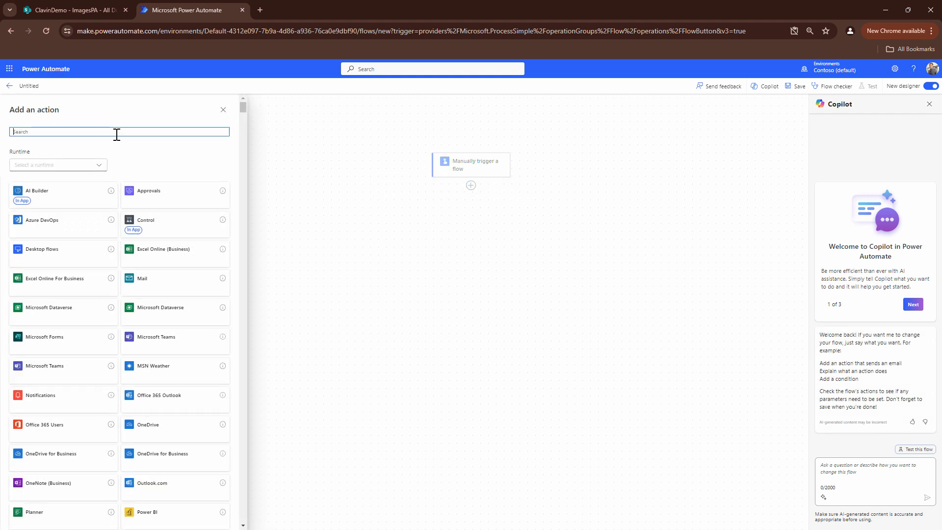
{"action": "type", "text": "GEt files SharePoint"}
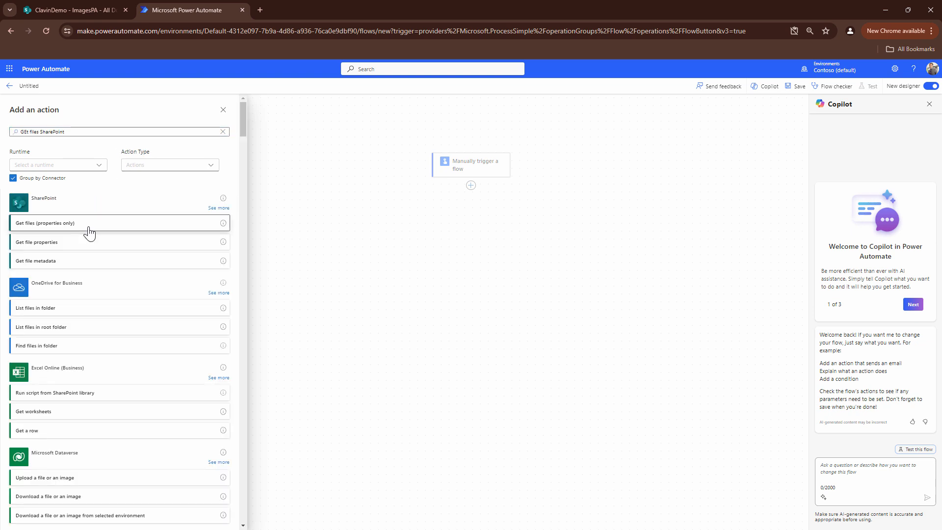
{"action": "left_click", "coordinate": [49, 223]}
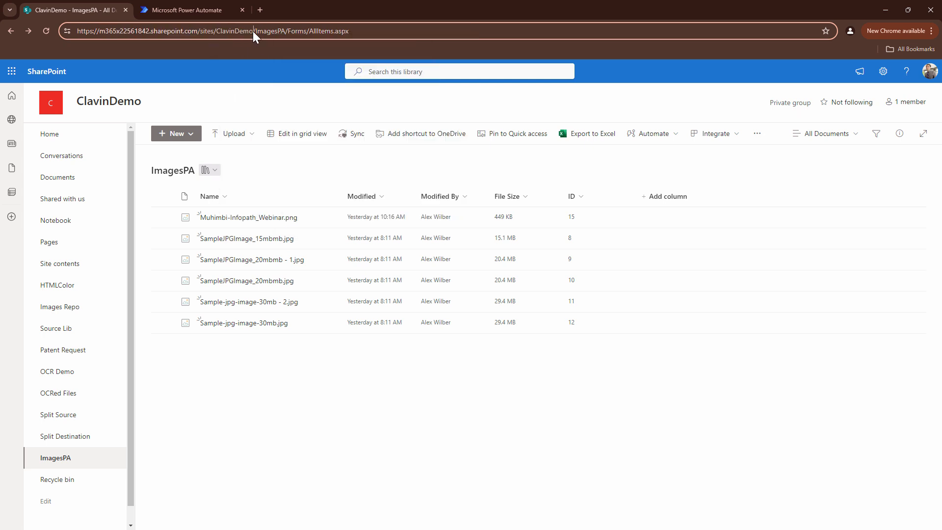
Step: Set the Get files Site Address to the ClavinDemo site
{"action": "left_click", "coordinate": [187, 10]}
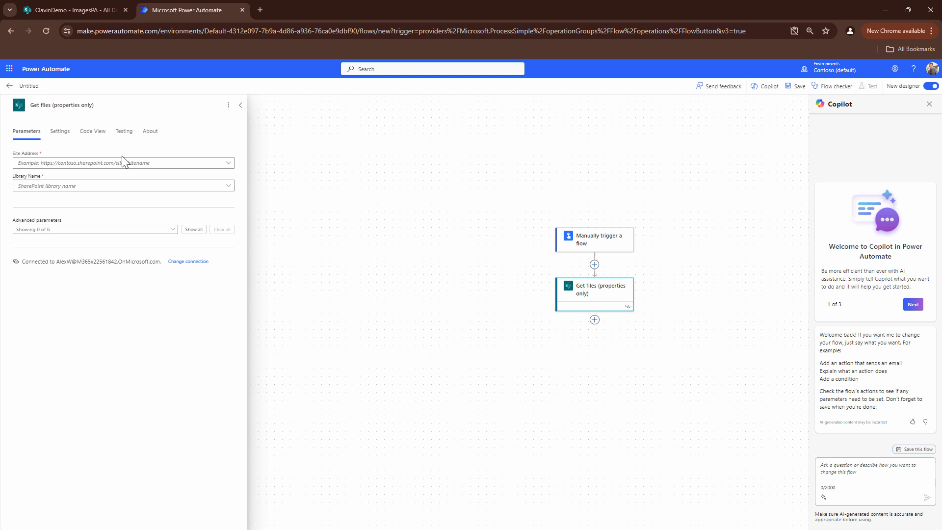
{"action": "left_click", "coordinate": [123, 162]}
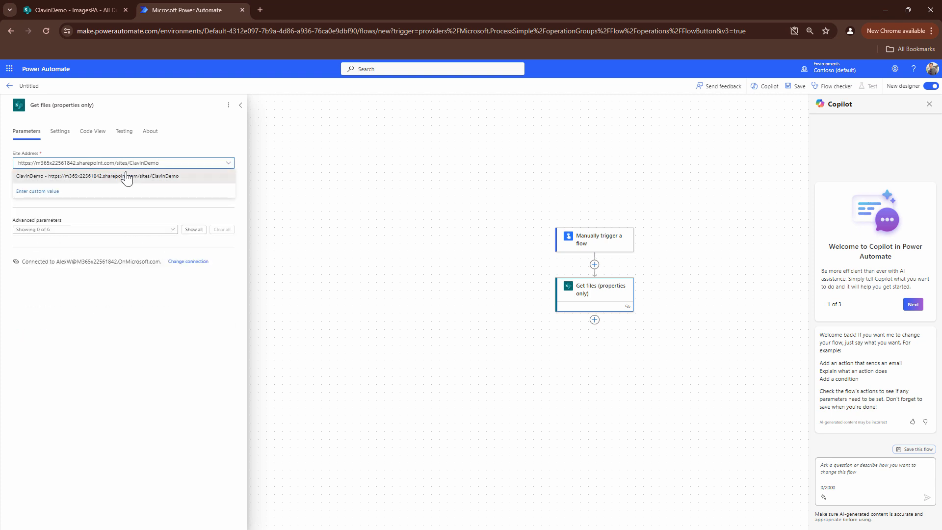
{"action": "left_click", "coordinate": [98, 176]}
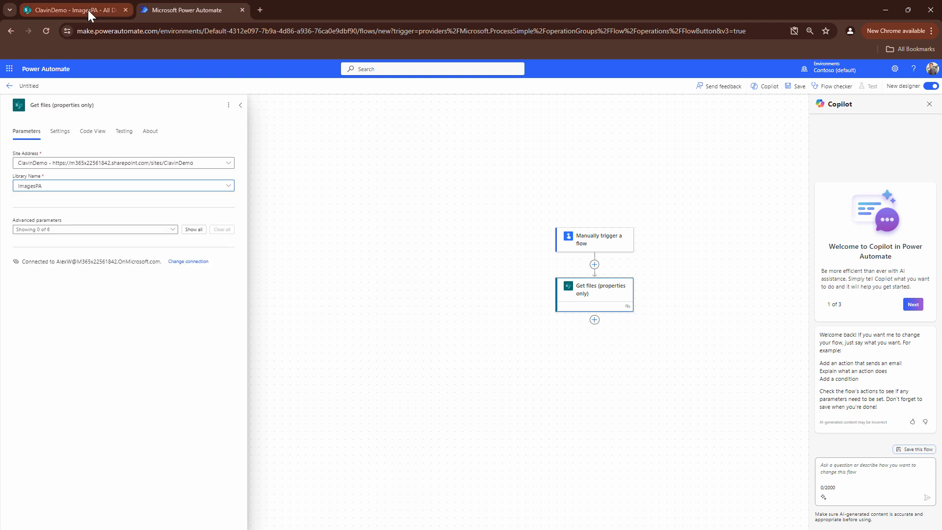
{"action": "mouse_move", "coordinate": [594, 319]}
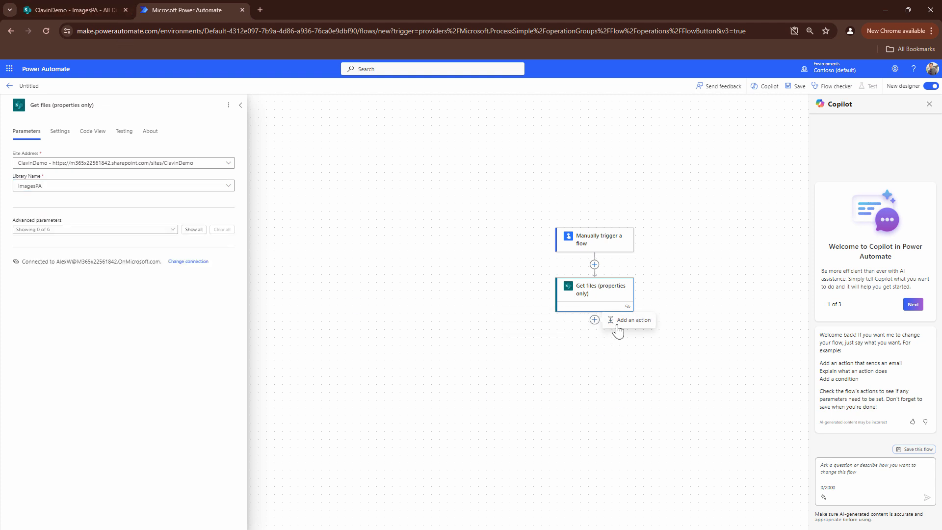
Step: Add an Initialize variable action named HTMLStr of type String, then collapse it
{"action": "left_click", "coordinate": [633, 319]}
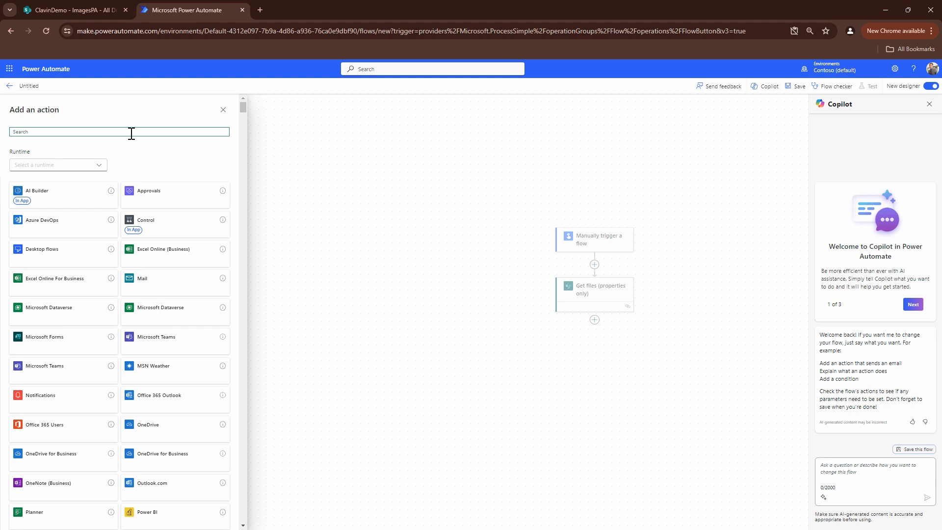
{"action": "type", "text": "Inti"}
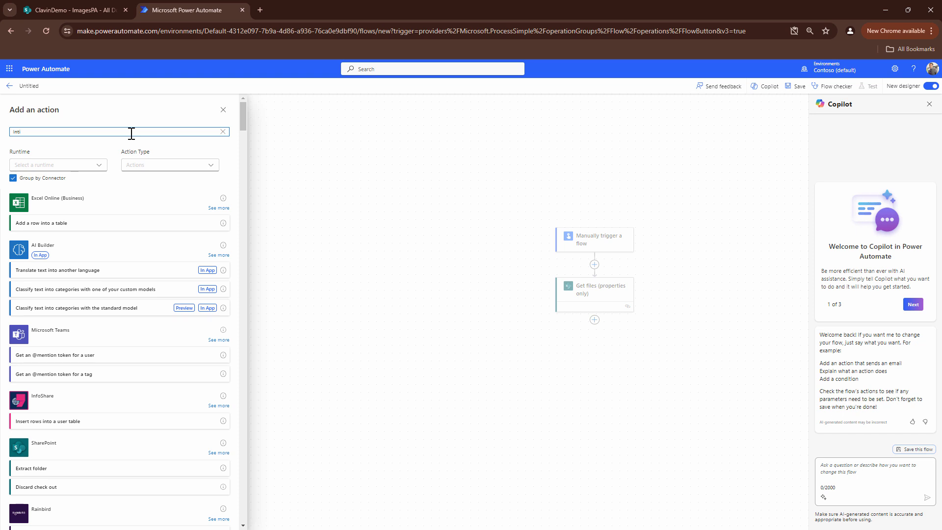
{"action": "type", "text": "vari"}
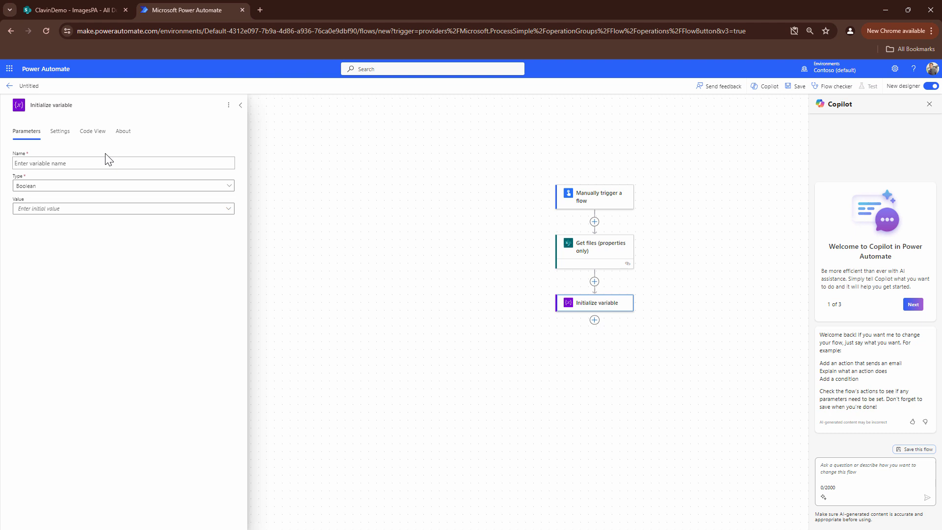
{"action": "left_click", "coordinate": [103, 163]}
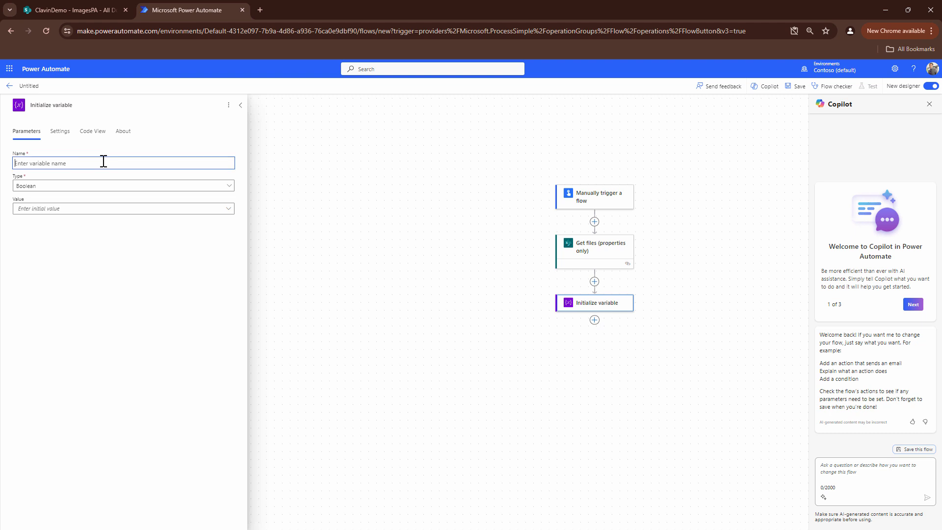
{"action": "type", "text": "HTML"}
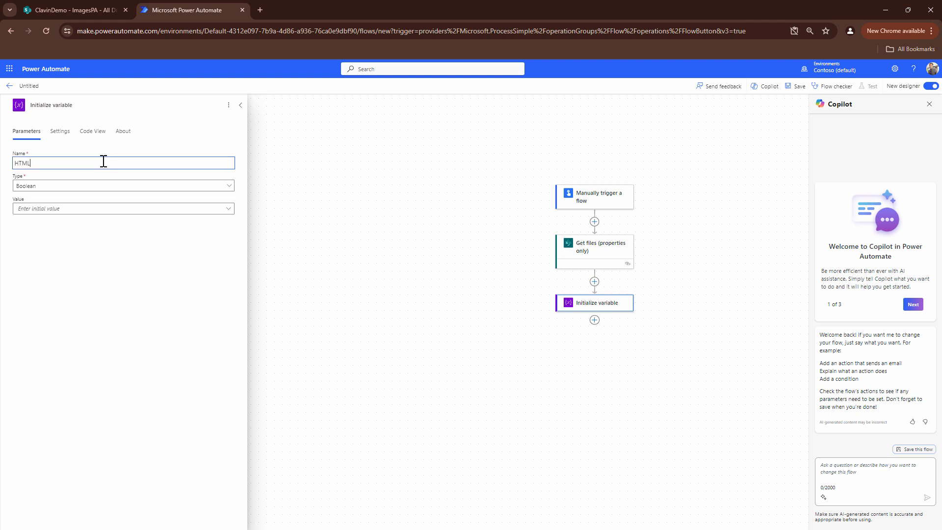
{"action": "type", "text": "Str"}
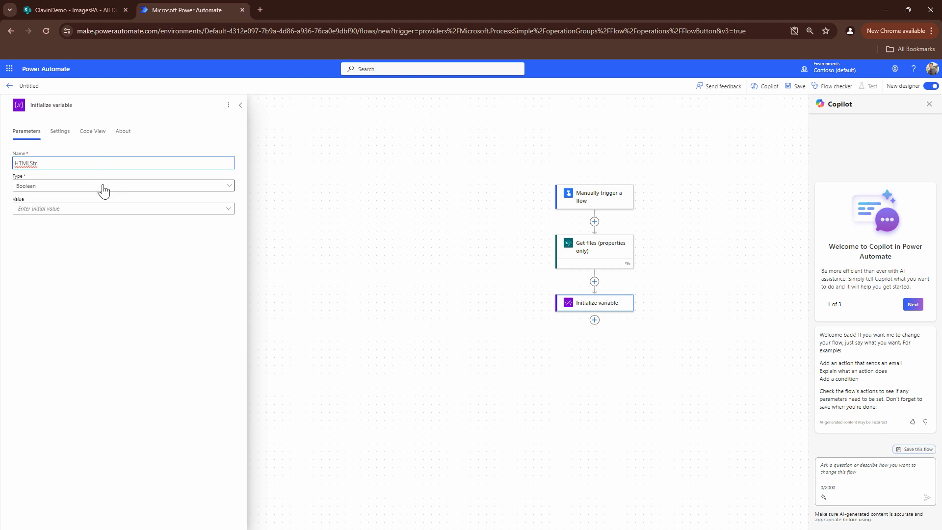
{"action": "left_click", "coordinate": [123, 185]}
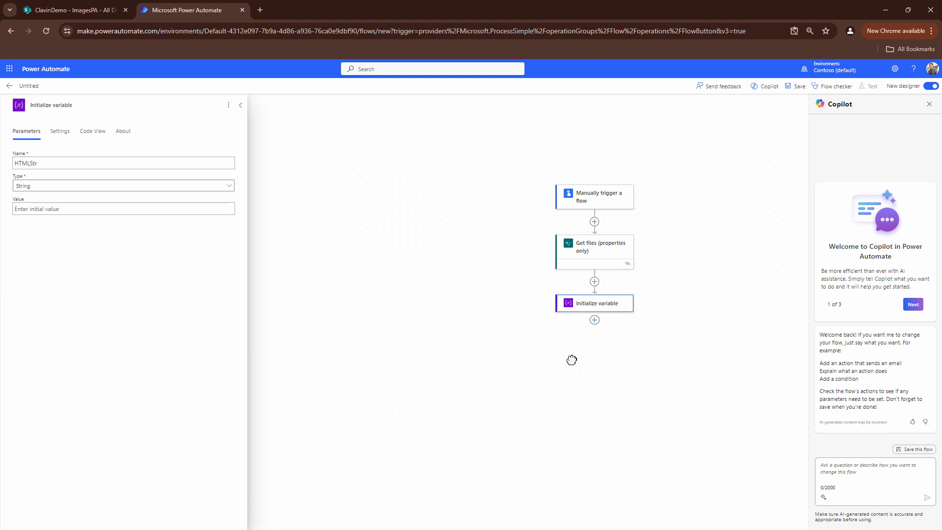
{"action": "left_click", "coordinate": [240, 105]}
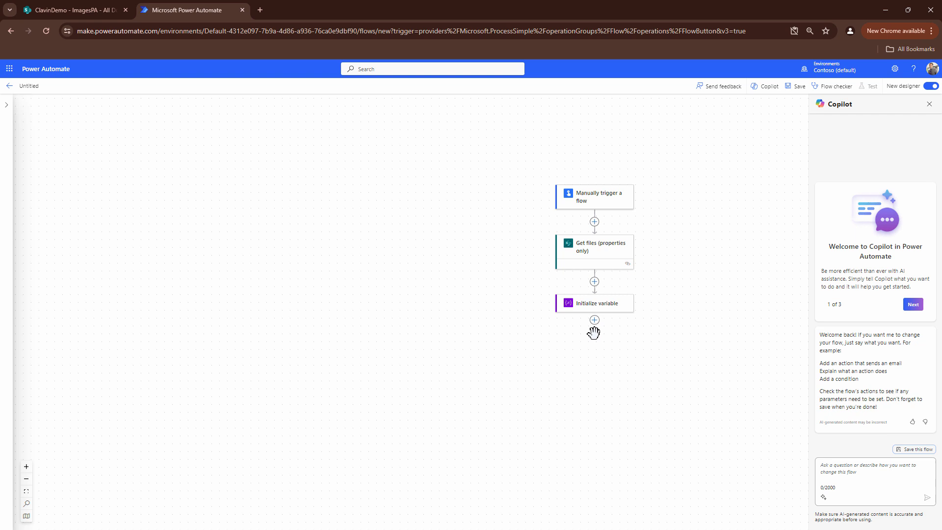
{"action": "mouse_move", "coordinate": [594, 320]}
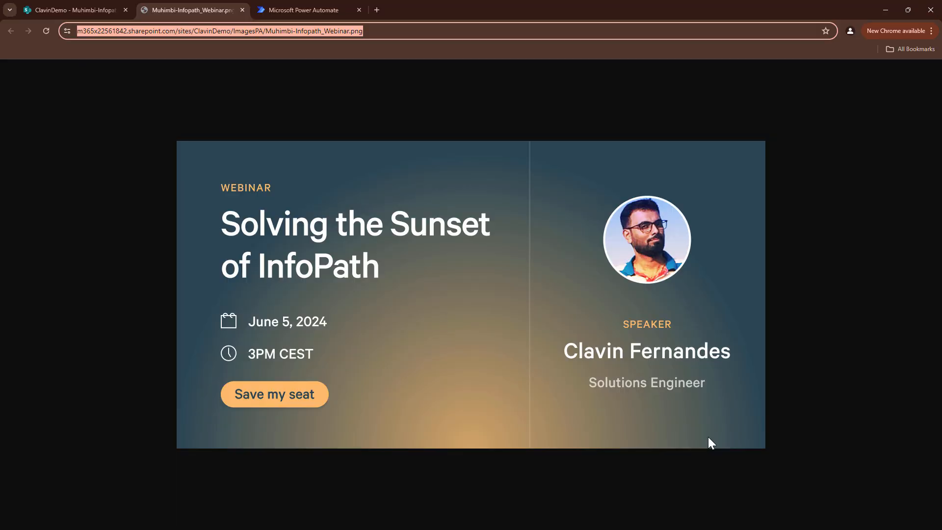
{"action": "mouse_move", "coordinate": [636, 405]}
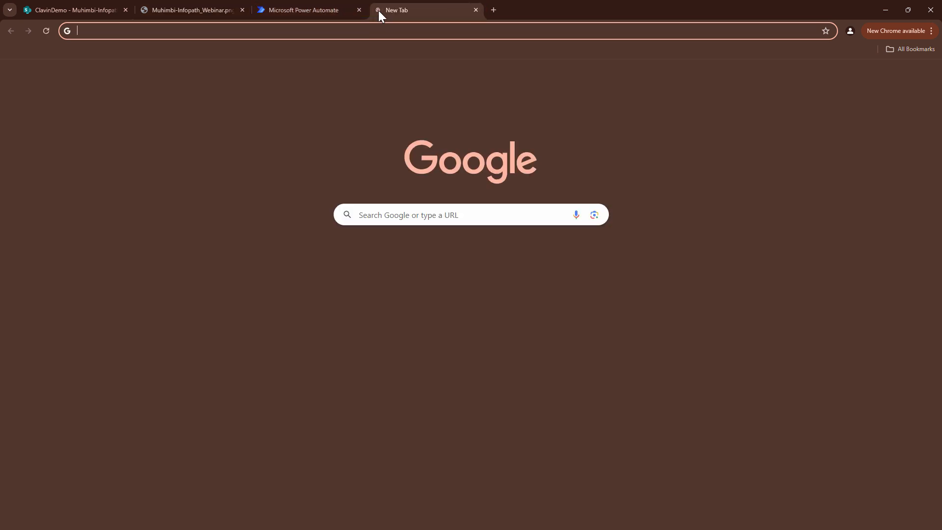
Step: Search 'graph API to query list for specific site' and open Microsoft Graph Explorer
{"action": "type", "text": "graph API to query list for specific site"}
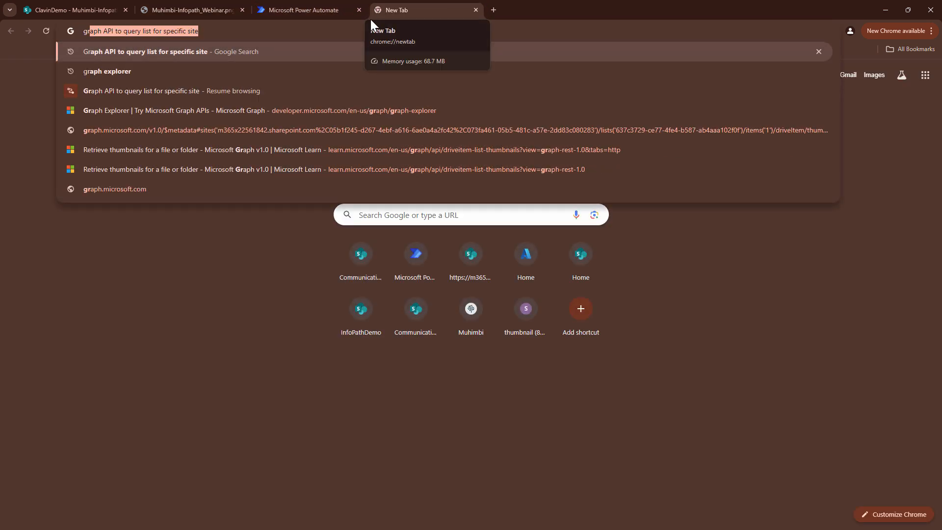
{"action": "mouse_move", "coordinate": [329, 88]}
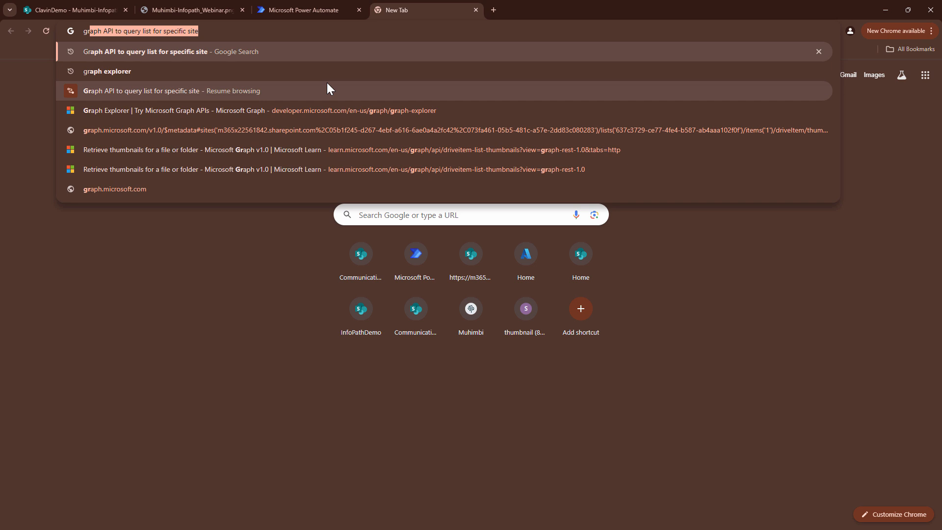
{"action": "left_click", "coordinate": [174, 110]}
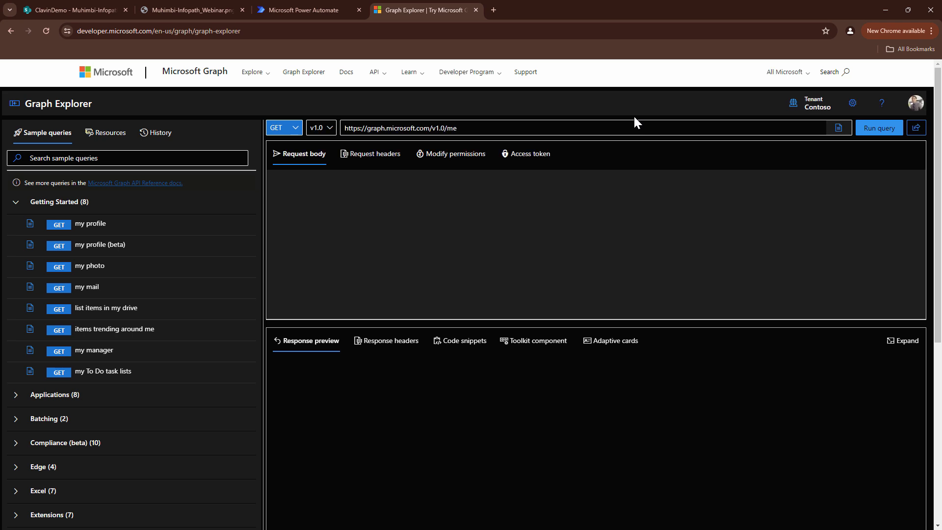
{"action": "mouse_move", "coordinate": [922, 77]}
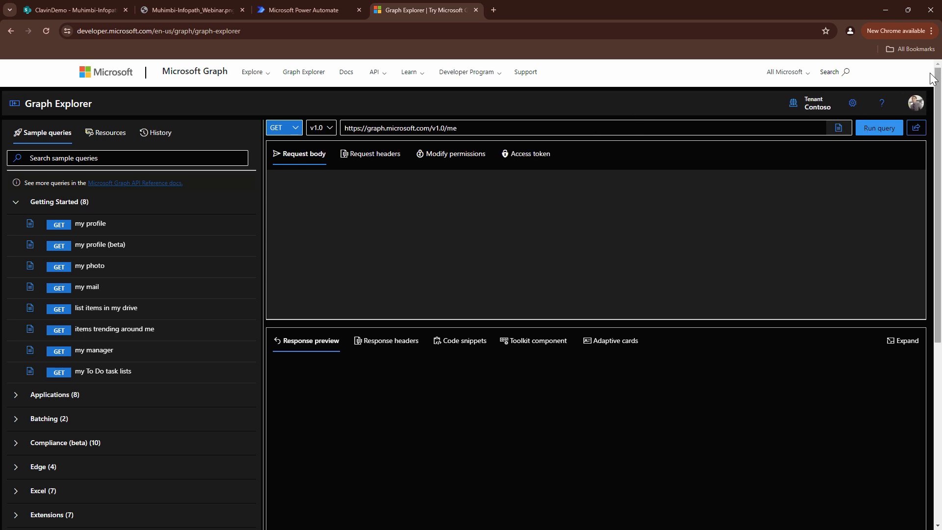
Step: Run the signed-in user profile query and search sample queries for 'Share'
{"action": "left_click", "coordinate": [879, 128]}
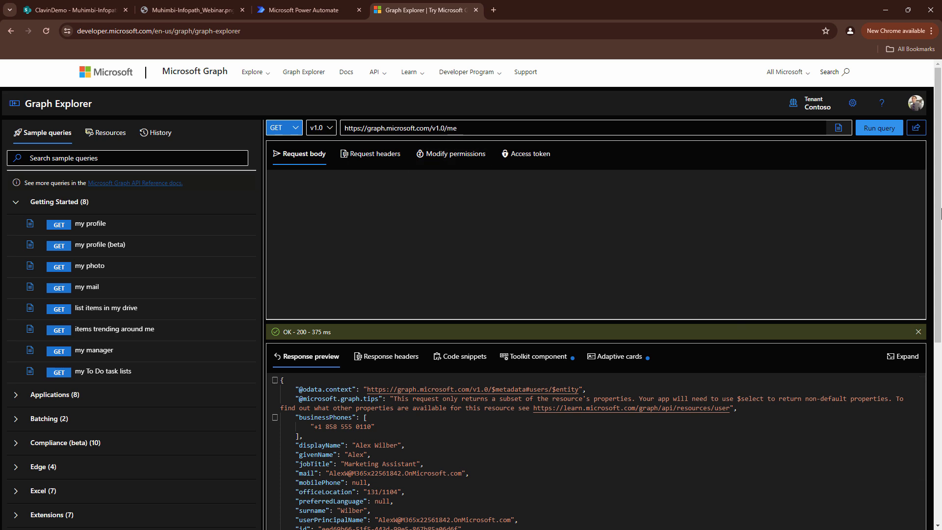
{"action": "scroll", "scroll_direction": "down", "scroll_amount": 3}
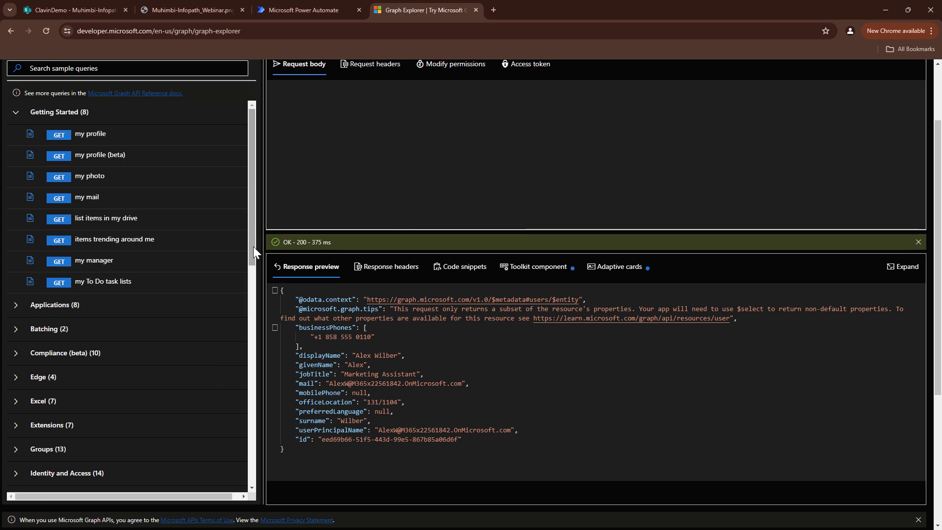
{"action": "type", "text": "Share"}
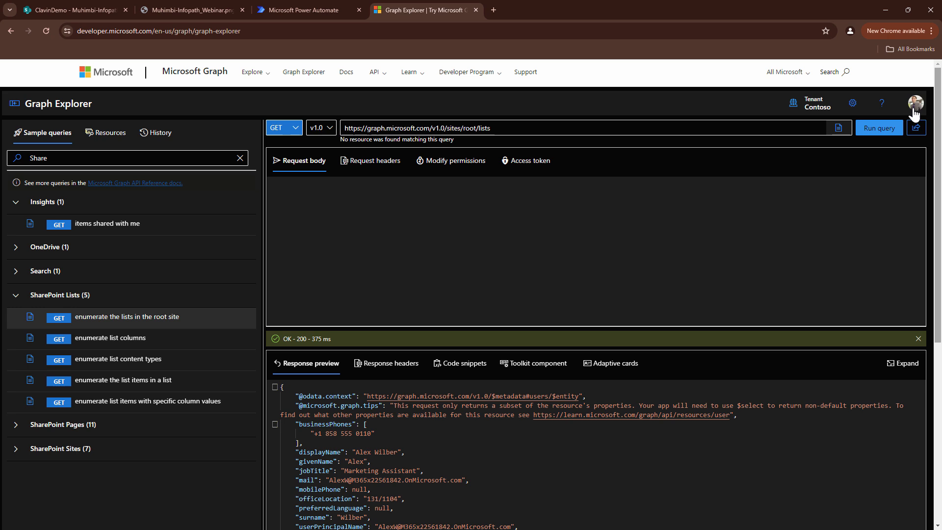
Step: Run the root site lists query and compare against the ImagesPA library in SharePoint
{"action": "left_click", "coordinate": [879, 127]}
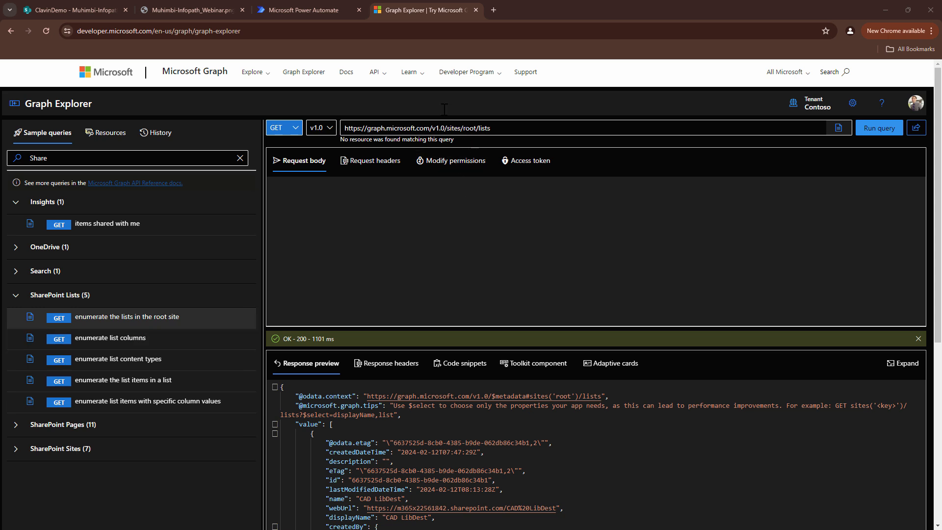
{"action": "left_click", "coordinate": [73, 9]}
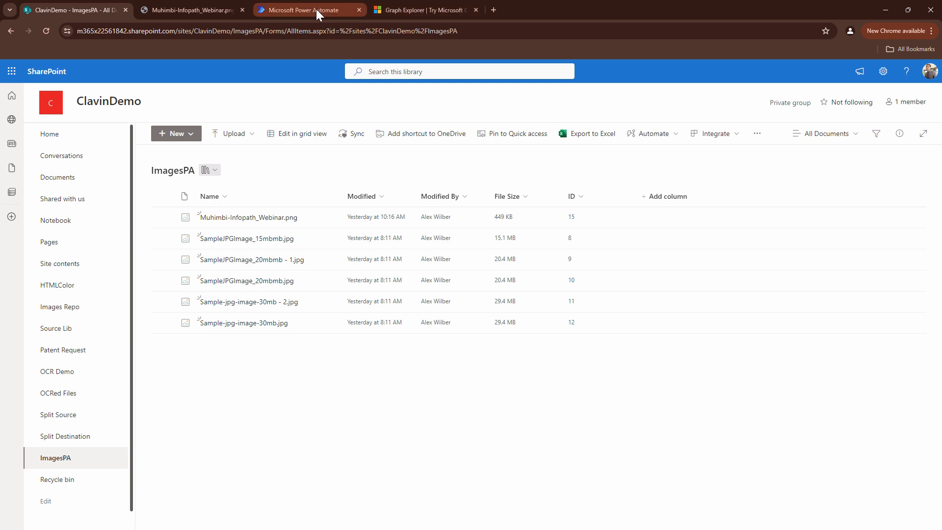
{"action": "left_click", "coordinate": [429, 10]}
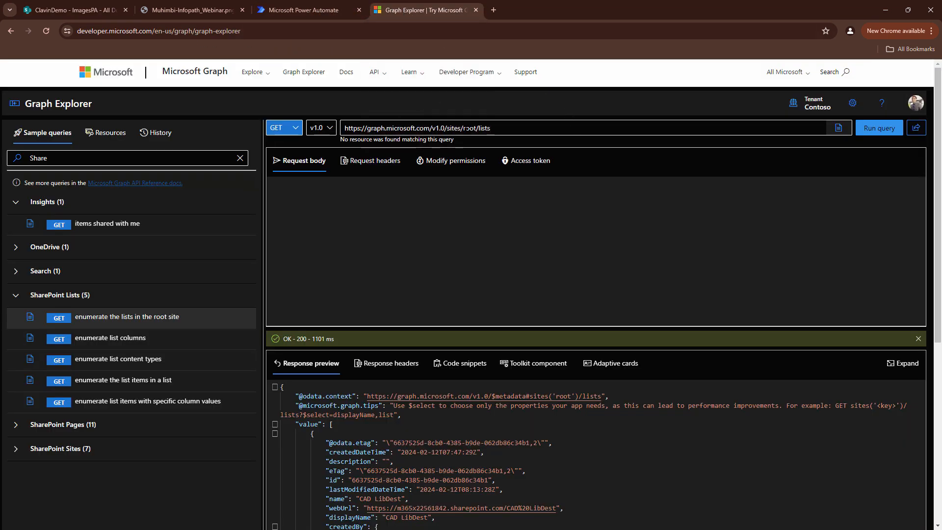
Step: Retarget the request URL to the ClavinDemo site's lists, run it, and review the libraries
{"action": "double_click", "coordinate": [471, 128]}
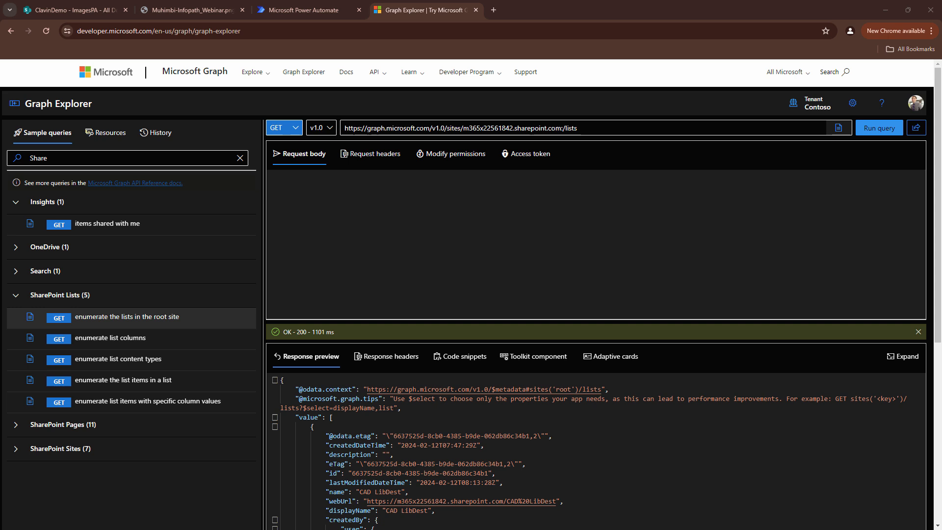
{"action": "mouse_move", "coordinate": [204, 281]}
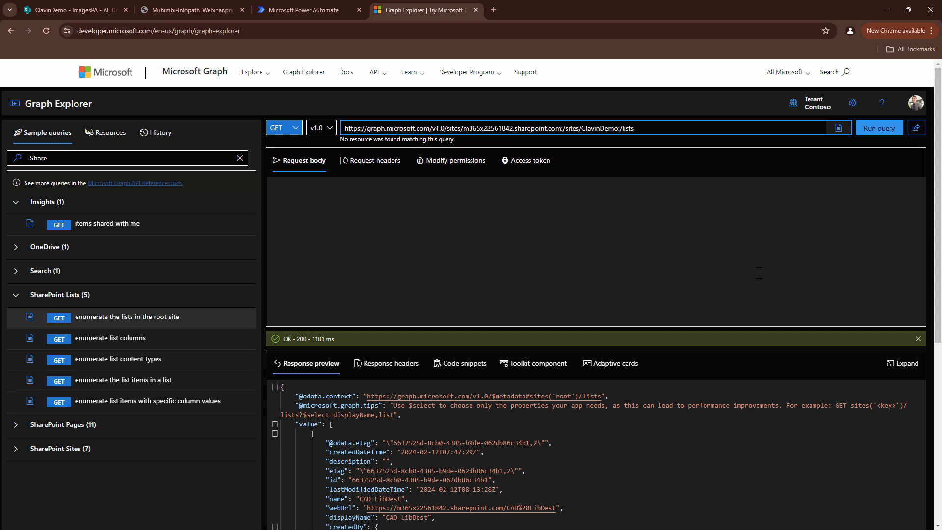
{"action": "left_click", "coordinate": [878, 128]}
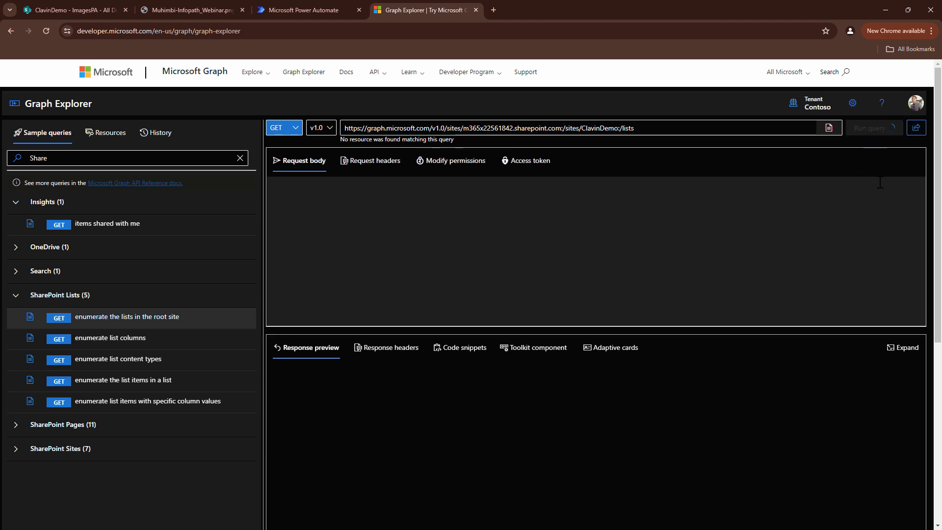
{"action": "left_click", "coordinate": [880, 127]}
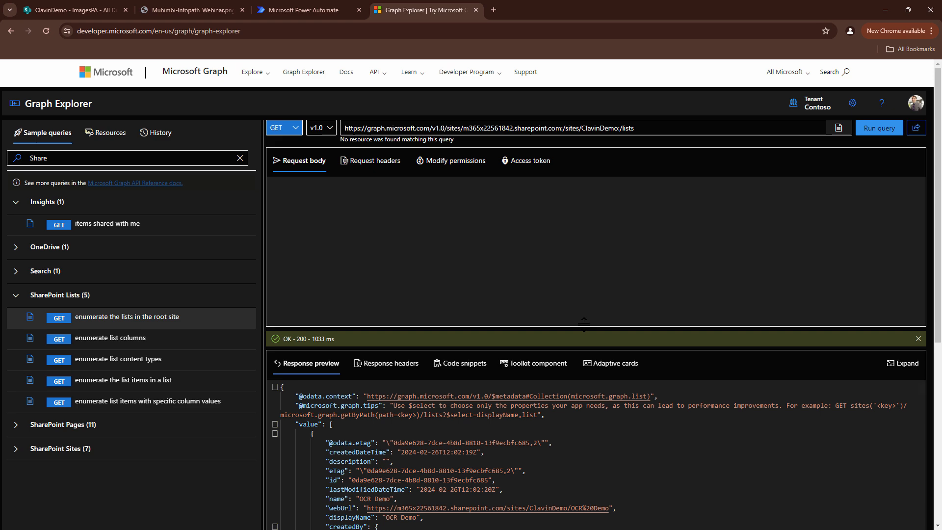
{"action": "scroll", "scroll_direction": "down", "scroll_amount": 3}
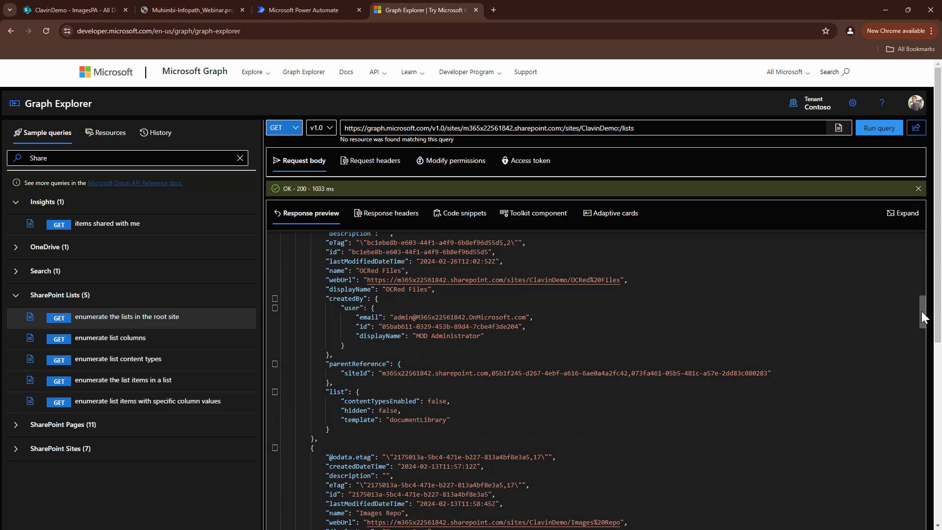
{"action": "scroll", "scroll_direction": "down", "scroll_amount": 3}
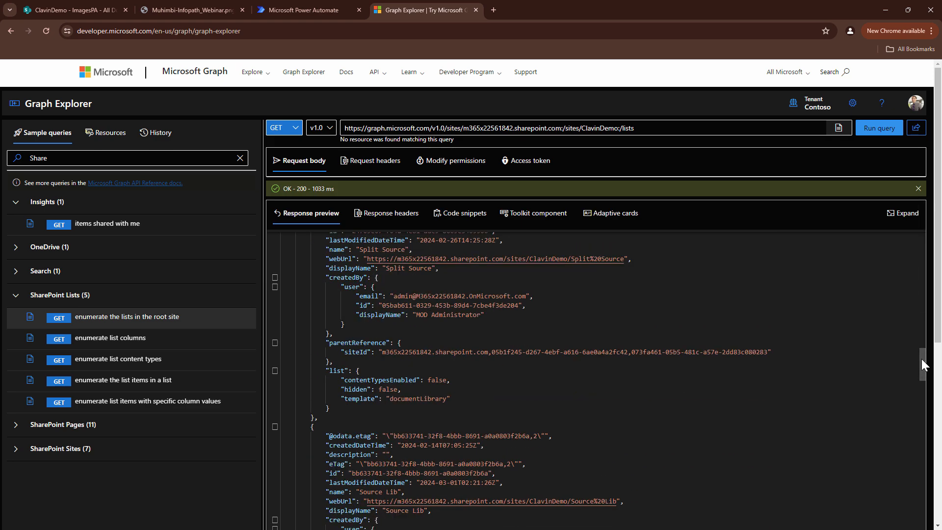
{"action": "scroll", "scroll_direction": "down", "scroll_amount": 3}
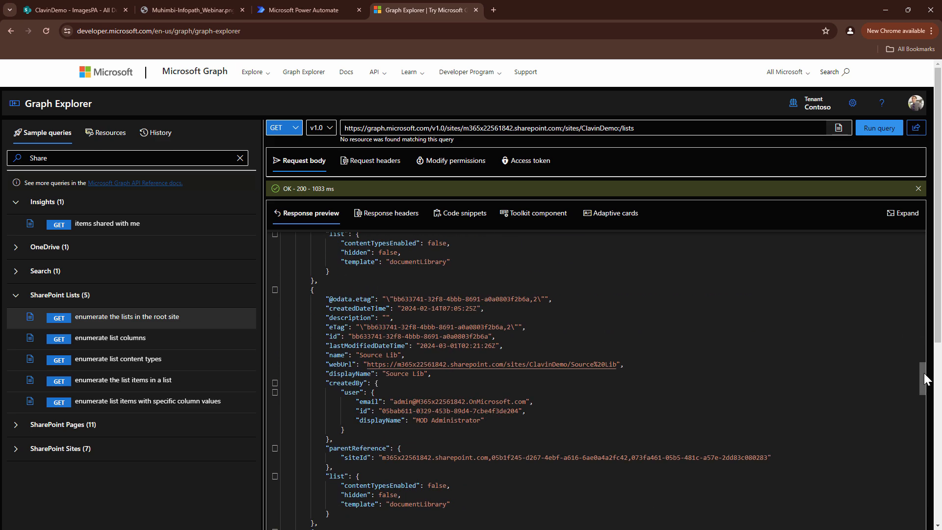
{"action": "mouse_move", "coordinate": [559, 327]}
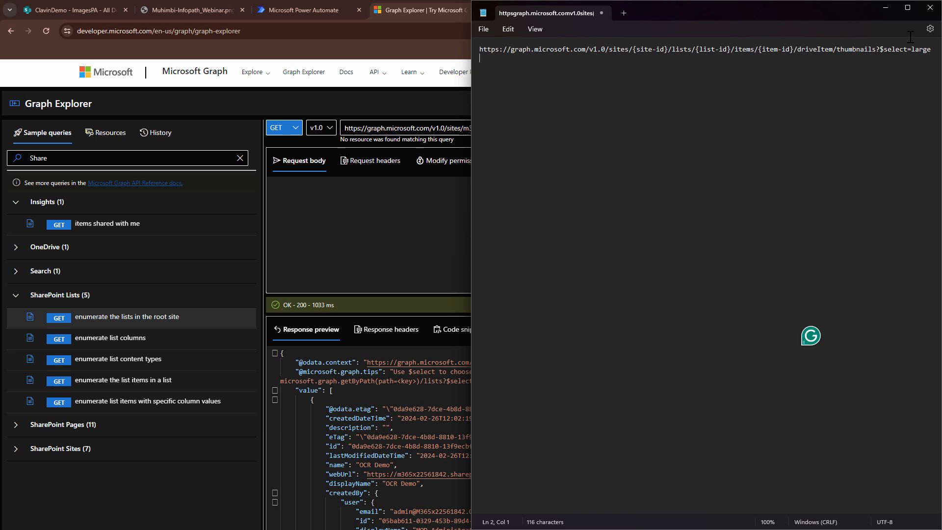
{"action": "mouse_move", "coordinate": [695, 58]}
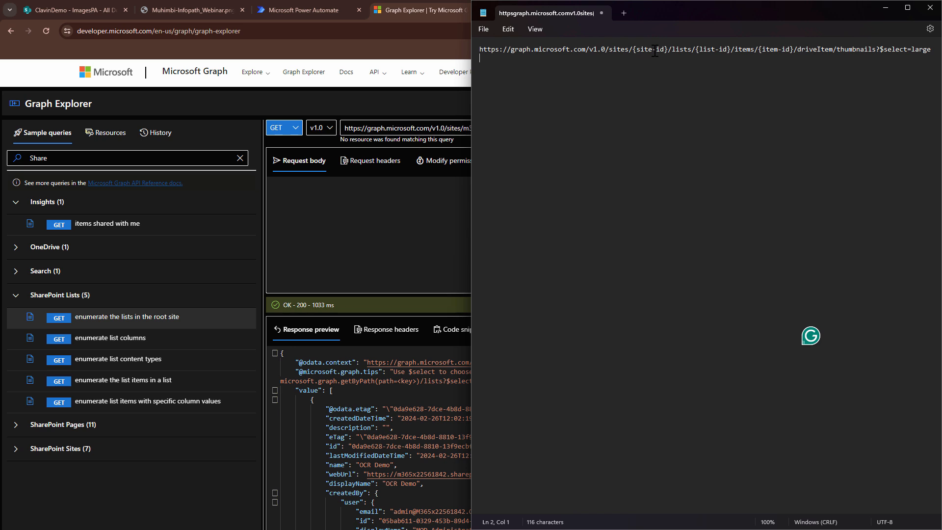
{"action": "mouse_move", "coordinate": [732, 37]}
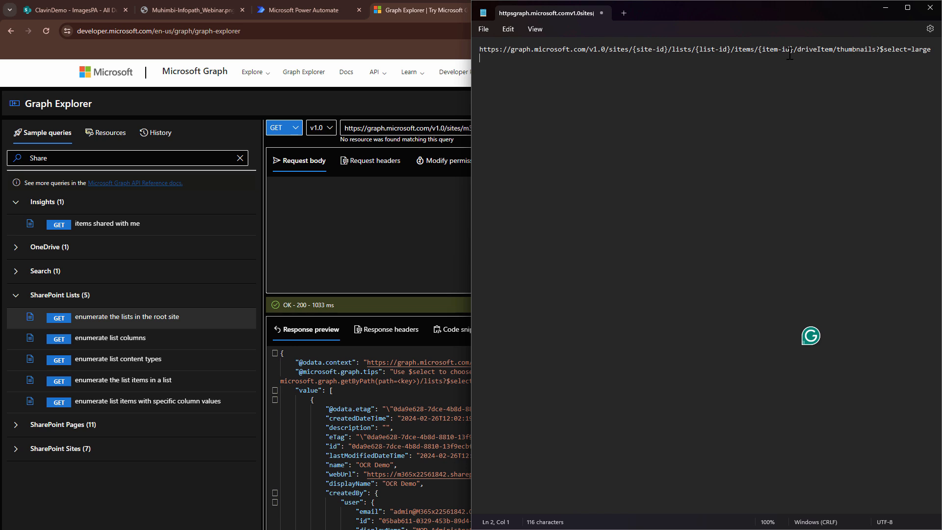
{"action": "mouse_move", "coordinate": [306, 65]}
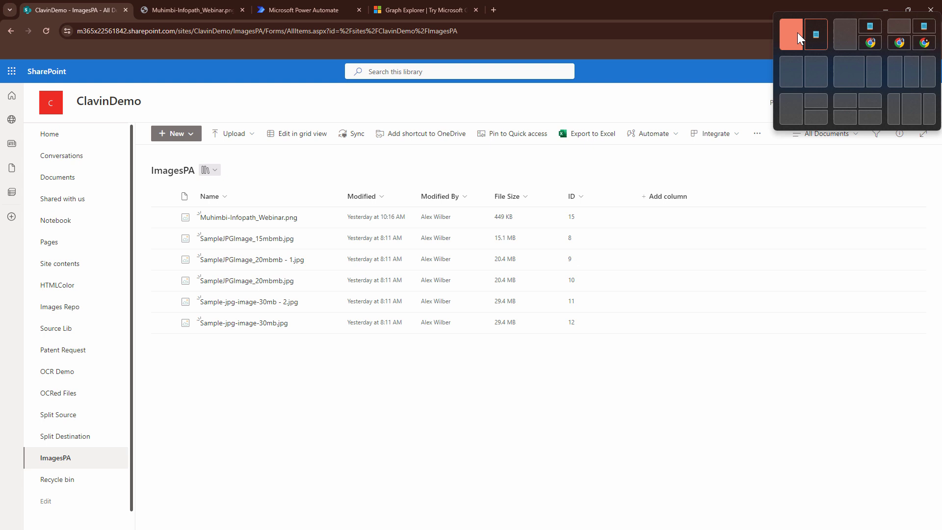
Step: Replace {site-id} with the ClavinDemo site path and open ImagesPA's full library settings
{"action": "left_click", "coordinate": [791, 34]}
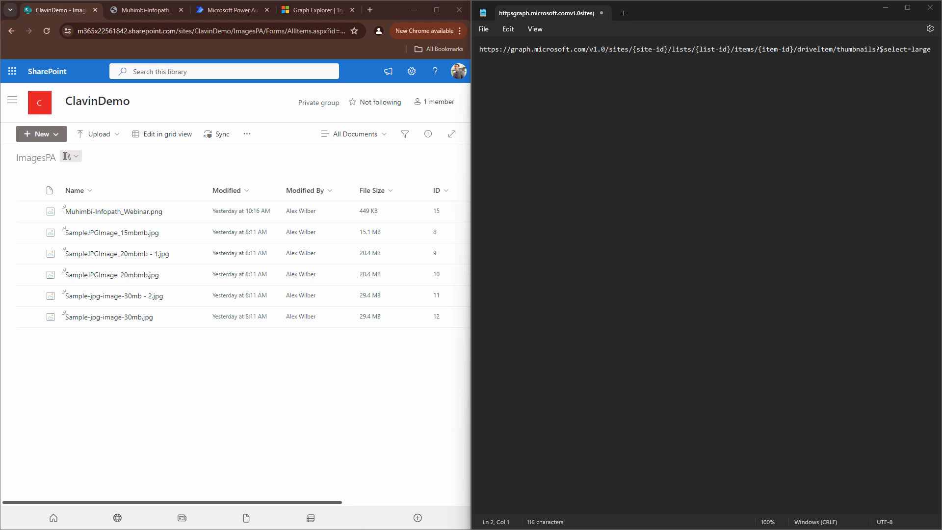
{"action": "double_click", "coordinate": [650, 50]}
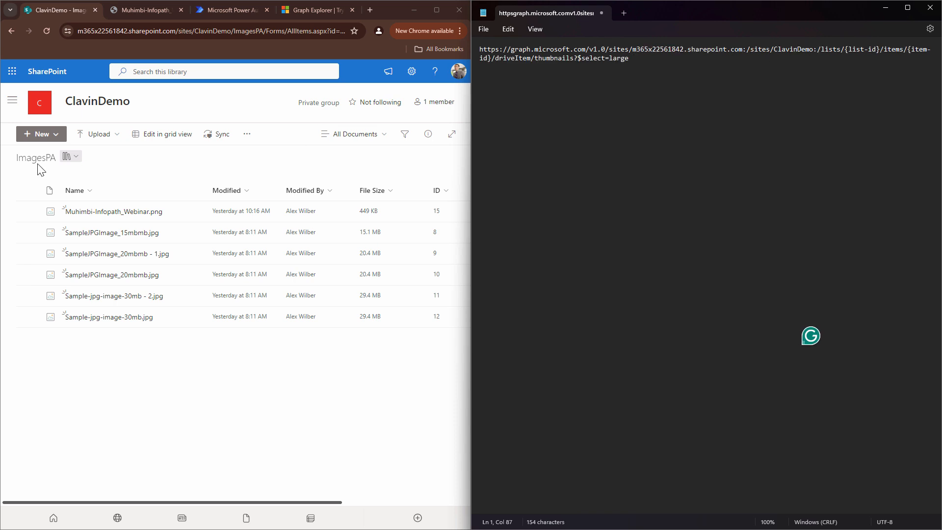
{"action": "left_click", "coordinate": [411, 71]}
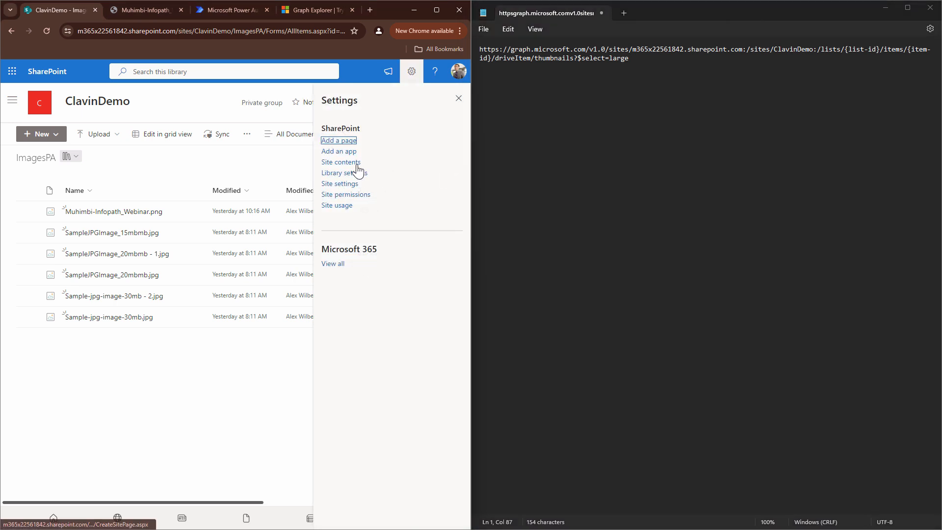
{"action": "left_click", "coordinate": [344, 172]}
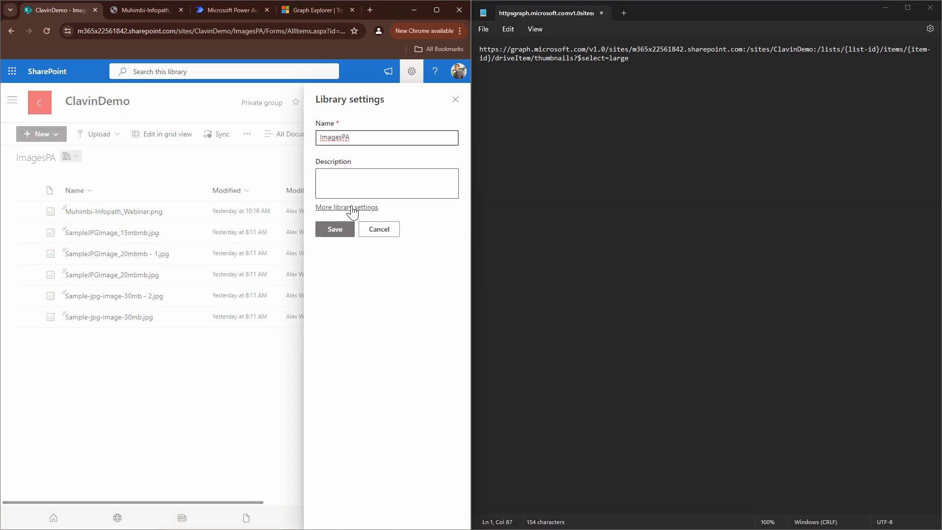
{"action": "left_click", "coordinate": [346, 207]}
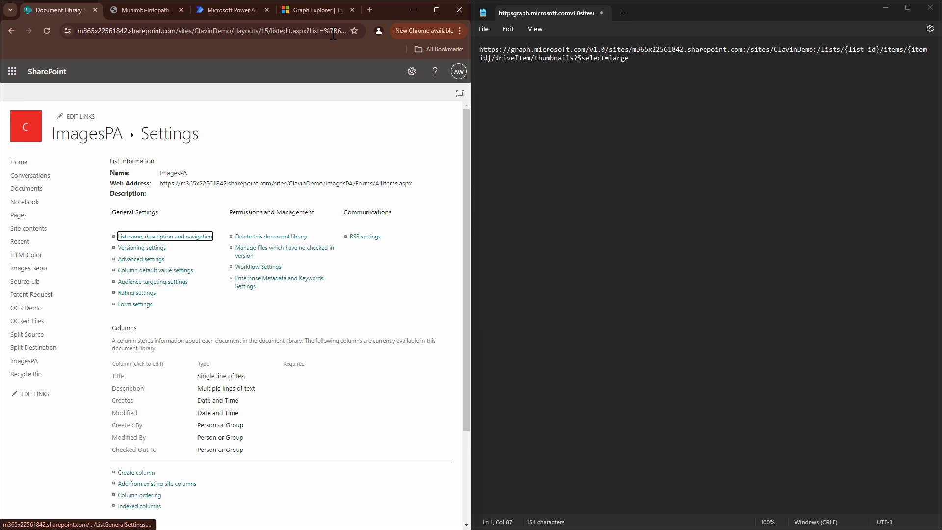
{"action": "left_click", "coordinate": [370, 9]}
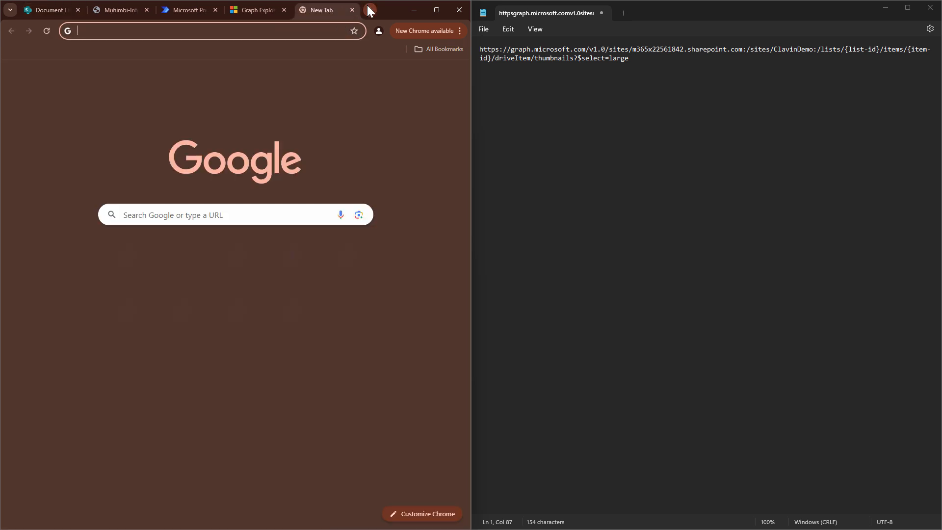
Step: Decode the ImagesPA list URL and paste its GUID over {list-id} in the query
{"action": "type", "text": "Encode demo"}
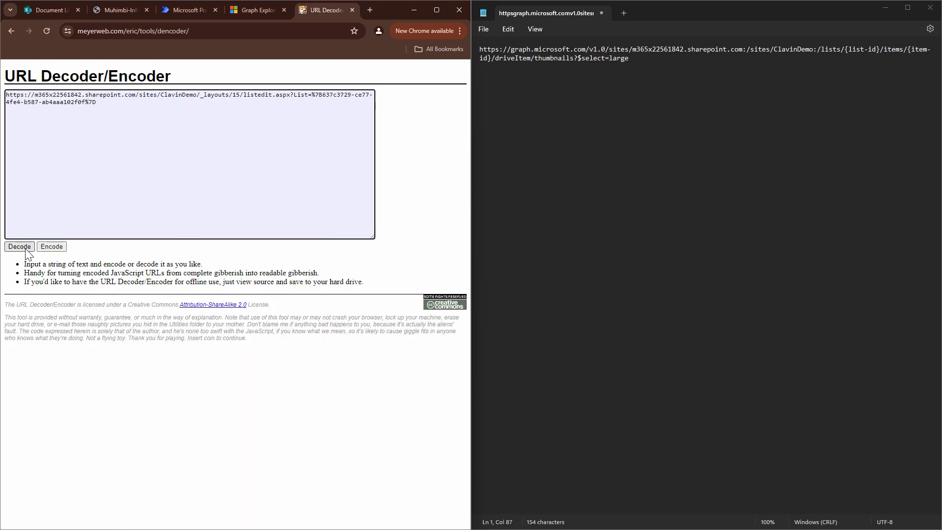
{"action": "left_click", "coordinate": [19, 246]}
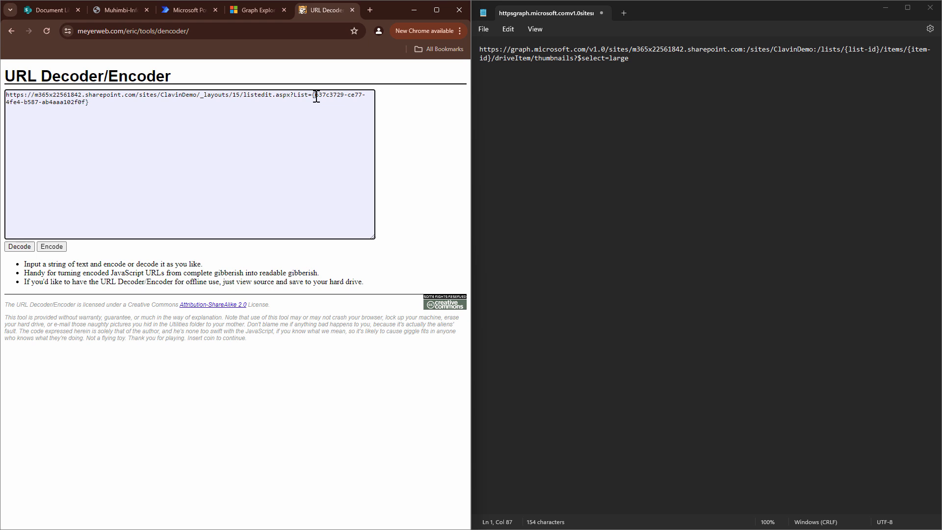
{"action": "left_click_drag", "start_coordinate": [315, 95], "coordinate": [85, 102]}
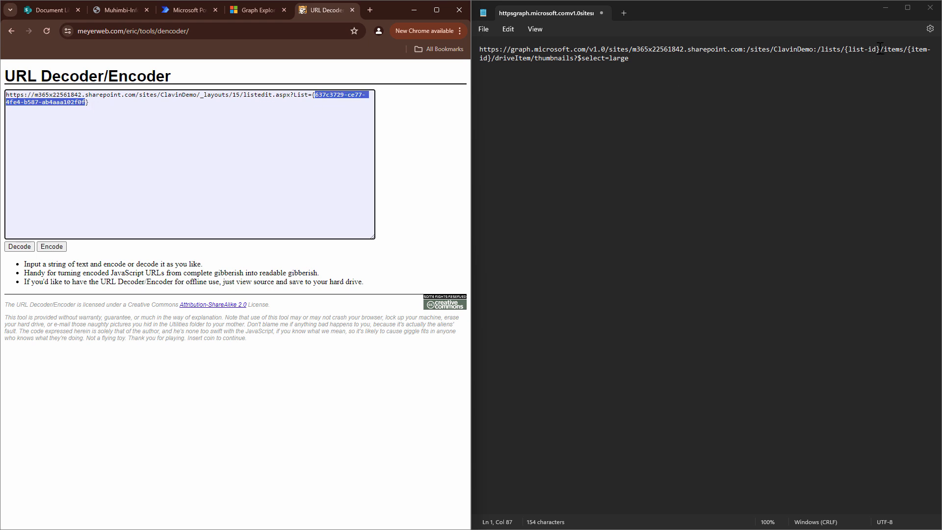
{"action": "double_click", "coordinate": [860, 49]}
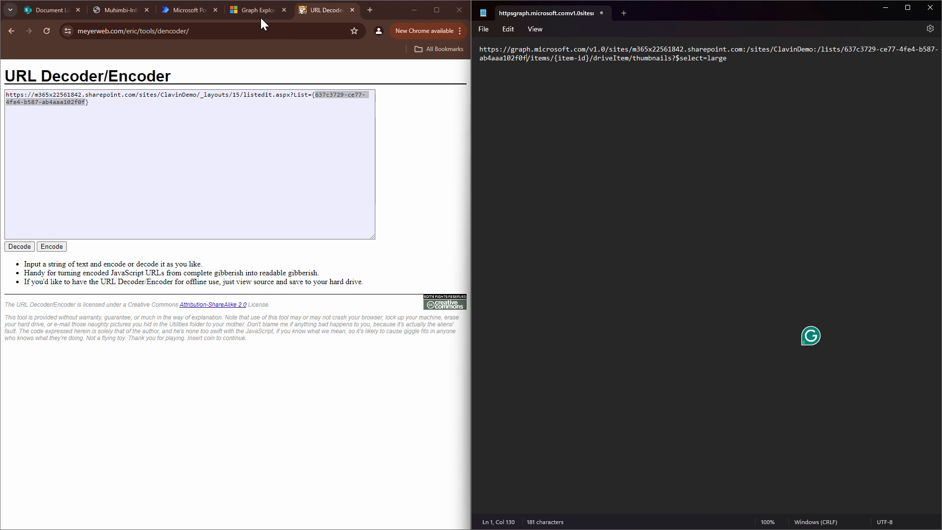
{"action": "mouse_move", "coordinate": [520, 111]}
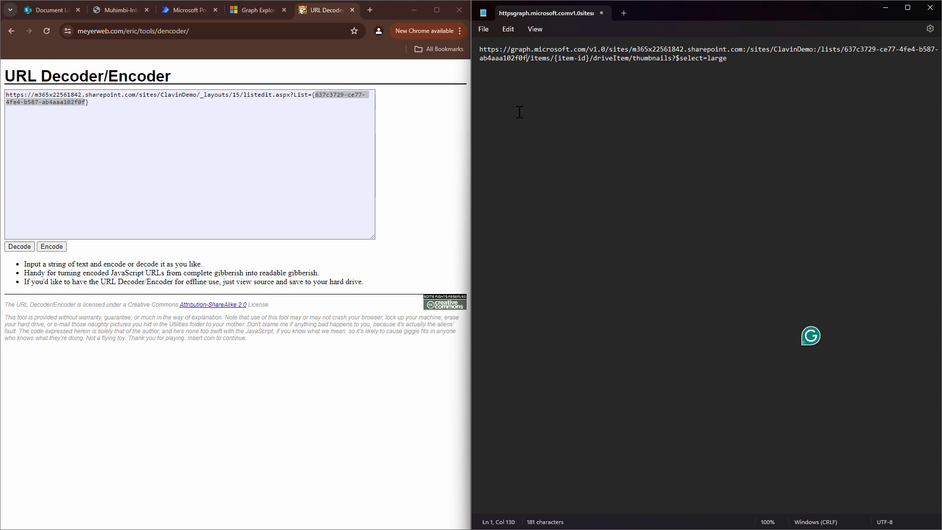
{"action": "left_click", "coordinate": [47, 8]}
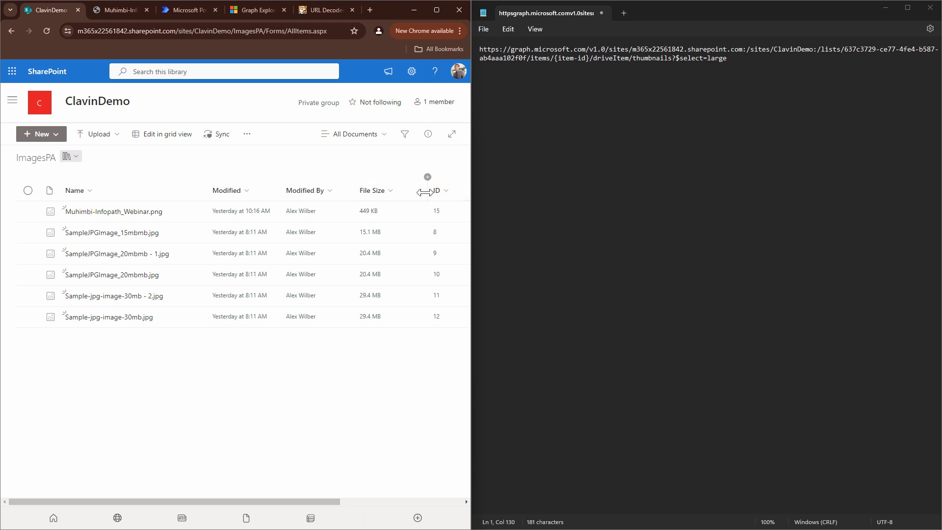
{"action": "mouse_move", "coordinate": [427, 177]}
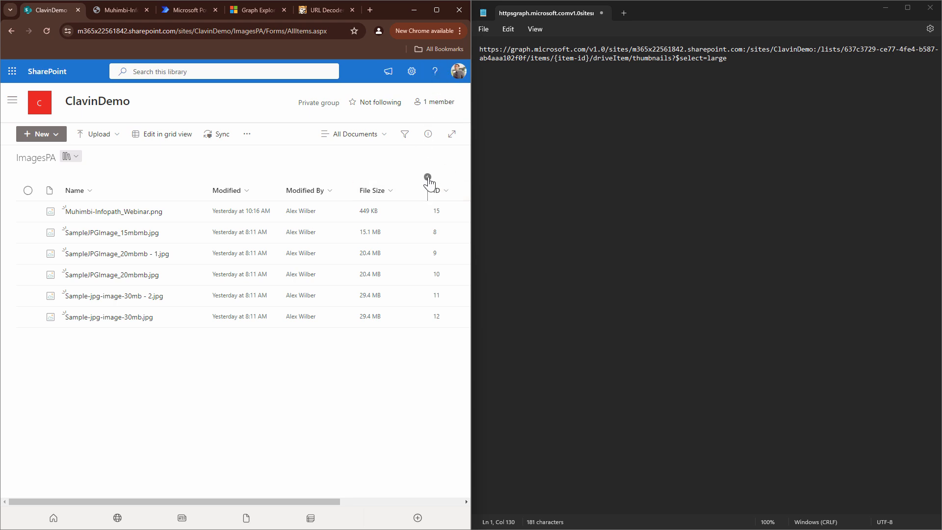
Step: Show the ID column in ImagesPA and replace {item-id} with 10 in the query
{"action": "left_click", "coordinate": [428, 179]}
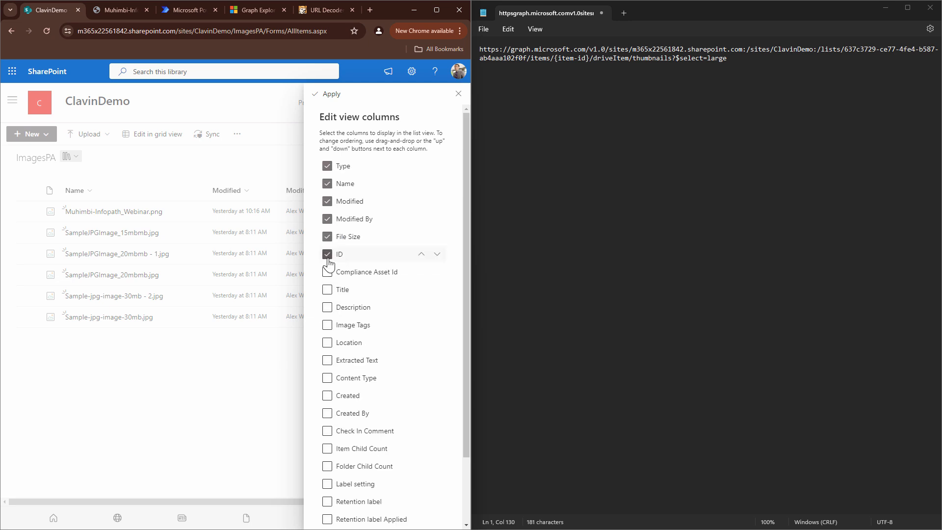
{"action": "left_click", "coordinate": [326, 93]}
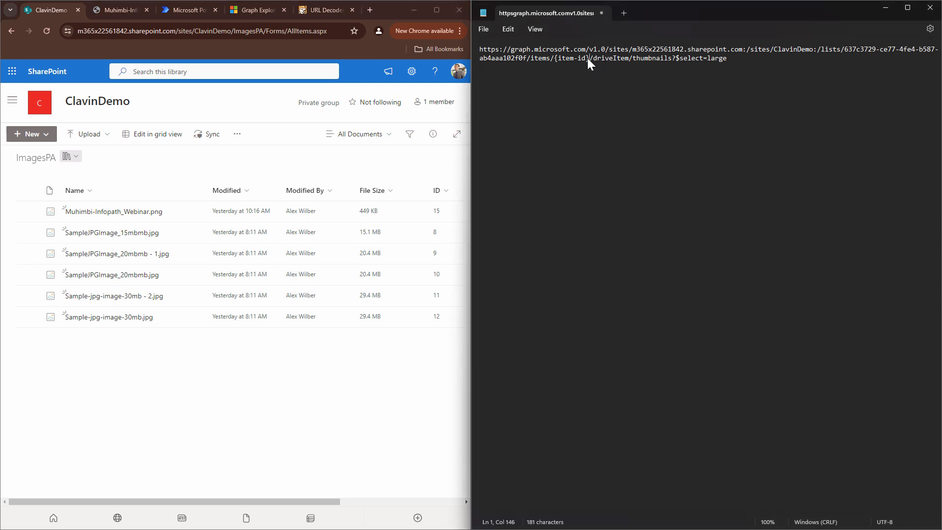
{"action": "double_click", "coordinate": [572, 58]}
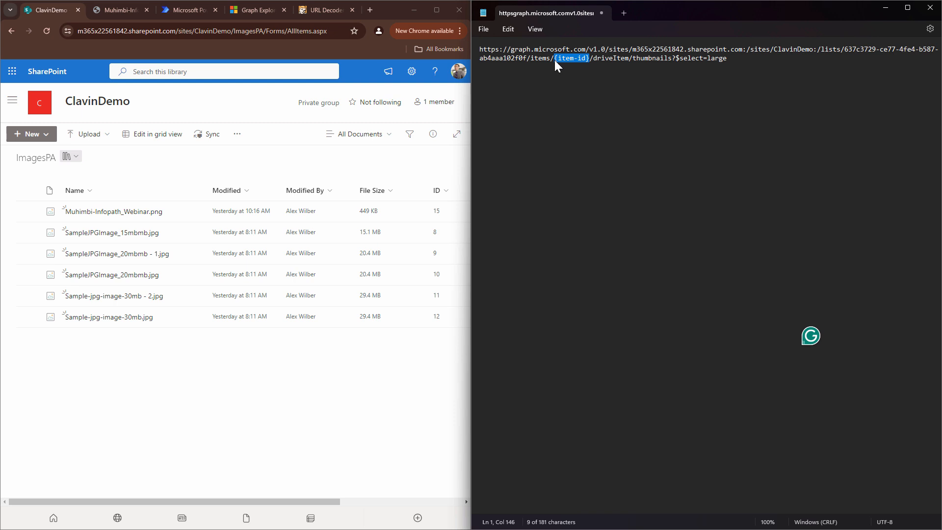
{"action": "type", "text": "10"}
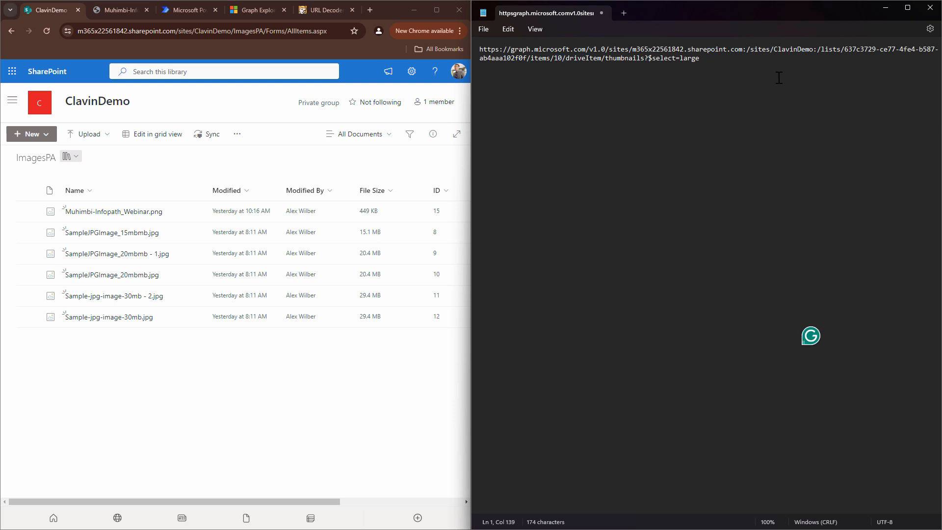
{"action": "key", "text": "Ctrl+a"}
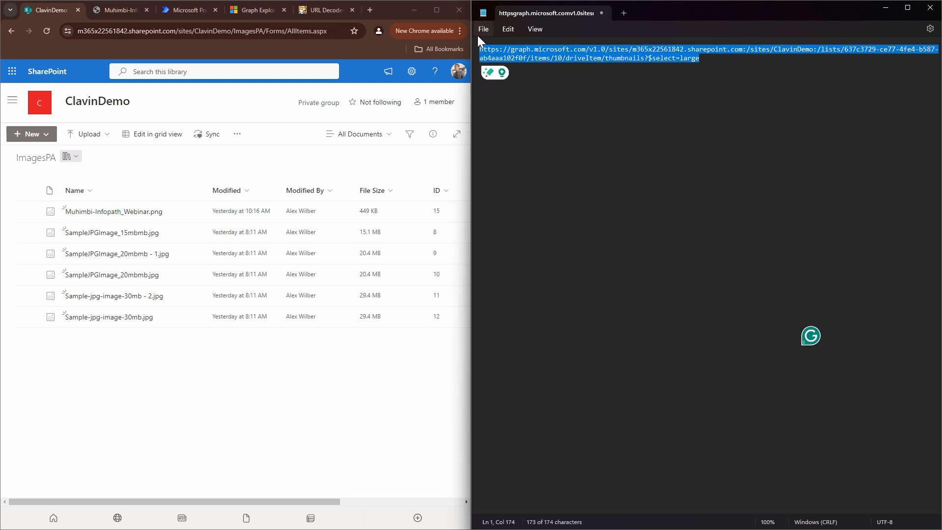
{"action": "left_click", "coordinate": [254, 9]}
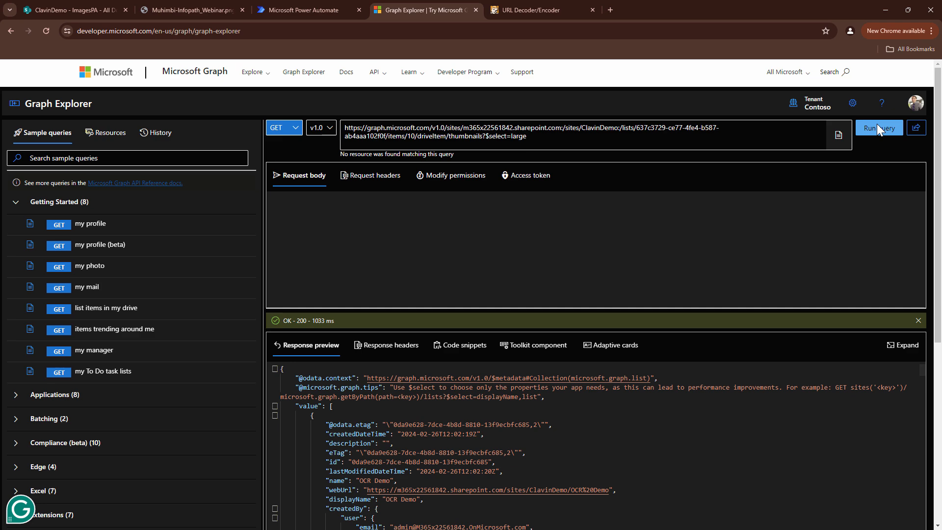
Step: Run the item 10 thumbnail query, then rerun it selecting the small thumbnail
{"action": "left_click", "coordinate": [879, 128]}
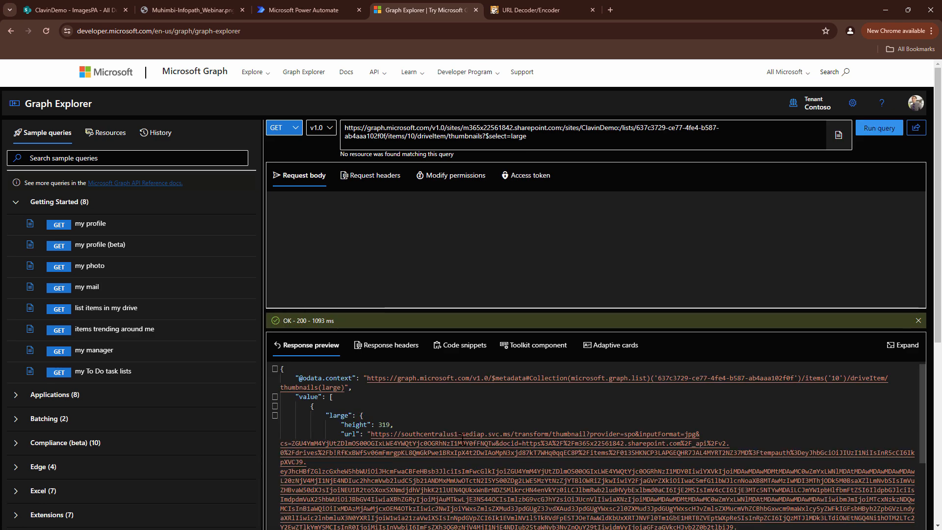
{"action": "scroll", "scroll_direction": "down", "scroll_amount": 3}
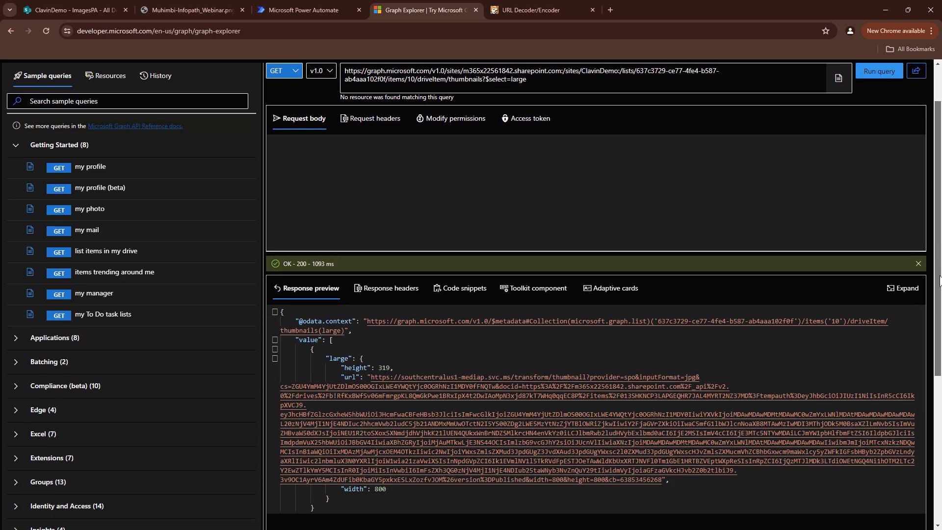
{"action": "scroll", "scroll_direction": "down", "scroll_amount": 3}
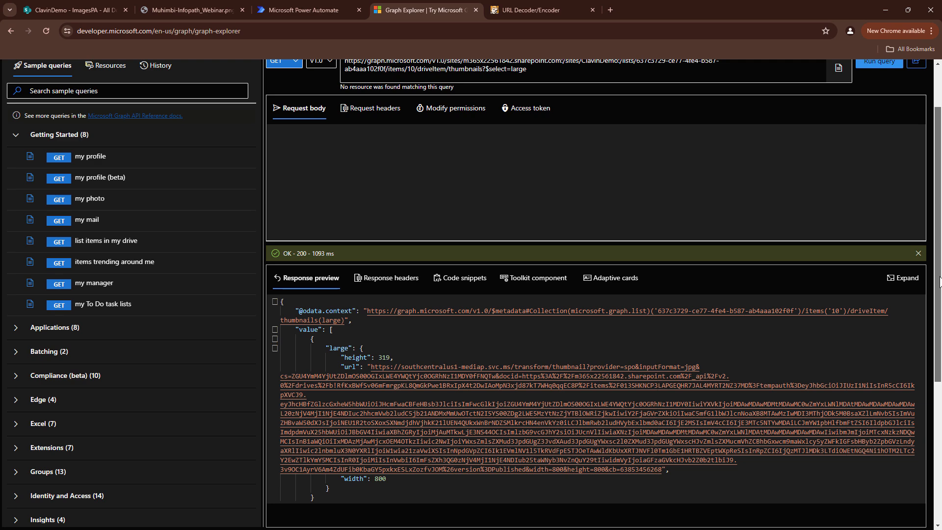
{"action": "scroll", "scroll_direction": "down", "scroll_amount": 3}
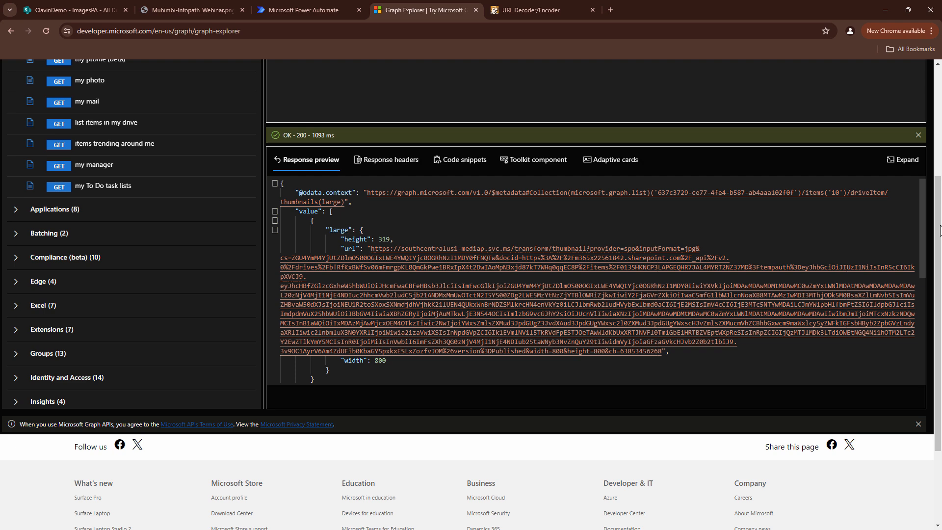
{"action": "scroll", "scroll_direction": "up", "scroll_amount": 3}
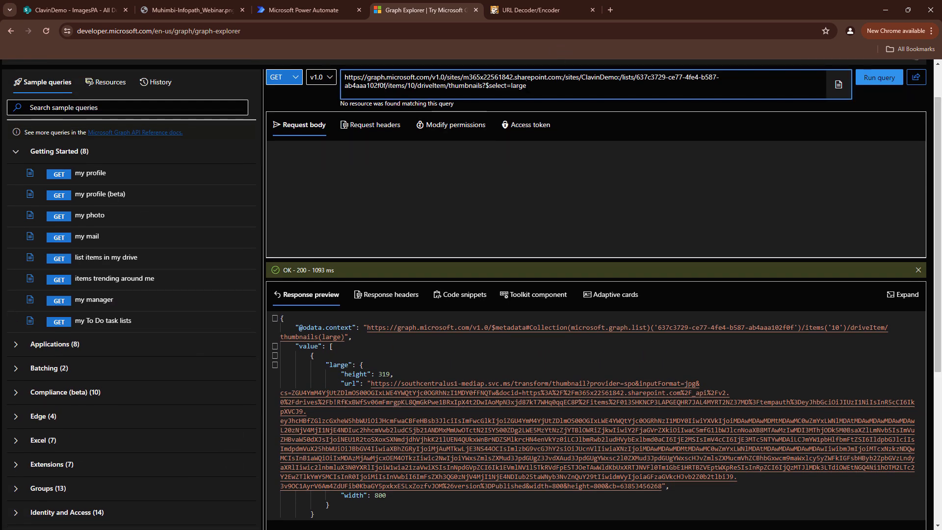
{"action": "type", "text": "sm"}
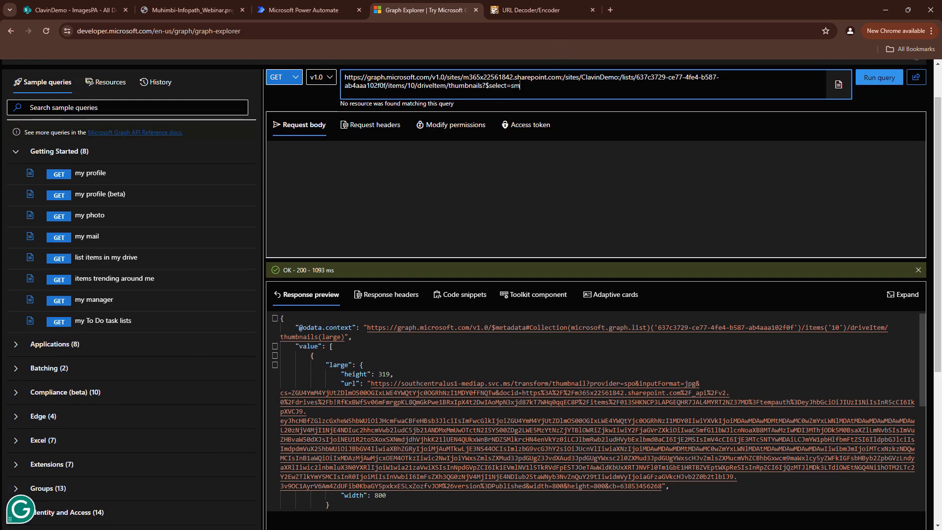
{"action": "type", "text": "all"}
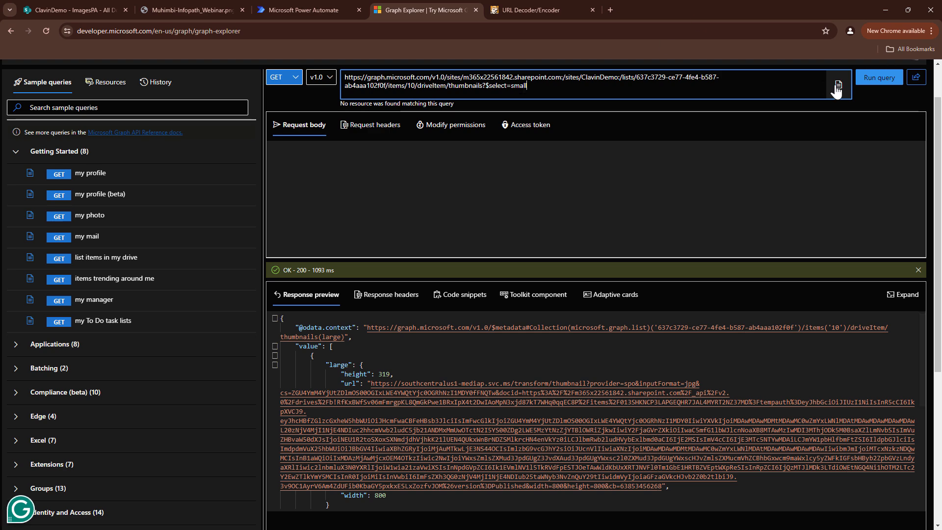
{"action": "left_click", "coordinate": [878, 77]}
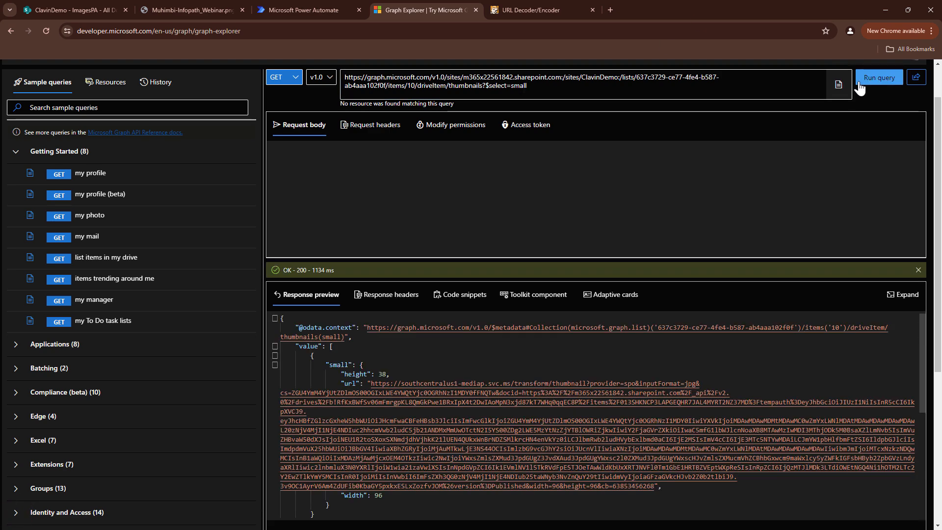
Step: Rerun the thumbnail query with the medium size and return to Power Automate
{"action": "double_click", "coordinate": [518, 86]}
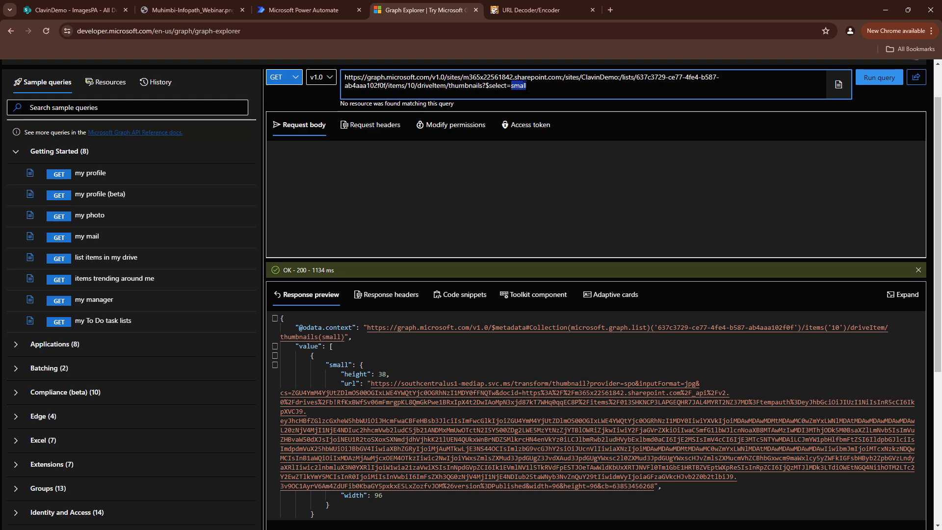
{"action": "type", "text": "medium"}
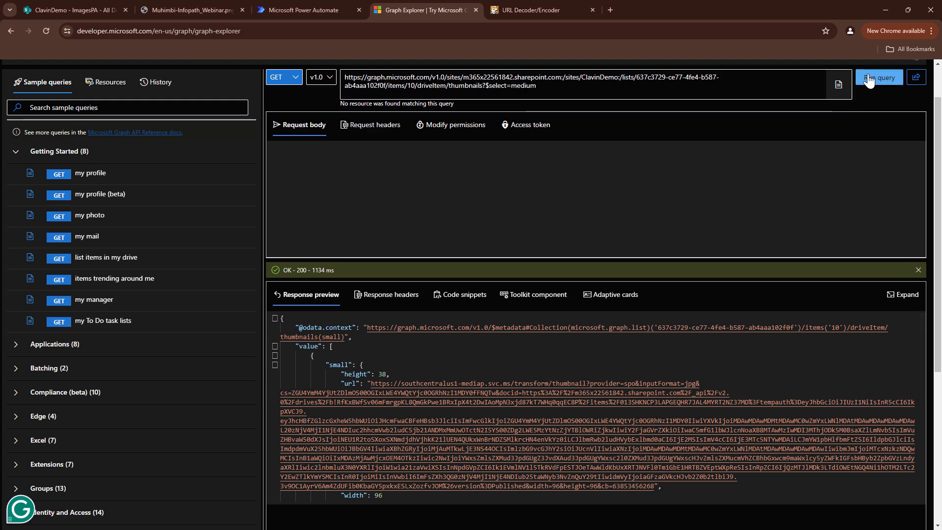
{"action": "left_click", "coordinate": [879, 77]}
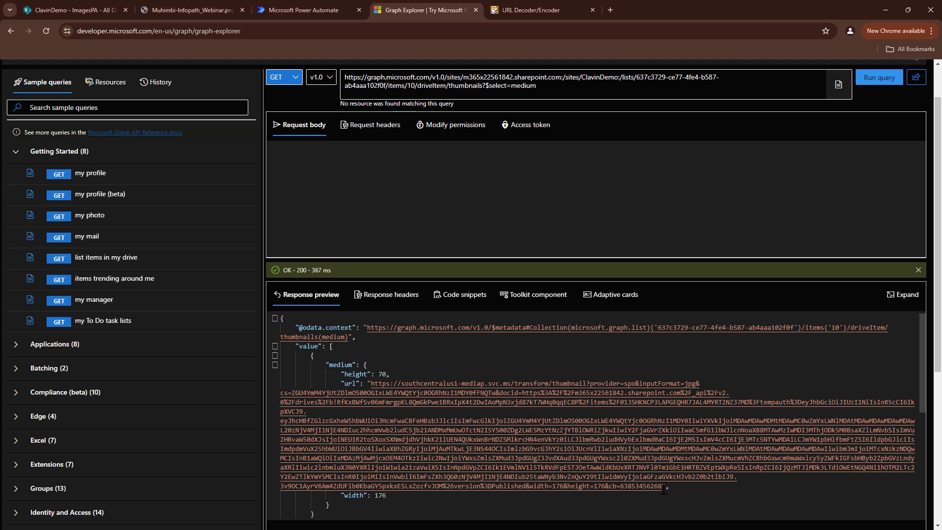
{"action": "left_click_drag", "start_coordinate": [372, 383], "coordinate": [661, 487]}
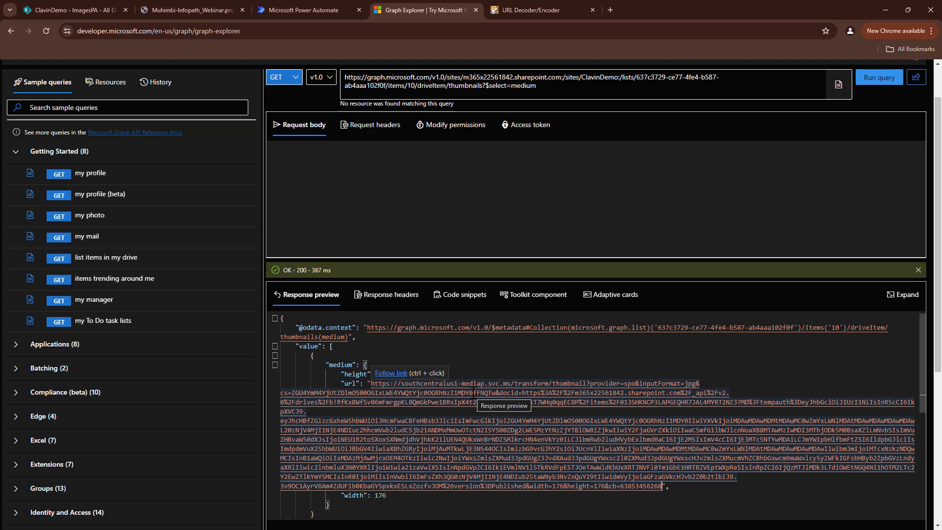
{"action": "left_click", "coordinate": [301, 11]}
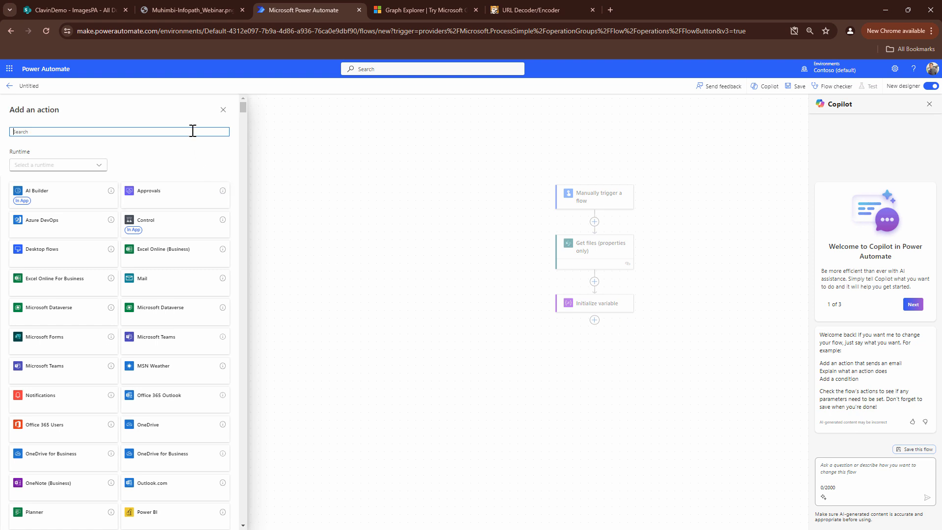
Step: Add the Entra ID Invoke an HTTP request action and set its method to GET
{"action": "type", "text": "AD B"}
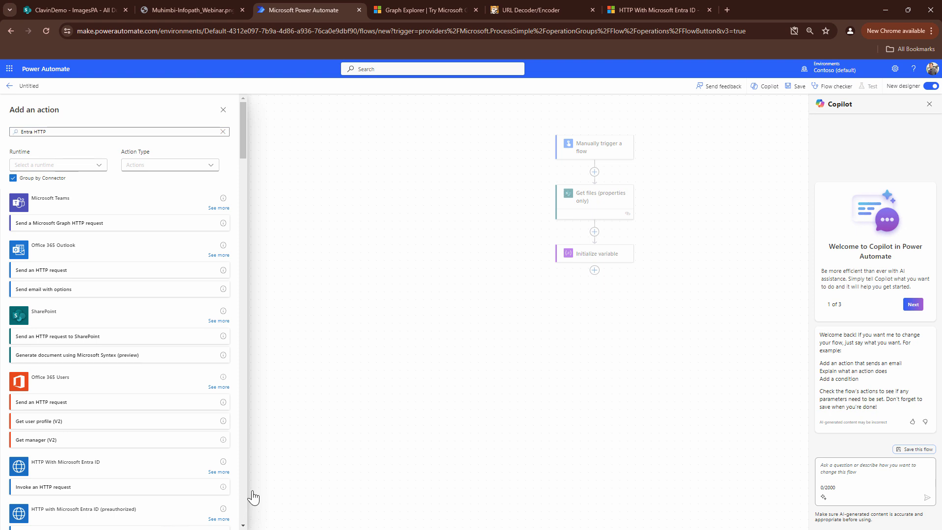
{"action": "scroll", "scroll_direction": "down", "scroll_amount": 3}
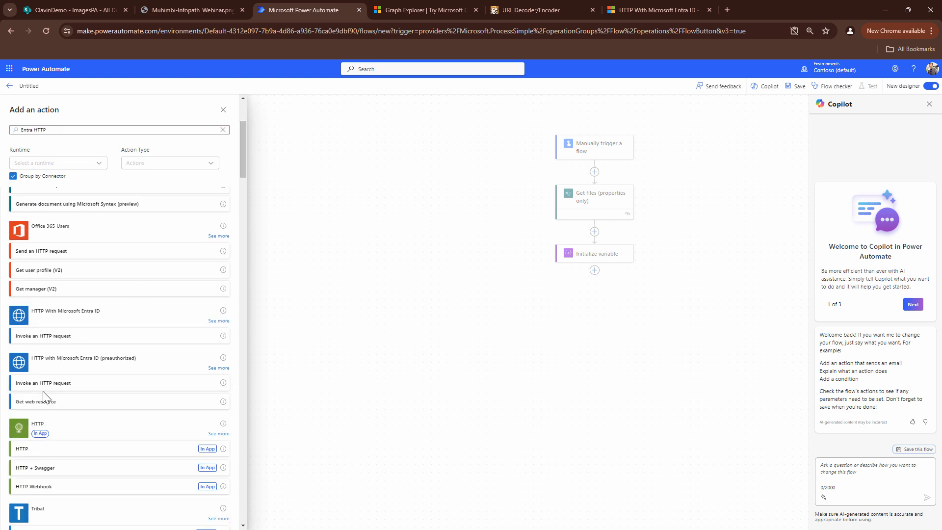
{"action": "left_click", "coordinate": [42, 383]}
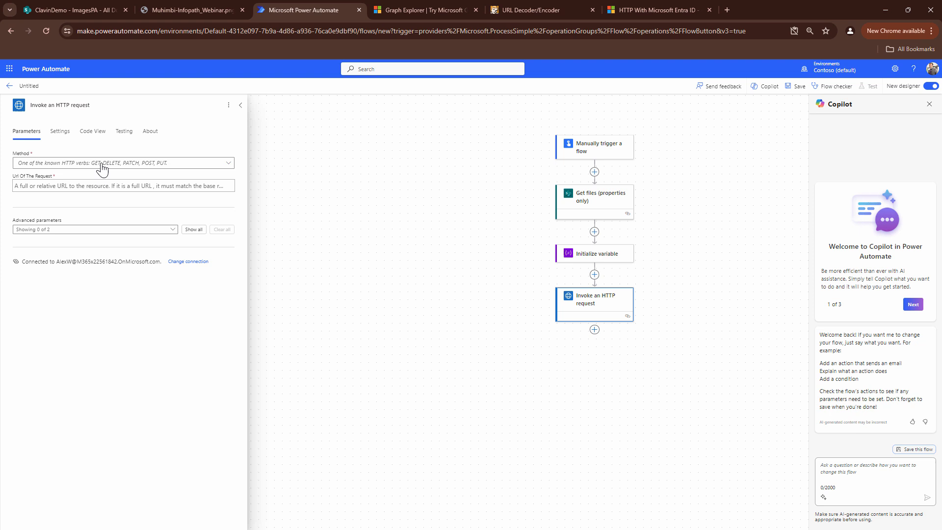
{"action": "left_click", "coordinate": [122, 163]}
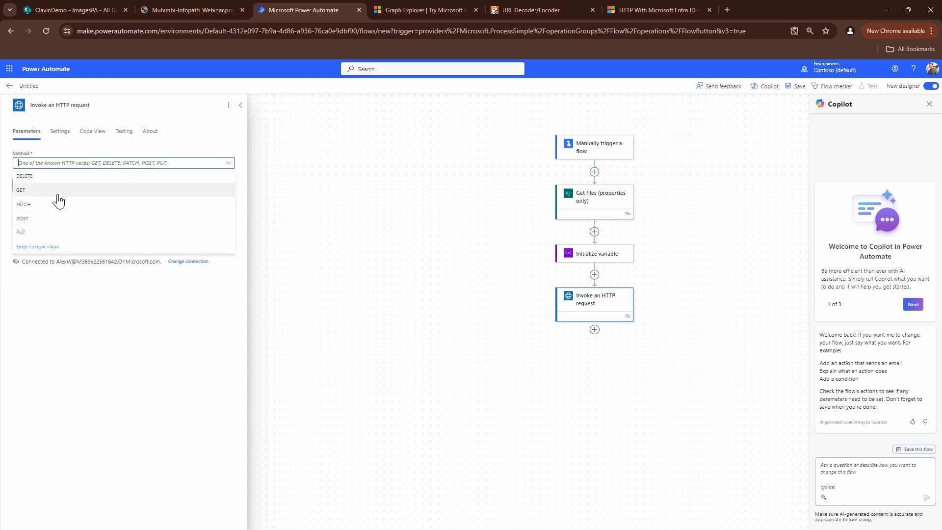
{"action": "left_click", "coordinate": [22, 190]}
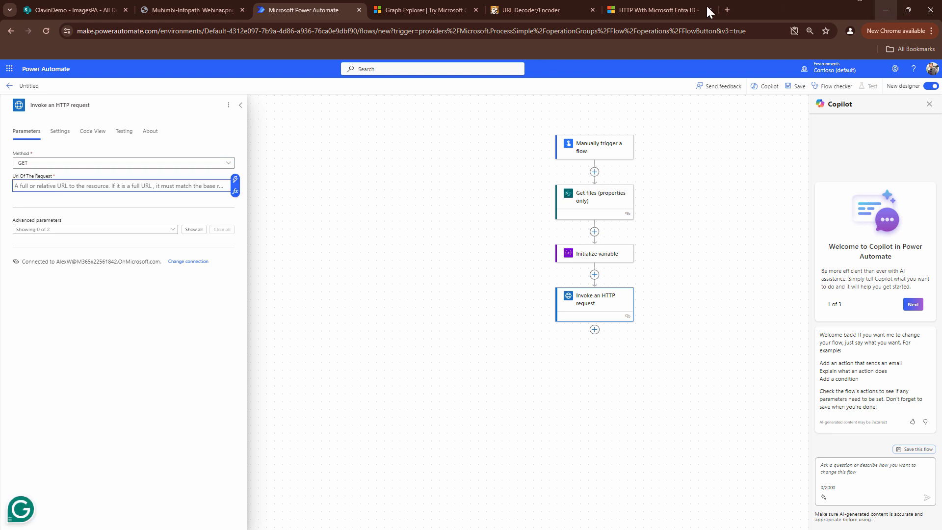
Step: Copy the thumbnails query URL from Graph Explorer and start naming the flow Solution
{"action": "left_click", "coordinate": [428, 10]}
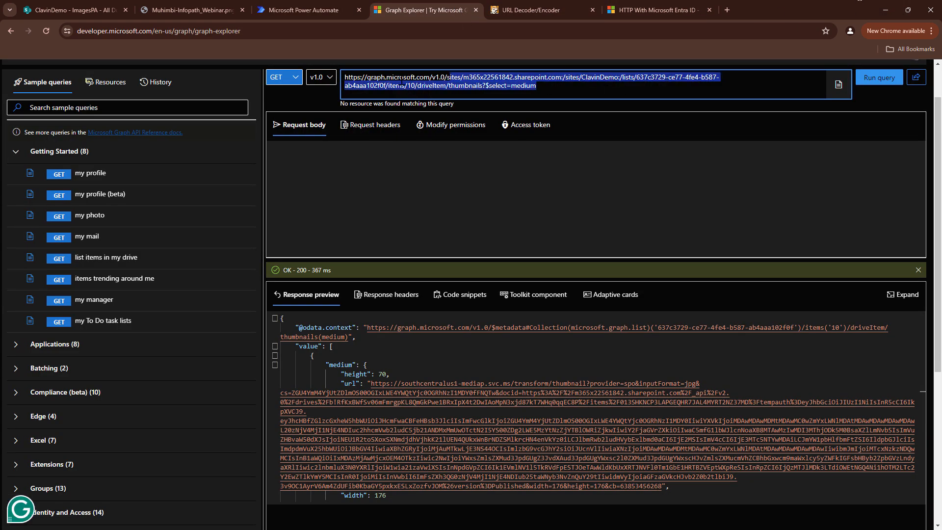
{"action": "left_click", "coordinate": [306, 10]}
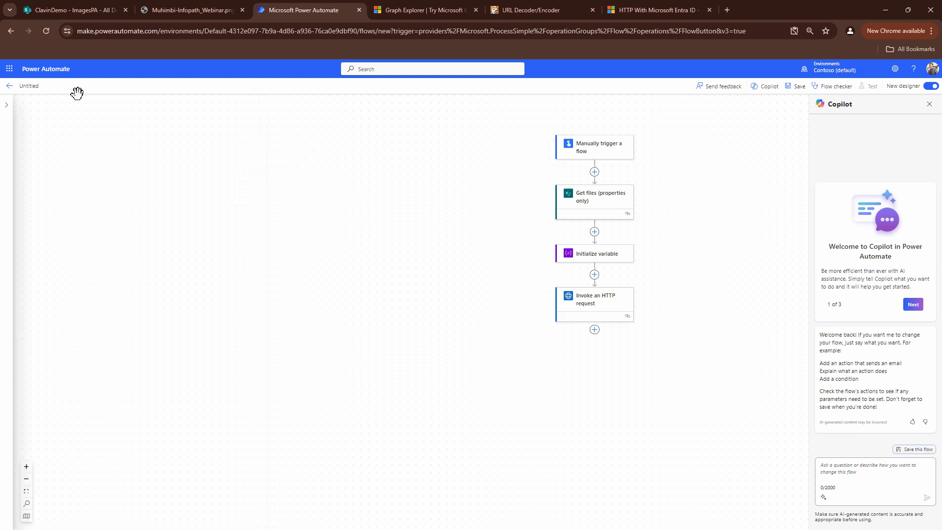
{"action": "type", "text": "Solution"}
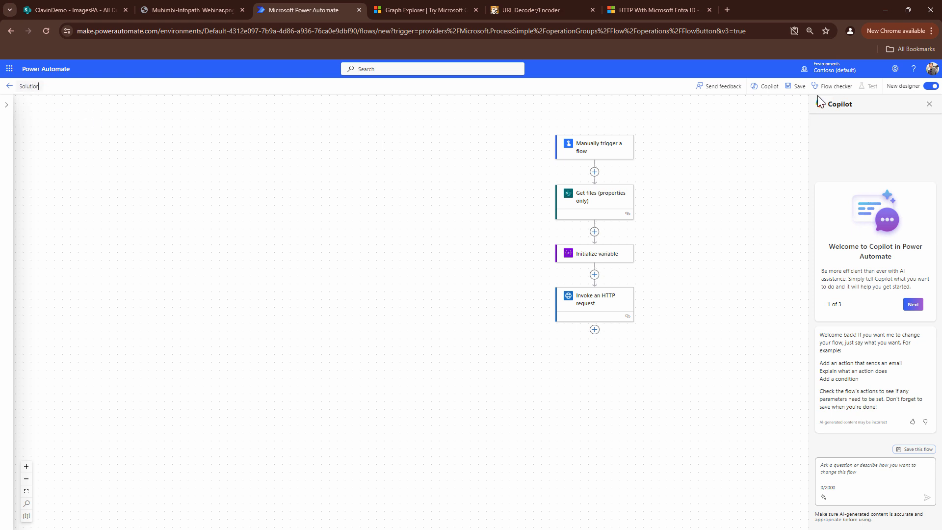
Step: Save and test-run the Solution flow, then review the HTTP step's 200 thumbnail response
{"action": "left_click", "coordinate": [797, 87]}
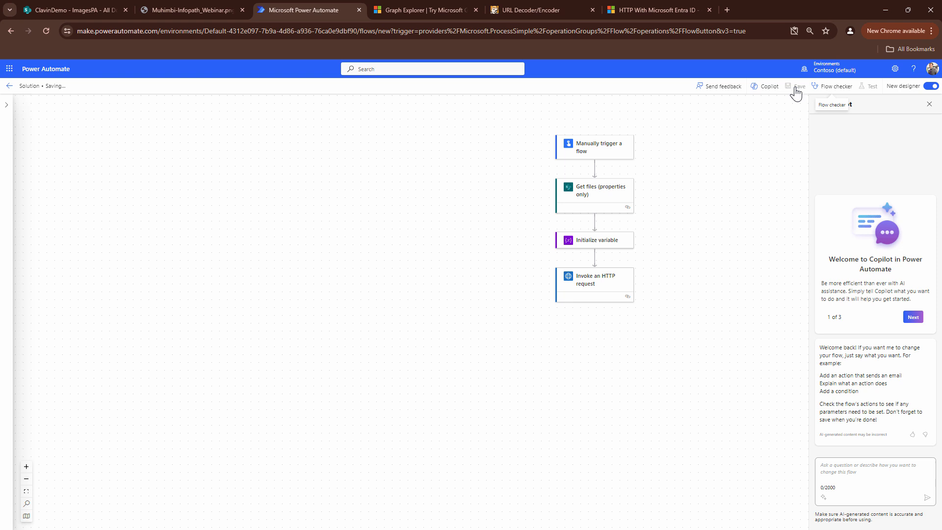
{"action": "left_click", "coordinate": [870, 86]}
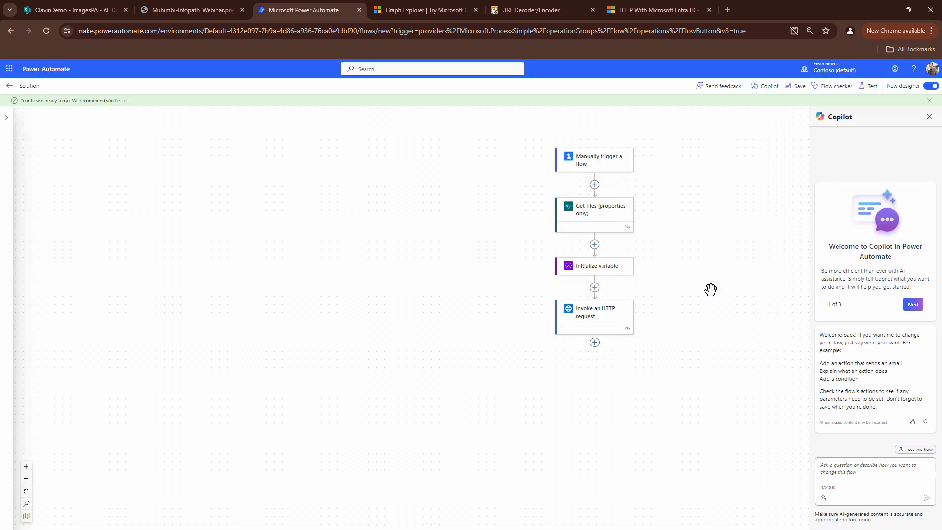
{"action": "left_click", "coordinate": [594, 311]}
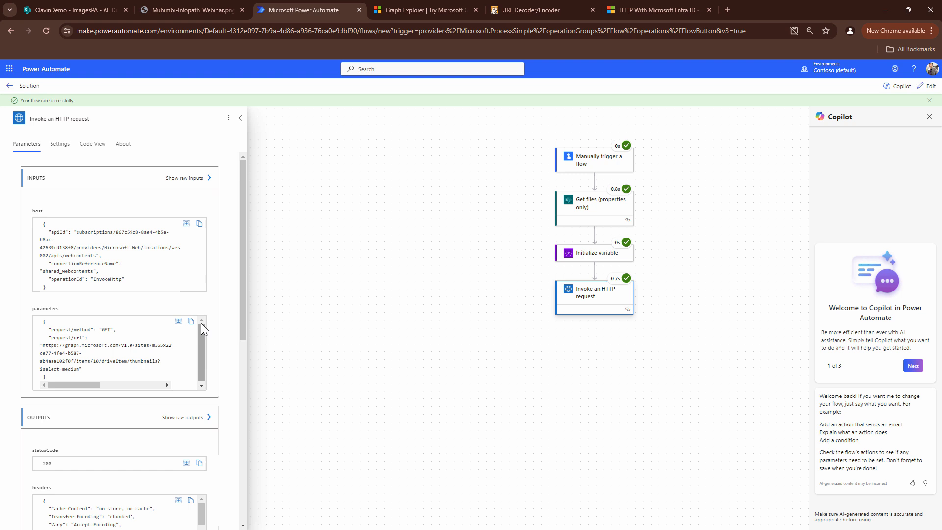
{"action": "scroll", "scroll_direction": "down", "scroll_amount": 3}
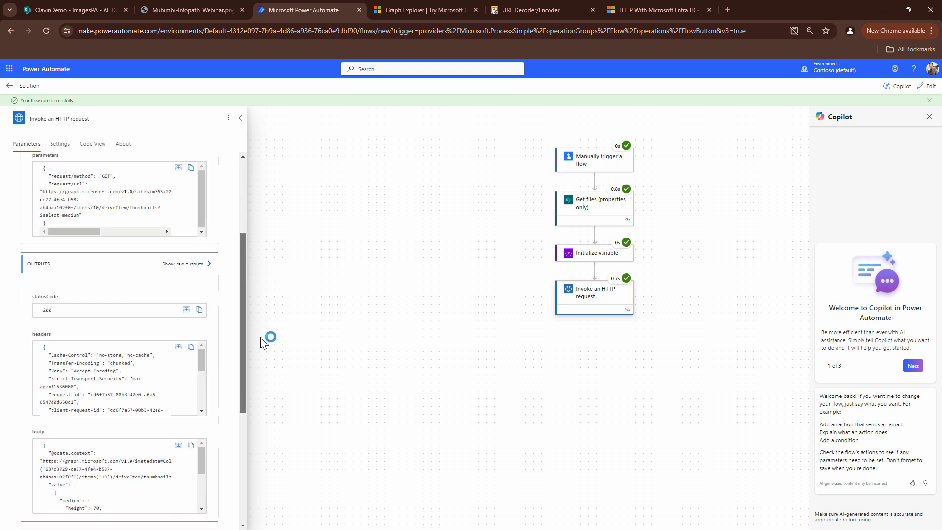
{"action": "scroll", "scroll_direction": "down", "scroll_amount": 3}
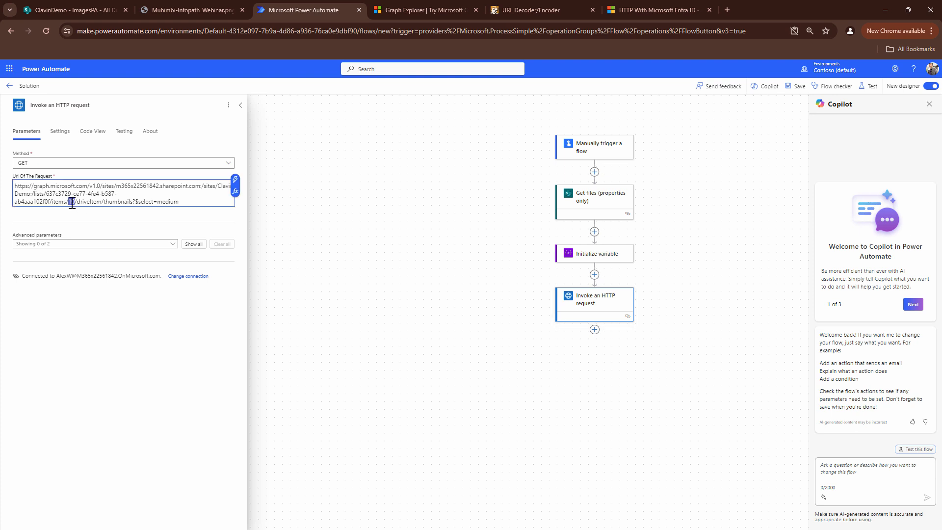
Step: Replace the 10 in the request URL with the Get files ID inside a For each loop
{"action": "left_click", "coordinate": [234, 180]}
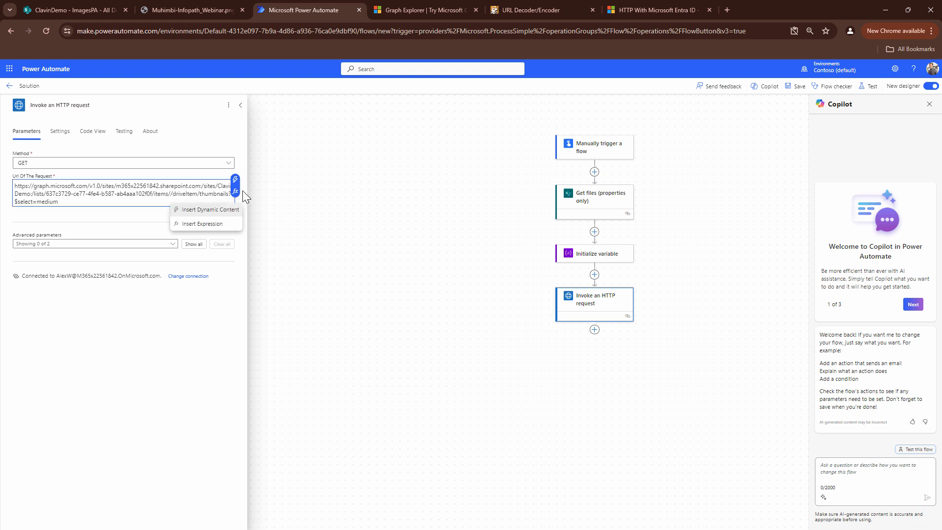
{"action": "left_click", "coordinate": [211, 209]}
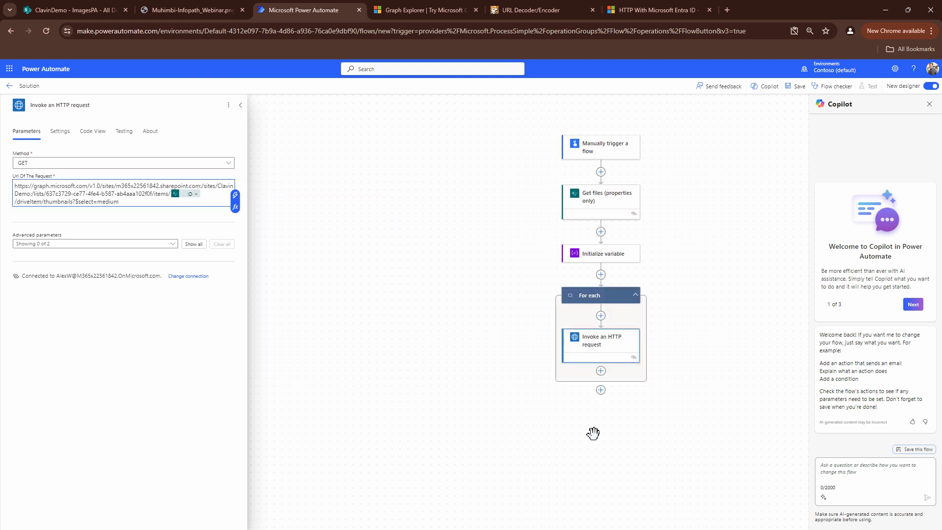
{"action": "mouse_move", "coordinate": [600, 376]}
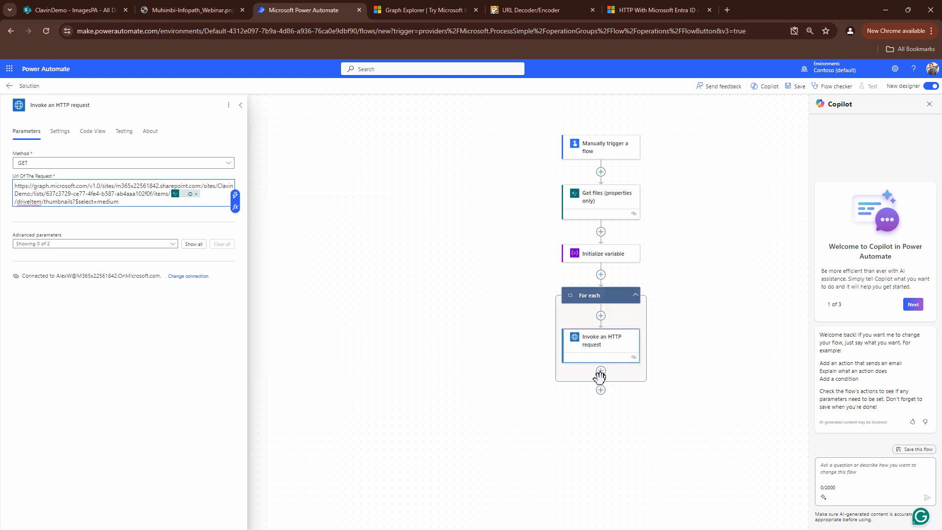
{"action": "left_click", "coordinate": [601, 370]}
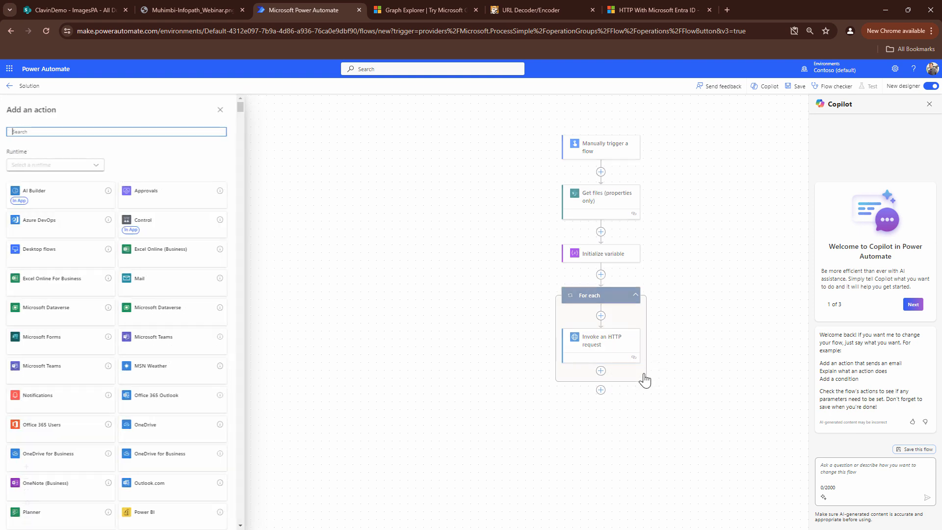
Step: Add a Parse JSON step reading the HTTP Body, with a schema from the thumbnail sample
{"action": "left_click", "coordinate": [95, 132]}
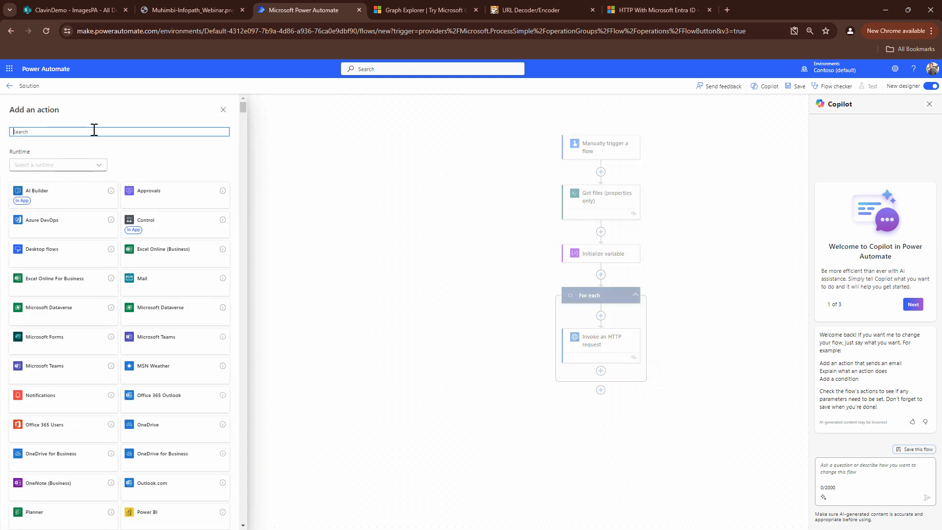
{"action": "type", "text": "PArse JSON"}
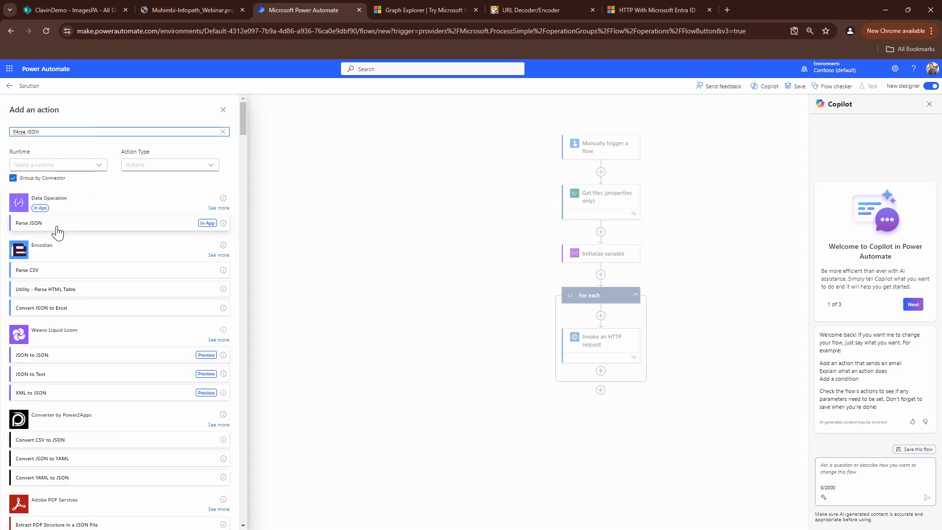
{"action": "left_click", "coordinate": [28, 222]}
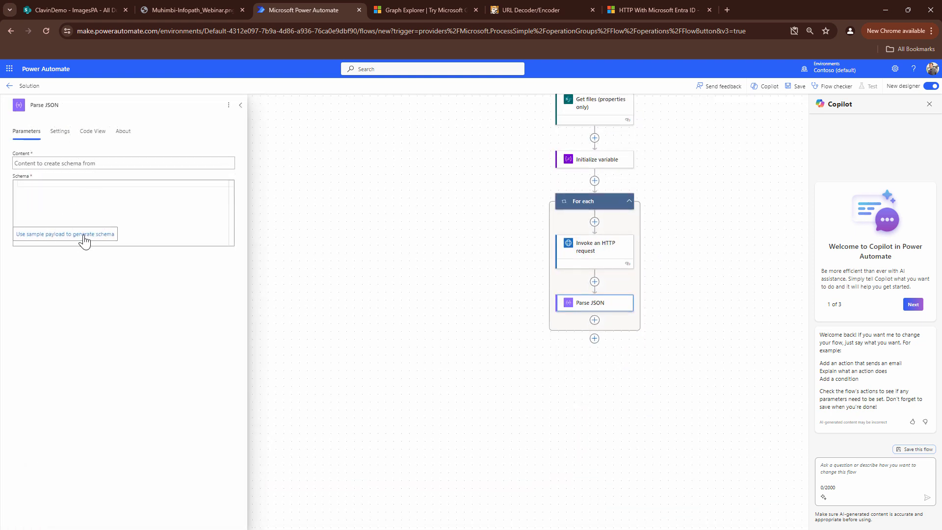
{"action": "left_click", "coordinate": [67, 233]}
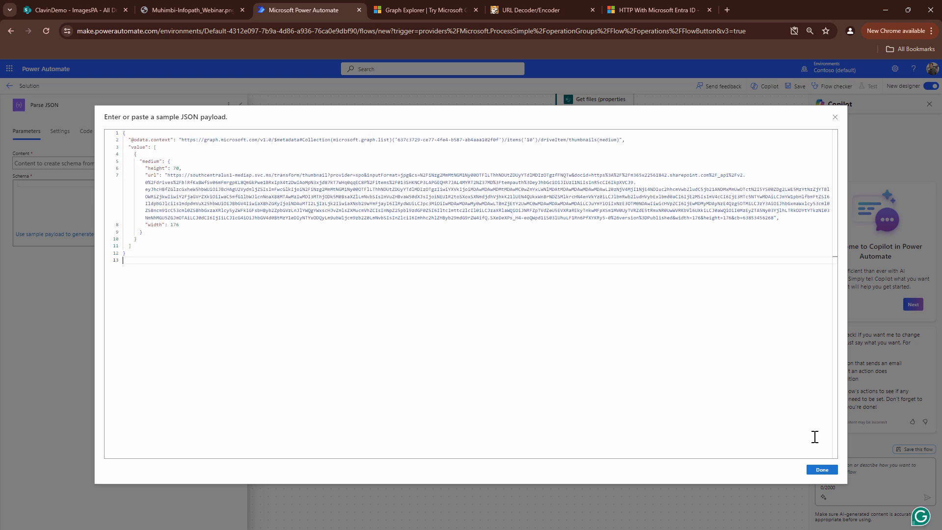
{"action": "left_click", "coordinate": [822, 470]}
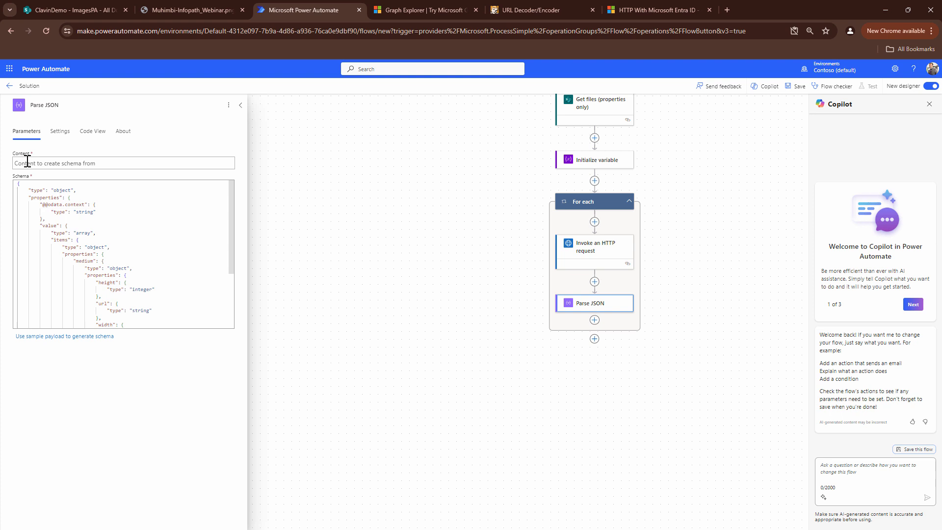
{"action": "left_click", "coordinate": [123, 163]}
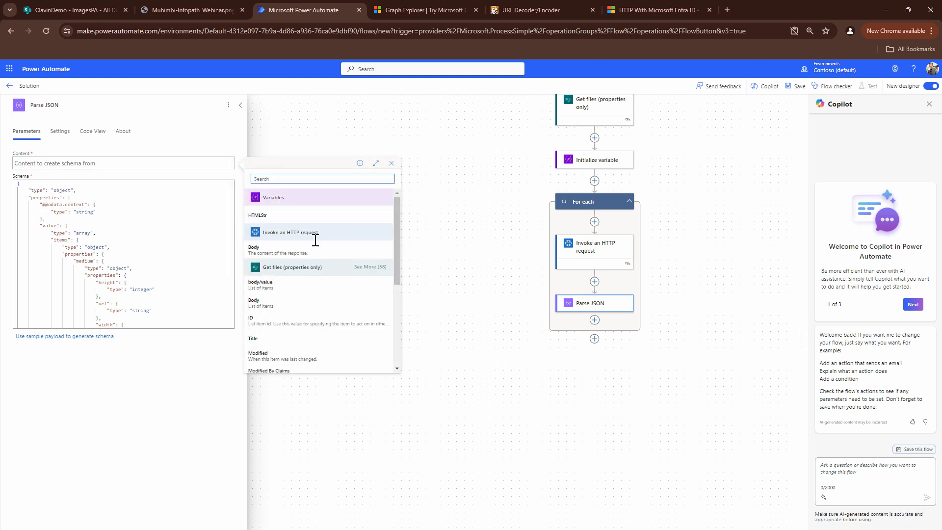
{"action": "left_click", "coordinate": [253, 247]}
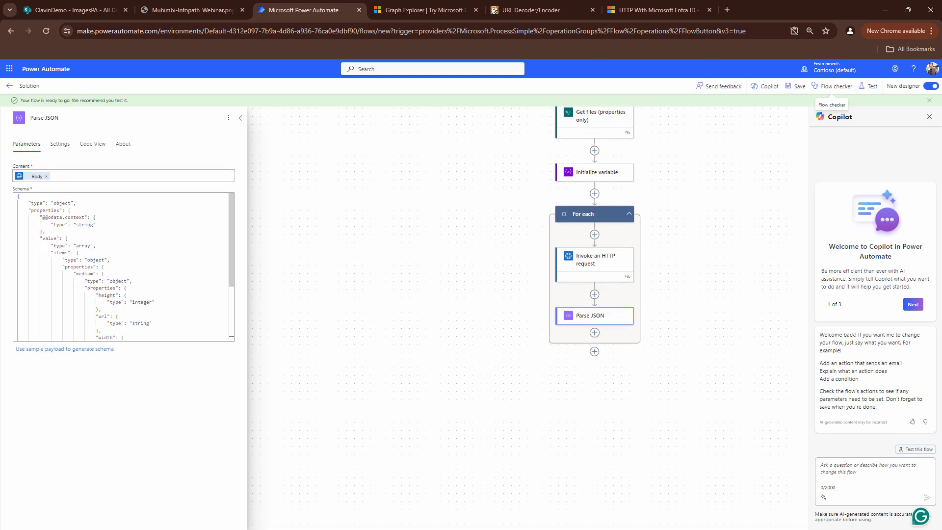
{"action": "mouse_move", "coordinate": [594, 333]}
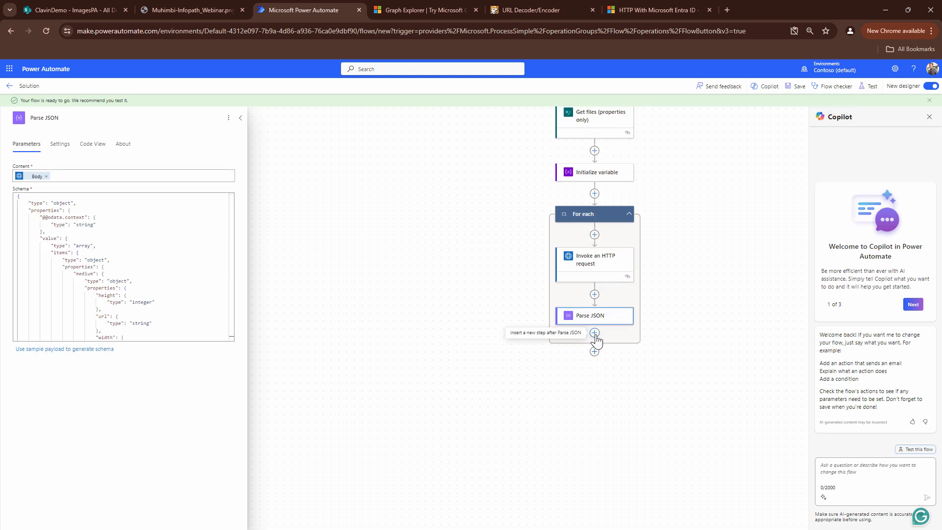
Step: Insert a Compose action below Parse JSON and open its Inputs dynamic content
{"action": "left_click", "coordinate": [594, 333]}
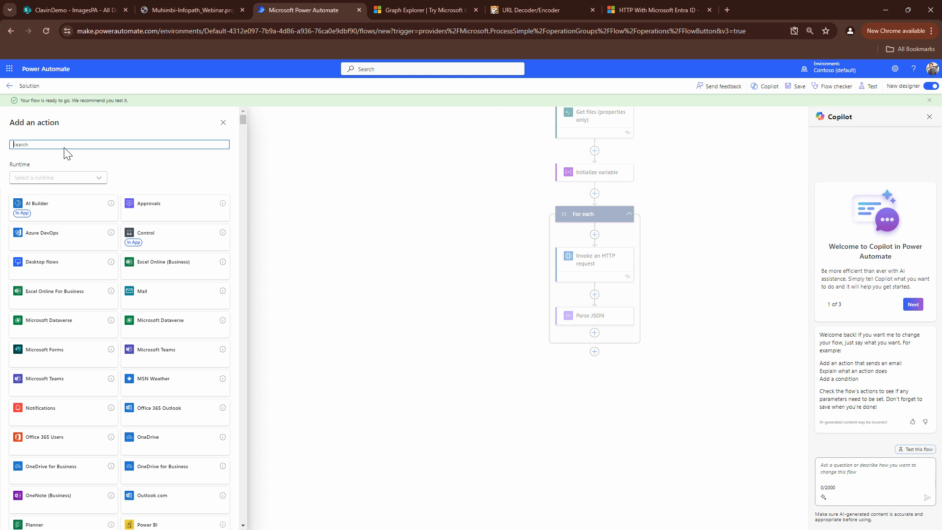
{"action": "type", "text": "Compose"}
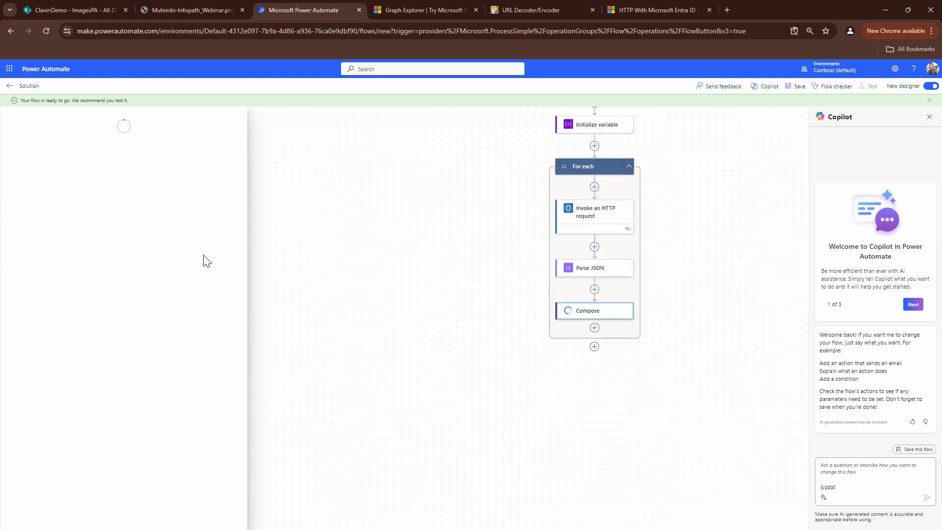
{"action": "left_click", "coordinate": [594, 310]}
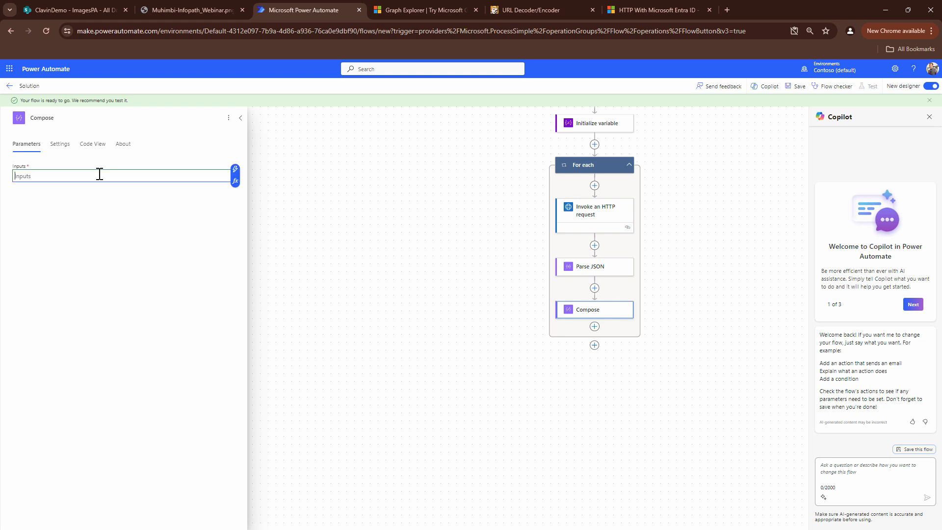
{"action": "left_click", "coordinate": [235, 168]}
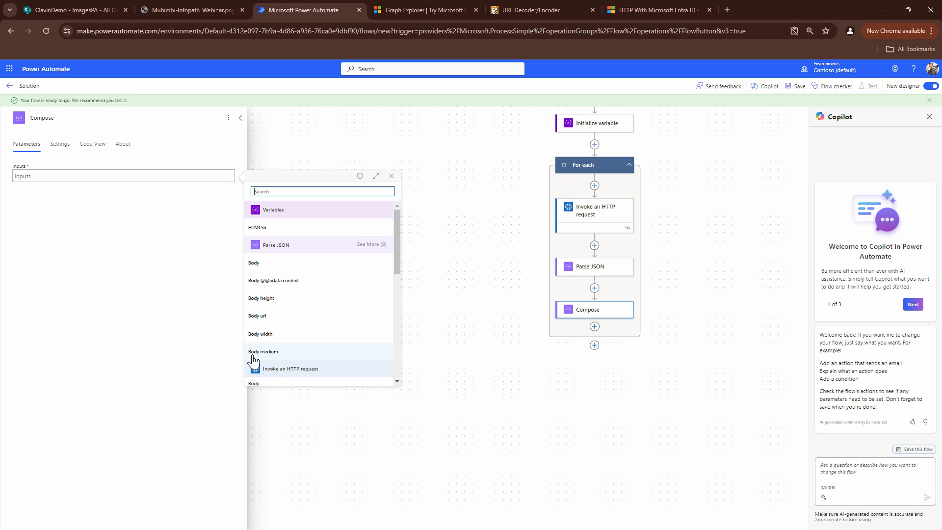
{"action": "mouse_move", "coordinate": [265, 355]}
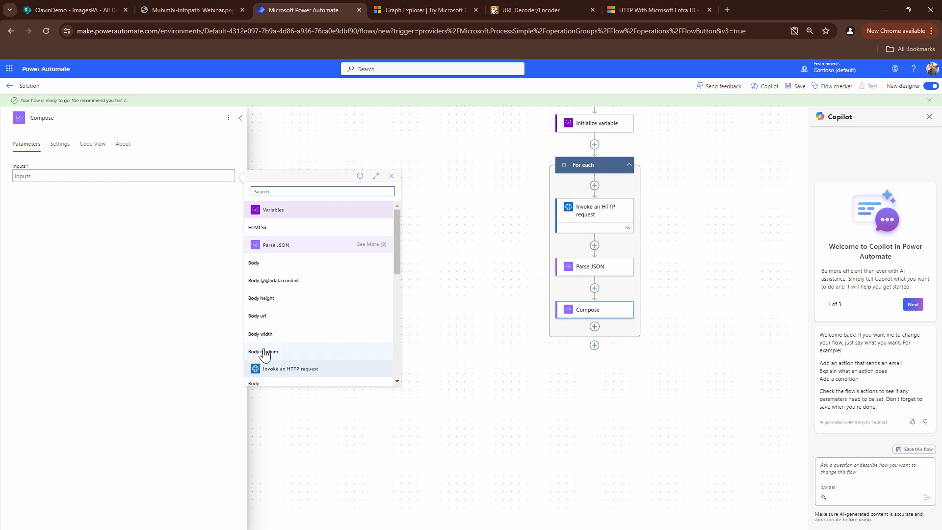
{"action": "mouse_move", "coordinate": [282, 363]}
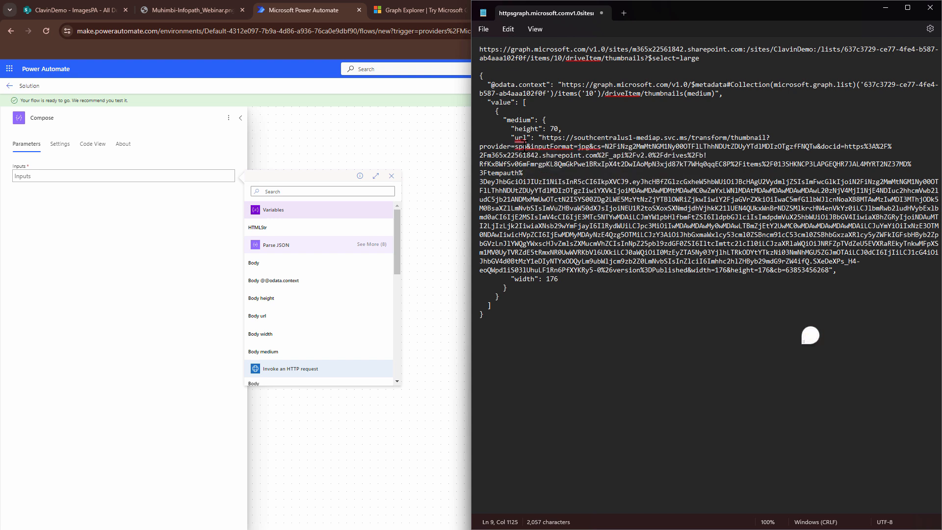
Step: Review the saved medium thumbnail JSON response and its url field in Notepad
{"action": "right_click", "coordinate": [516, 136]}
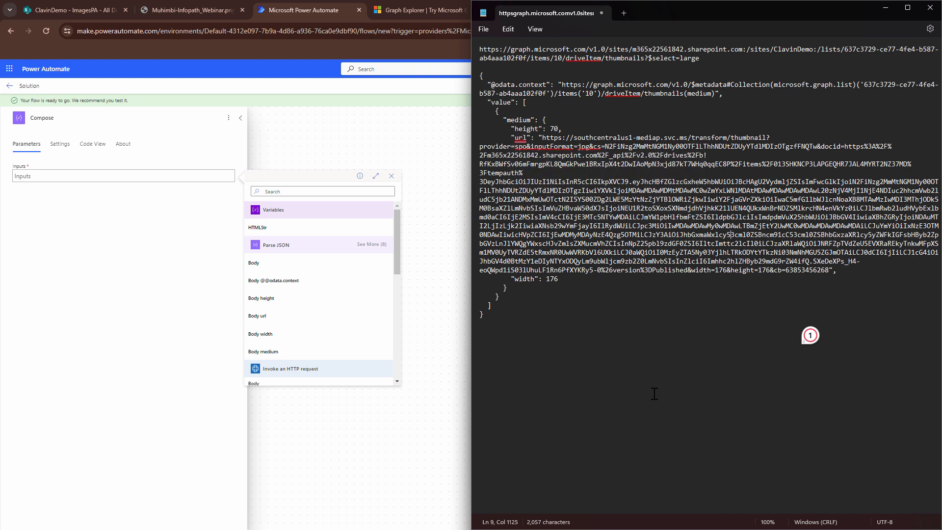
{"action": "mouse_move", "coordinate": [655, 393]}
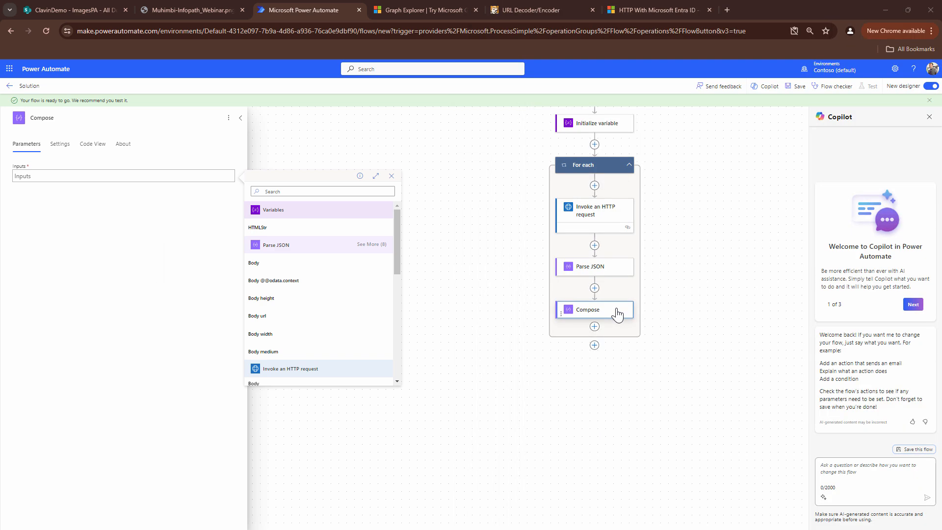
Step: Set Compose to first(body('Parse_JSON')?['value'])?['medium']?['url'] and rename it Medium URL
{"action": "left_click", "coordinate": [391, 176]}
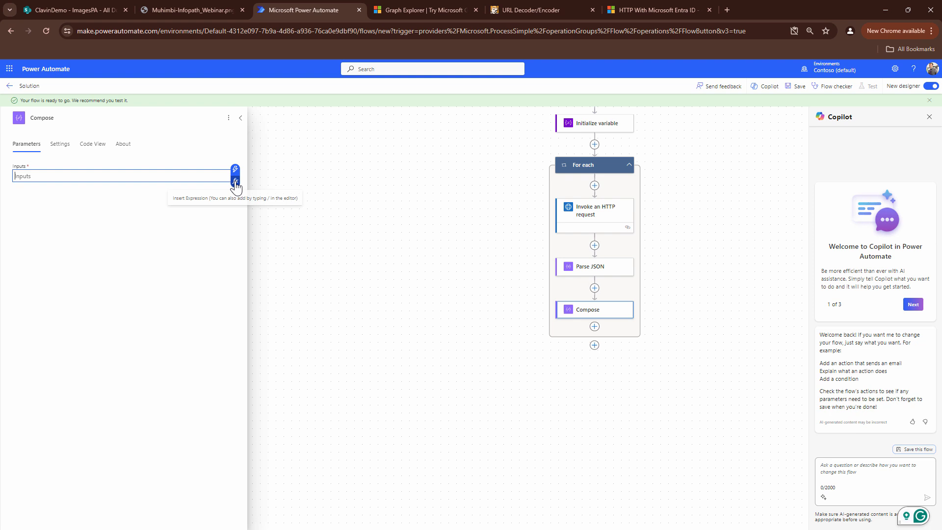
{"action": "left_click", "coordinate": [235, 180]}
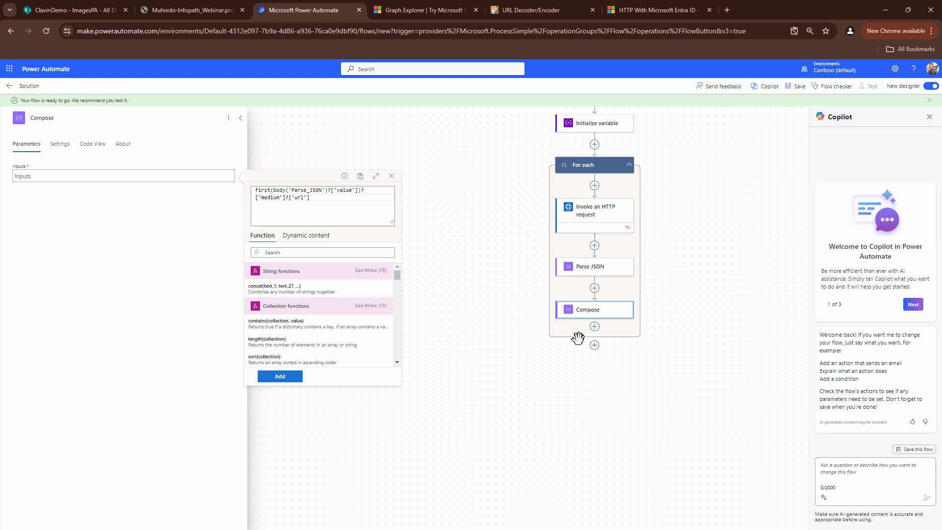
{"action": "mouse_move", "coordinate": [280, 377]}
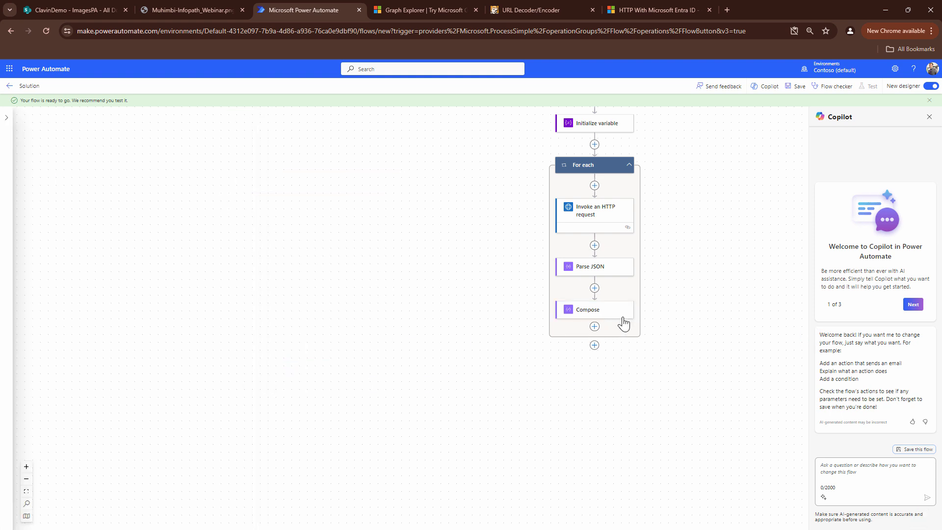
{"action": "left_click", "coordinate": [595, 310]}
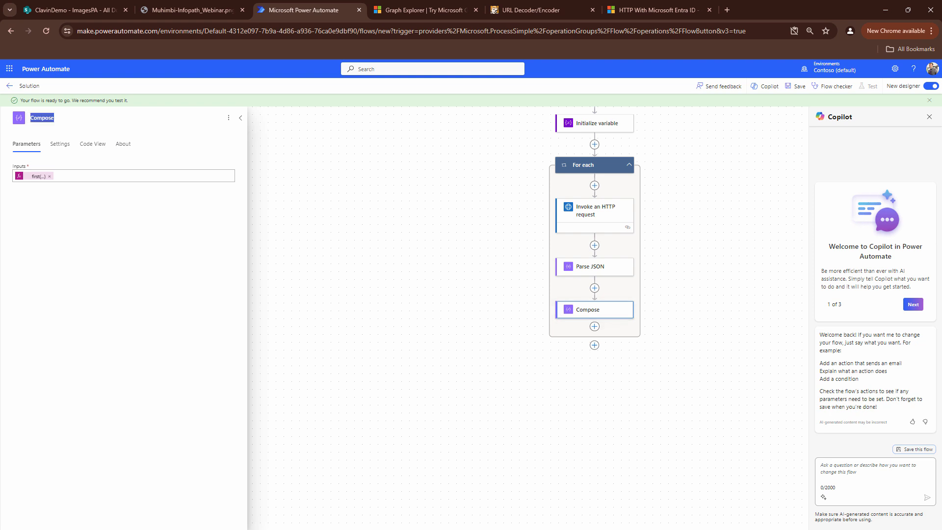
{"action": "type", "text": "Medium URL"}
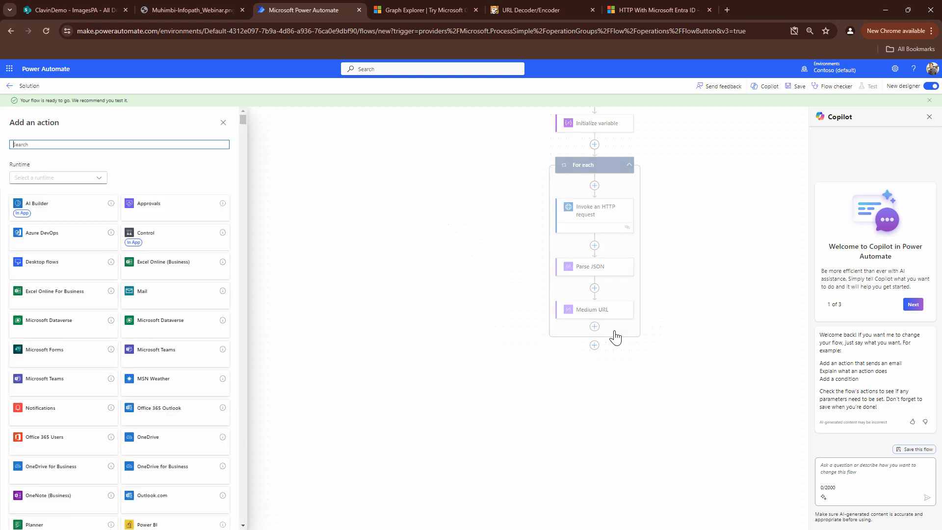
Step: Search 'Append' and add an Append to string variable step in the loop
{"action": "type", "text": "Aa"}
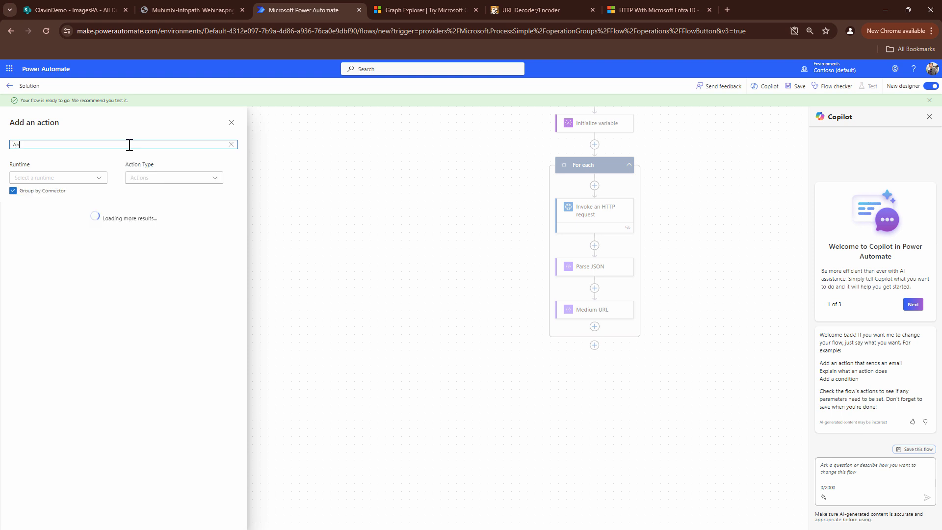
{"action": "type", "text": "ppend"}
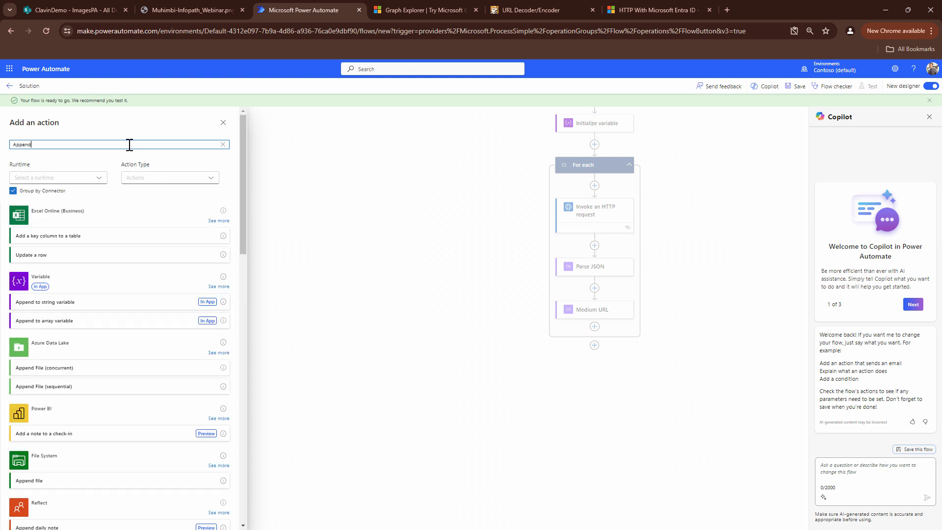
{"action": "left_click", "coordinate": [44, 301]}
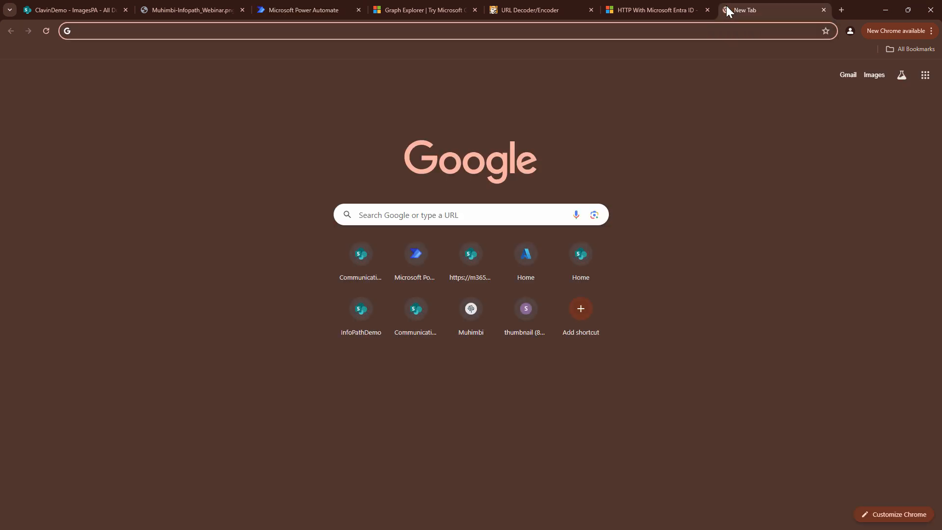
Step: Search 'HTML images' and view the W3Schools img tag example, then return to the flow
{"action": "type", "text": "HTML images"}
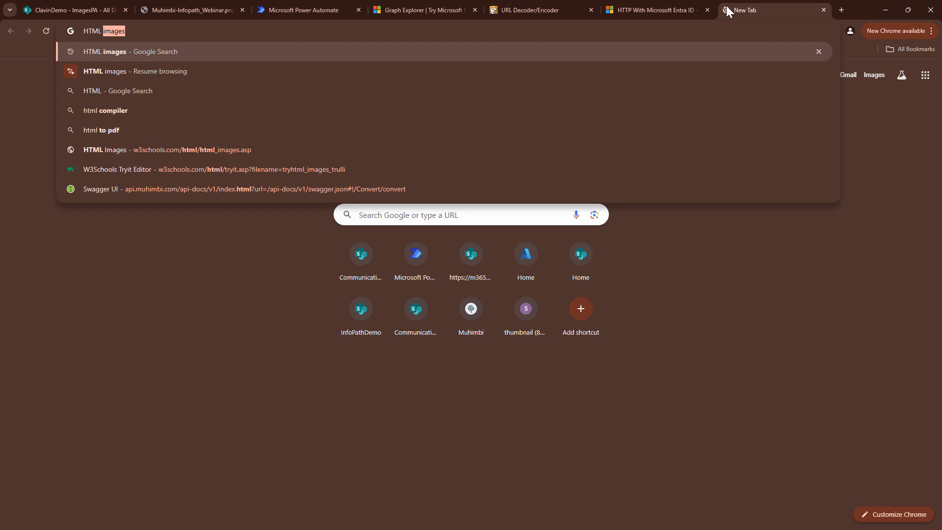
{"action": "left_click", "coordinate": [126, 51]}
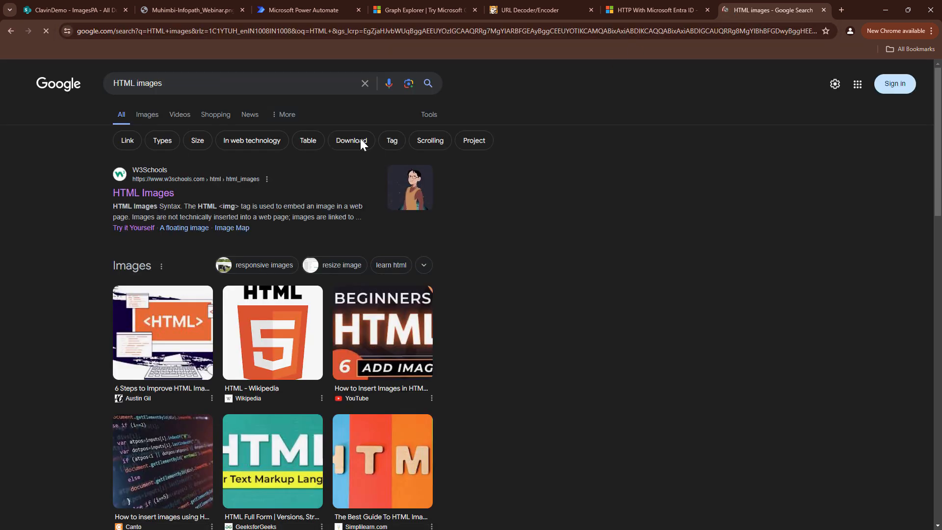
{"action": "mouse_move", "coordinate": [150, 201]}
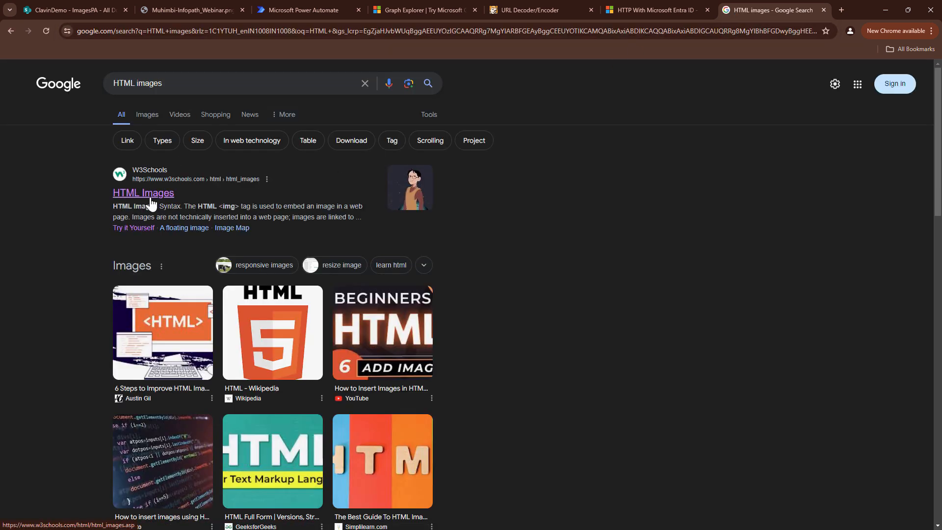
{"action": "left_click", "coordinate": [143, 192]}
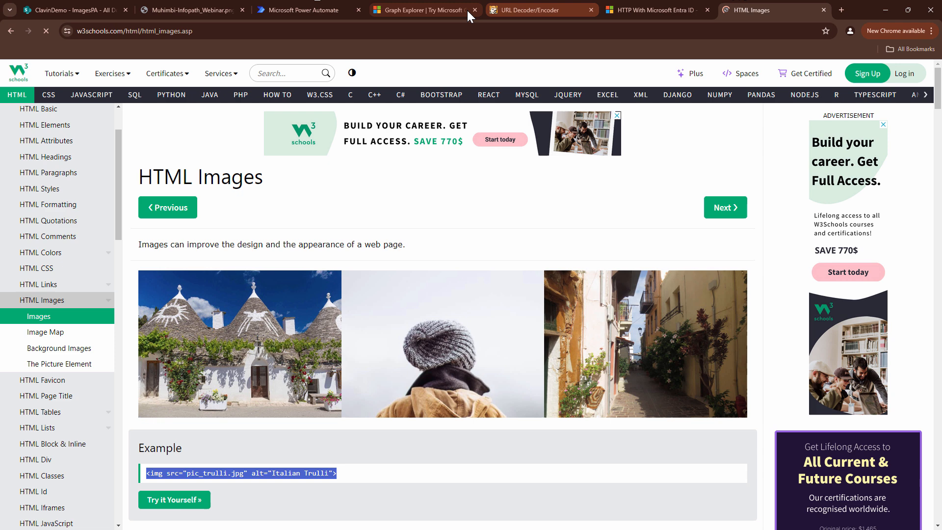
{"action": "left_click", "coordinate": [302, 10]}
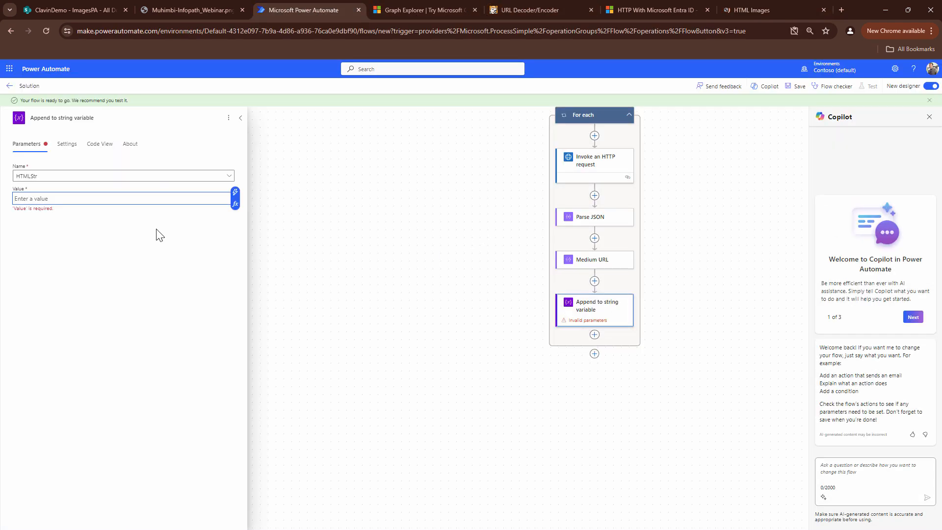
Step: Paste the sample img tag into Value and replace its alt text with the file ID
{"action": "type", "text": "<img src=\"pic_trulli.jpg\" alt=\"Italian Trulli\">"}
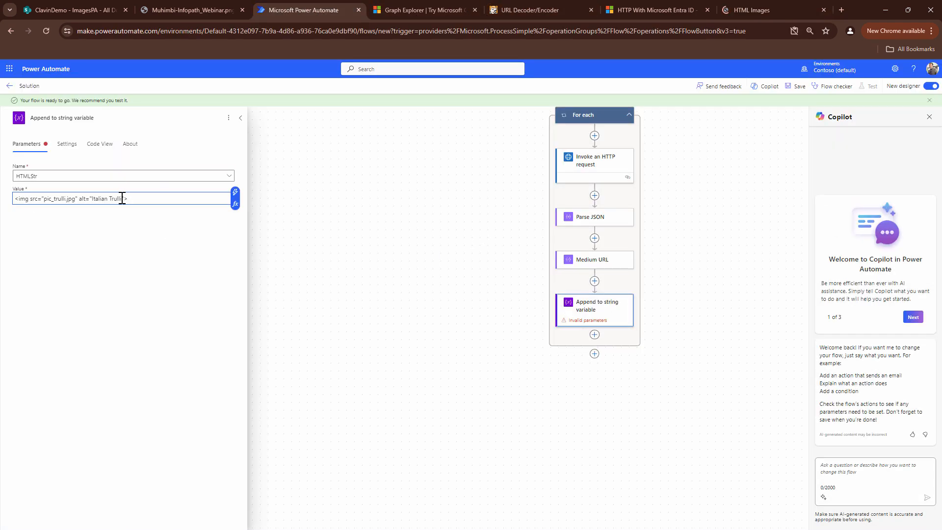
{"action": "double_click", "coordinate": [109, 199]}
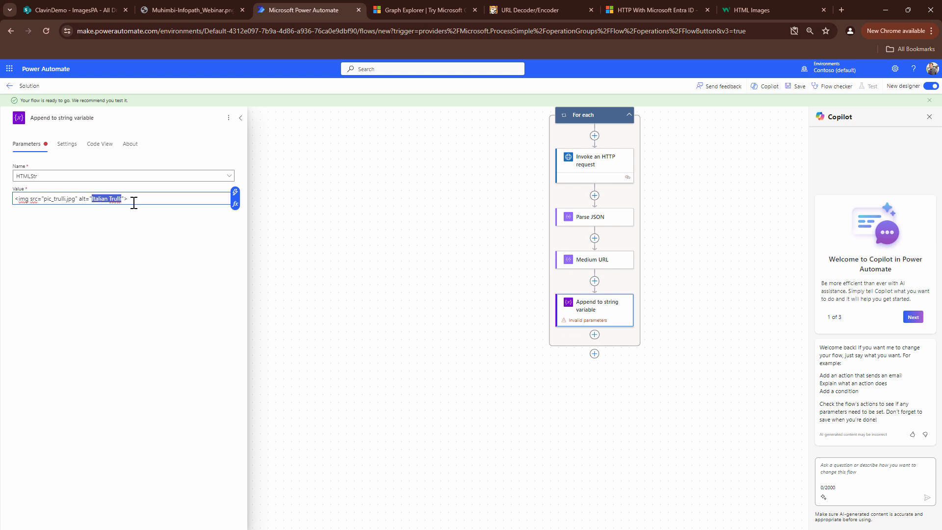
{"action": "key", "text": "Delete"}
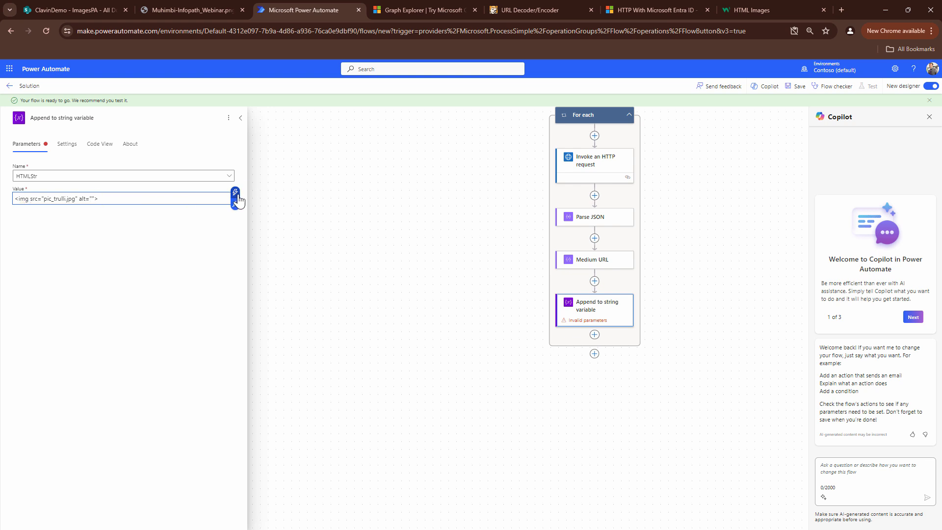
{"action": "left_click", "coordinate": [235, 192]}
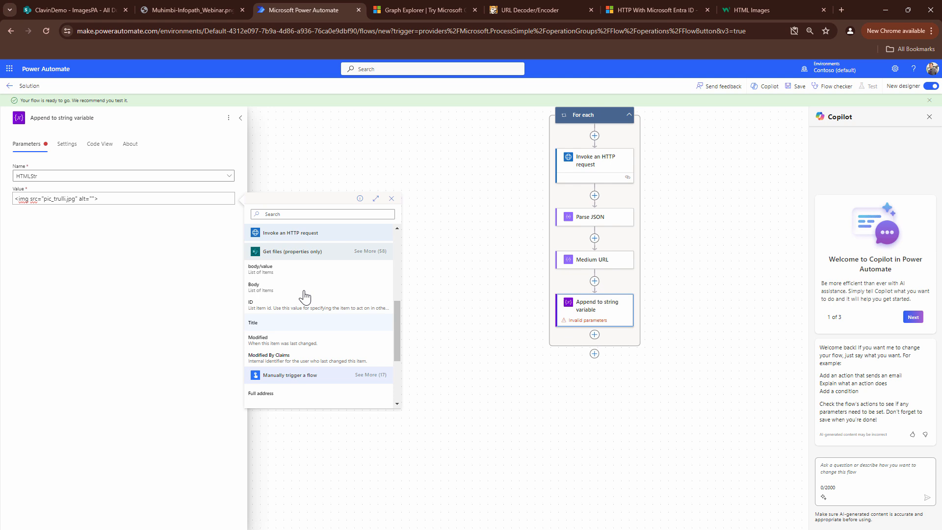
{"action": "left_click", "coordinate": [251, 302]}
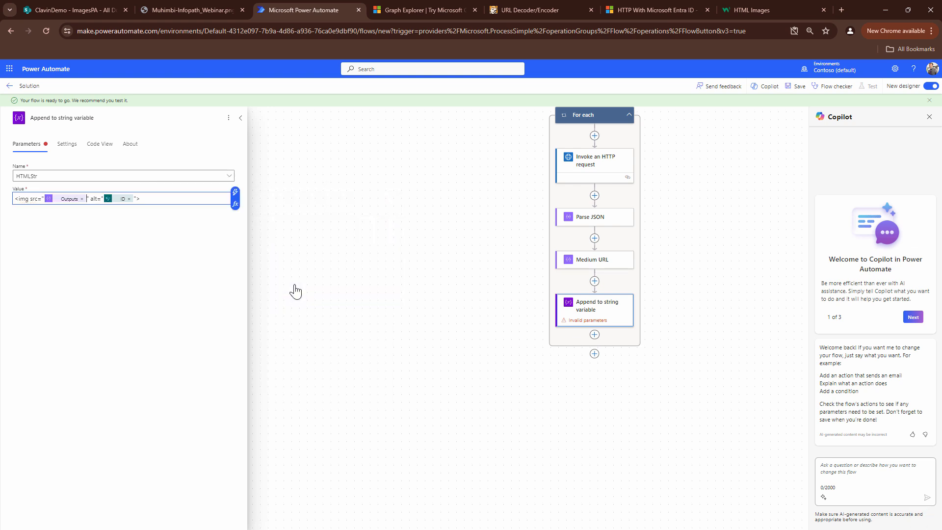
{"action": "mouse_move", "coordinate": [407, 364]}
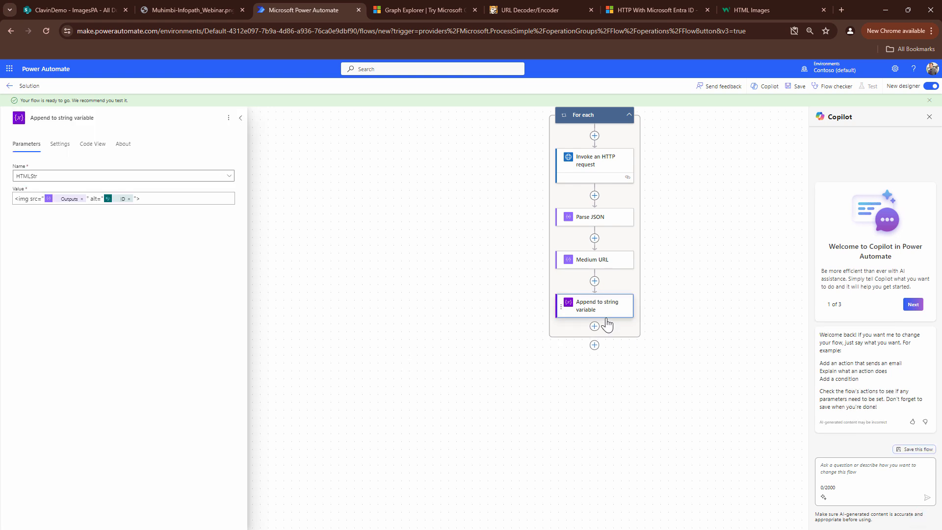
{"action": "mouse_move", "coordinate": [669, 357]}
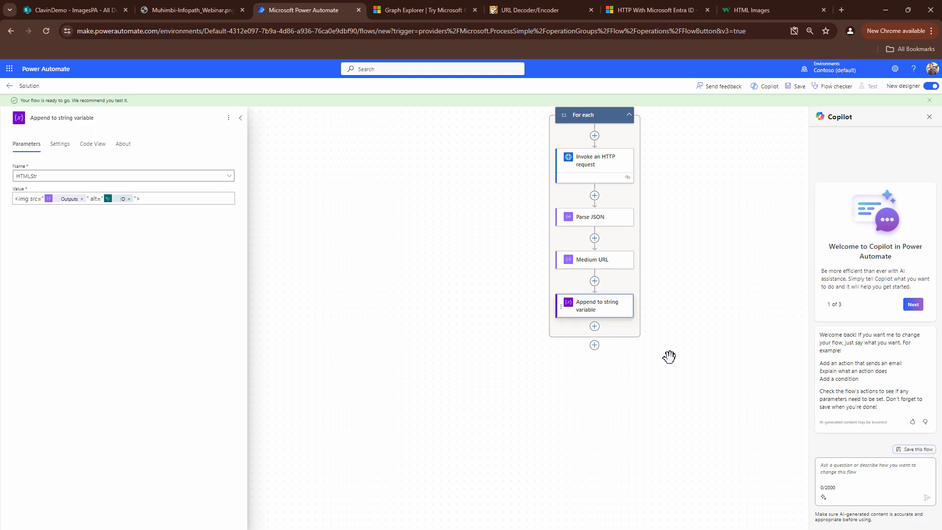
{"action": "mouse_move", "coordinate": [596, 348]}
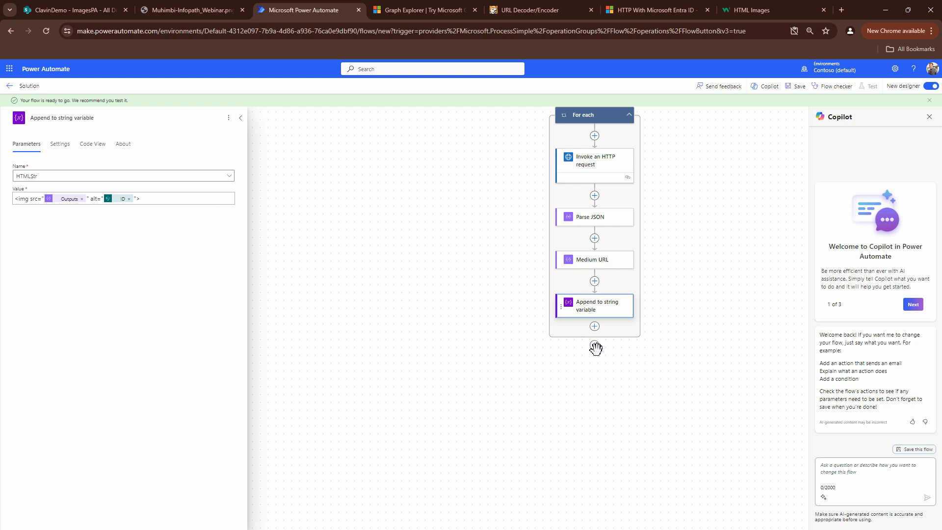
Step: Add a Compose step after the For each loop with HTMLStr as its input
{"action": "left_click", "coordinate": [594, 326]}
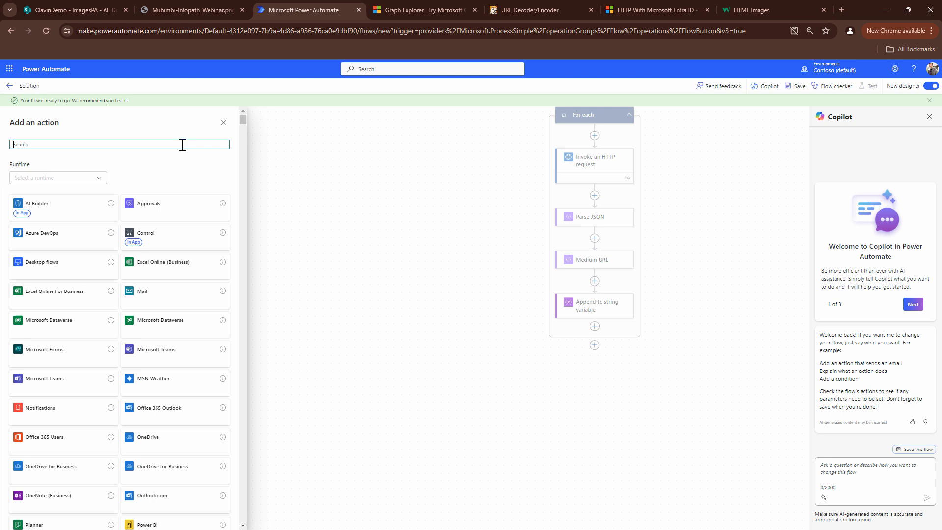
{"action": "type", "text": "Compose"}
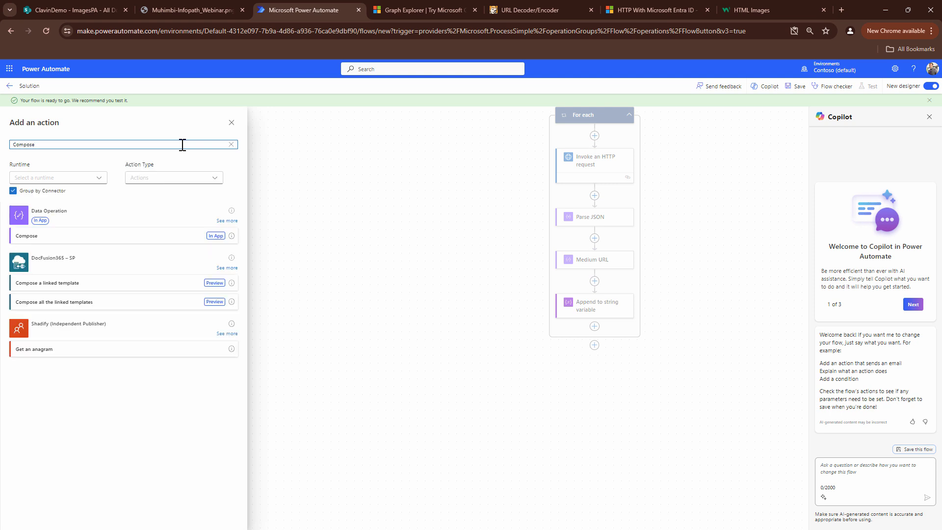
{"action": "left_click", "coordinate": [26, 235]}
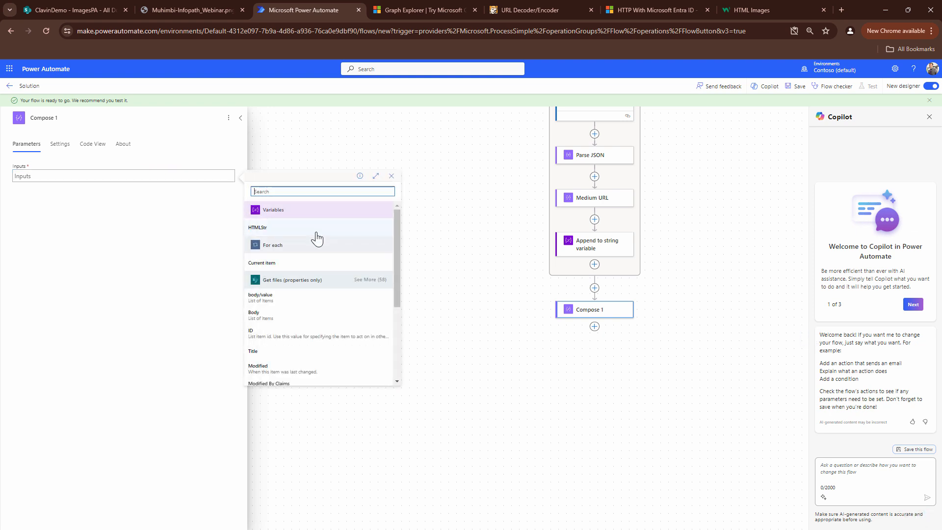
{"action": "left_click", "coordinate": [258, 227]}
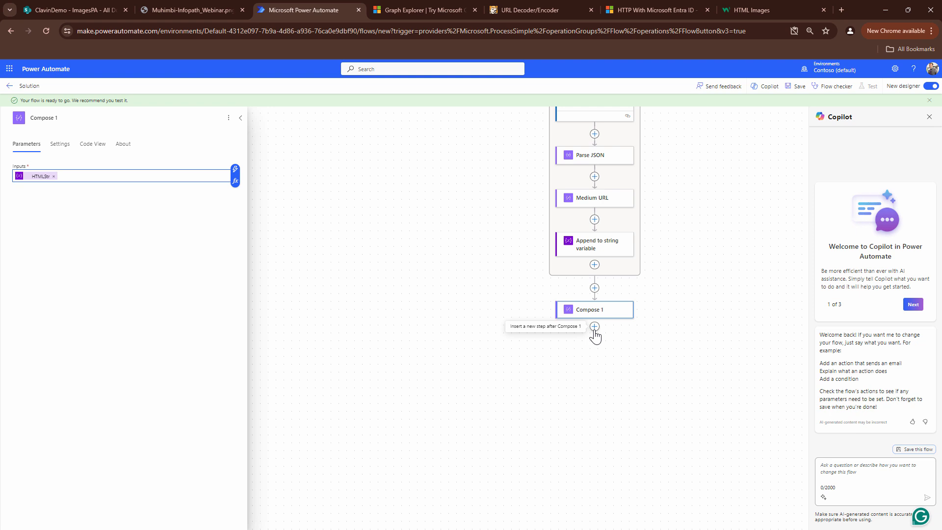
{"action": "left_click", "coordinate": [241, 118]}
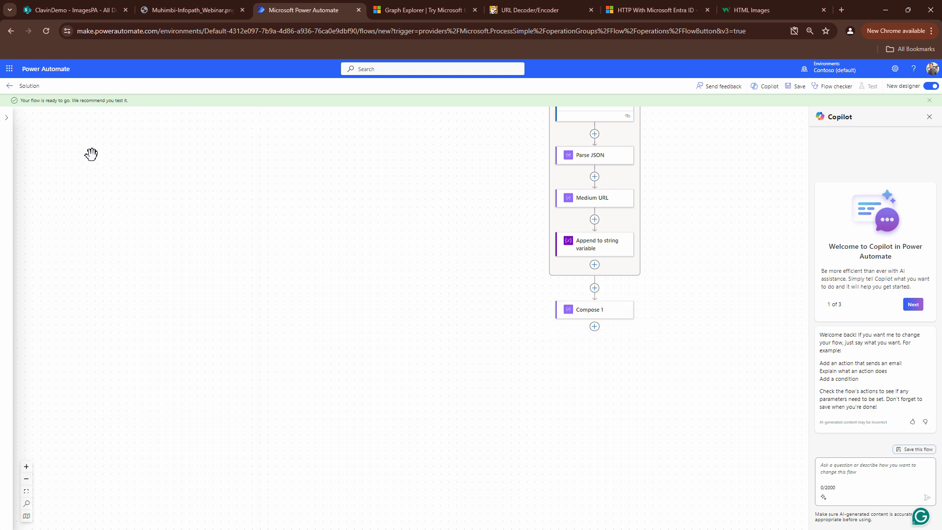
{"action": "mouse_move", "coordinate": [594, 326]}
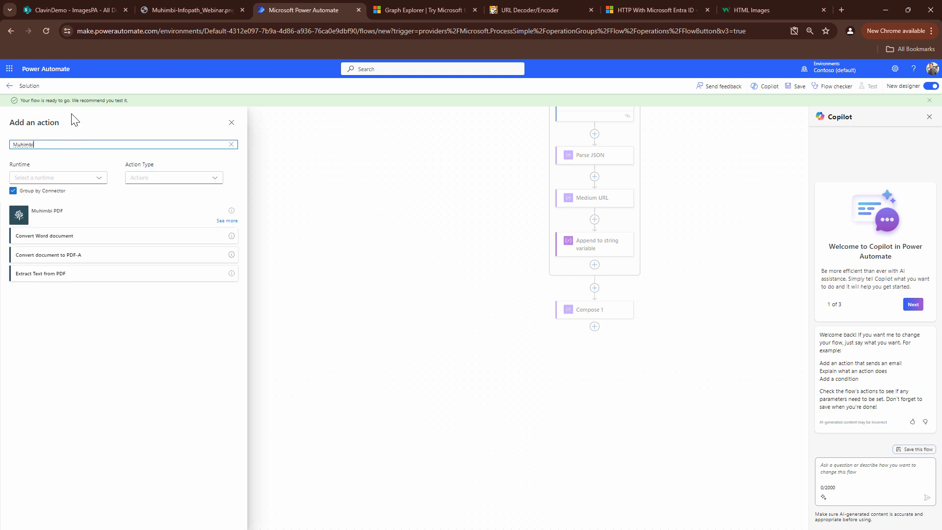
Step: Add the Muhimbi Convert HTML to PDF action after Compose 1
{"action": "left_click", "coordinate": [227, 221]}
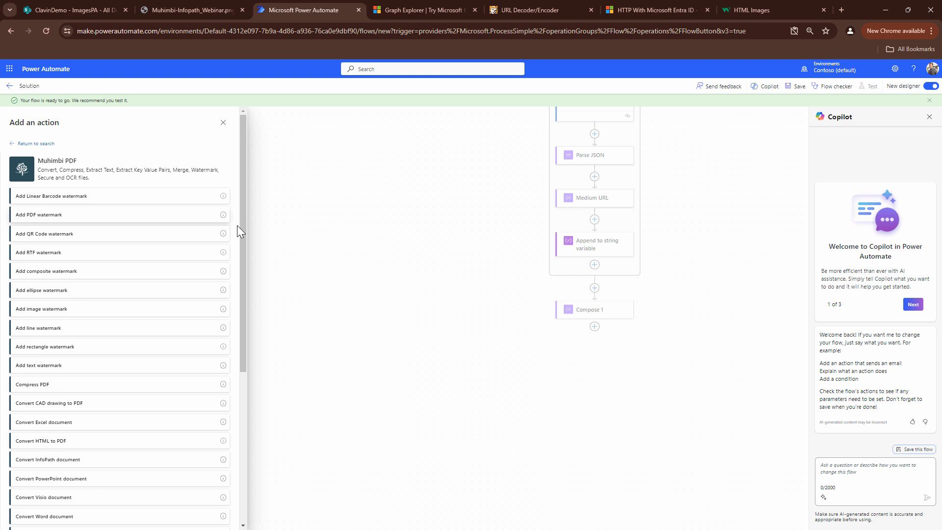
{"action": "scroll", "scroll_direction": "down", "scroll_amount": 3}
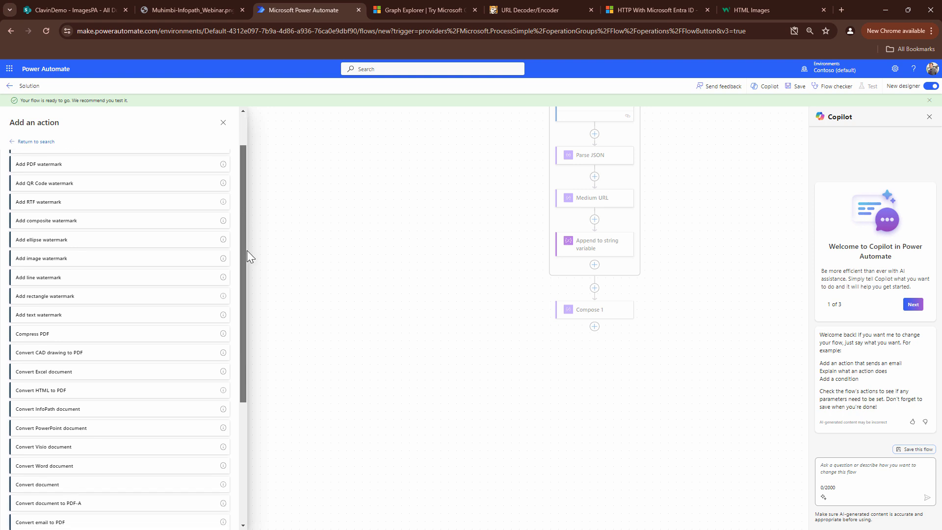
{"action": "scroll", "scroll_direction": "down", "scroll_amount": 3}
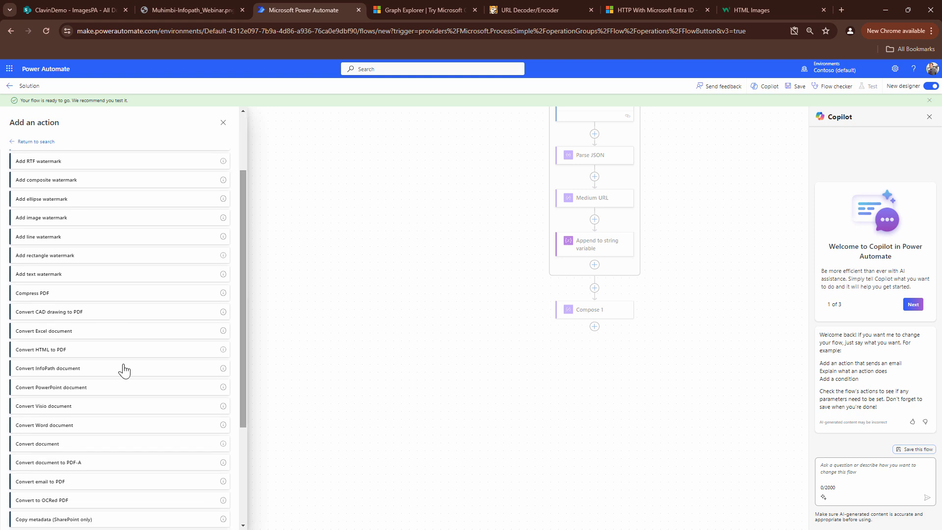
{"action": "left_click", "coordinate": [48, 349]}
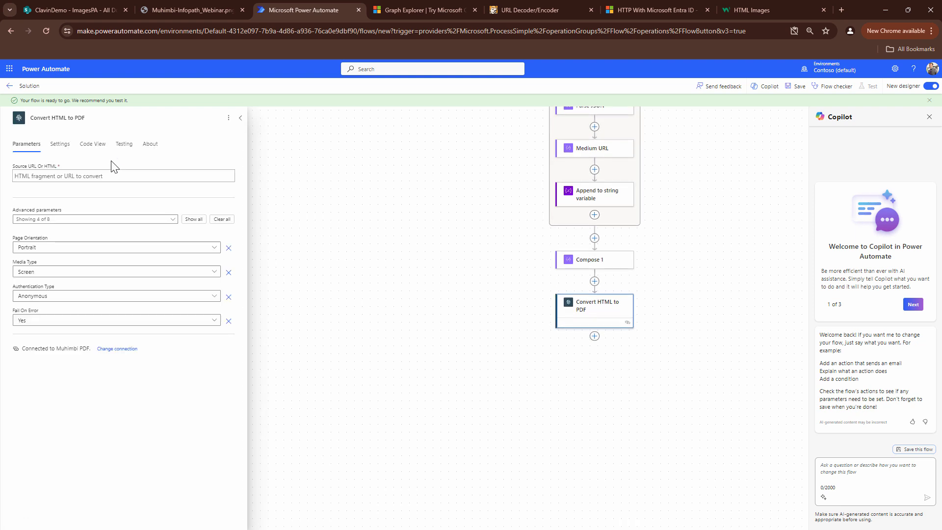
Step: Set the PDF conversion source to HTMLStr and the media type to Print
{"action": "left_click", "coordinate": [123, 176]}
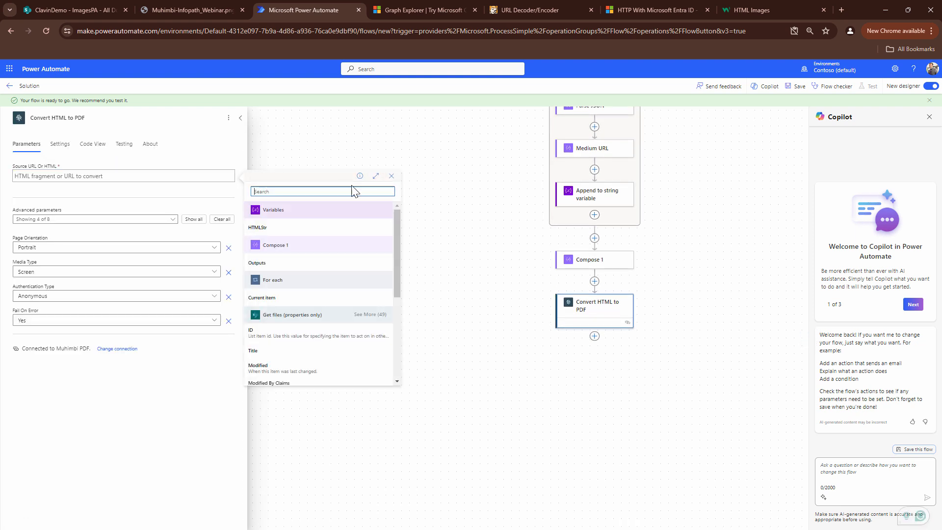
{"action": "left_click", "coordinate": [259, 227]}
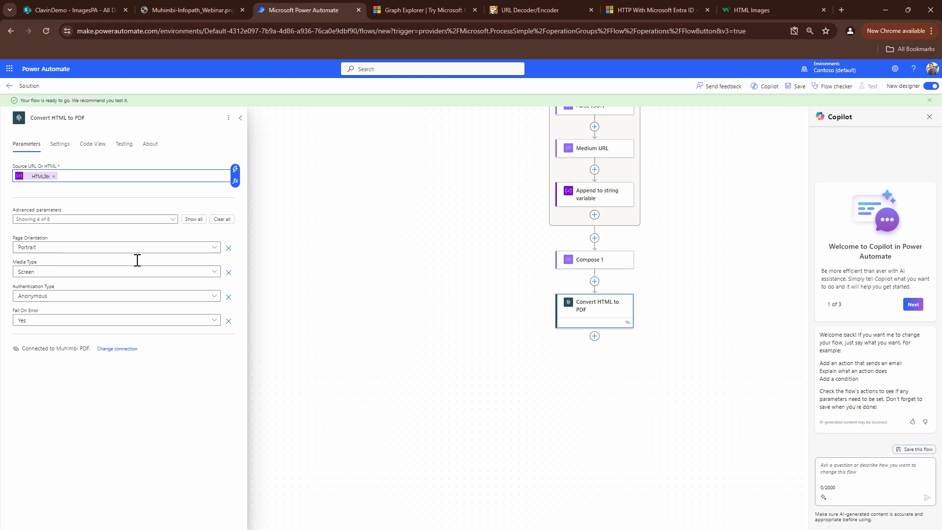
{"action": "left_click", "coordinate": [117, 271]}
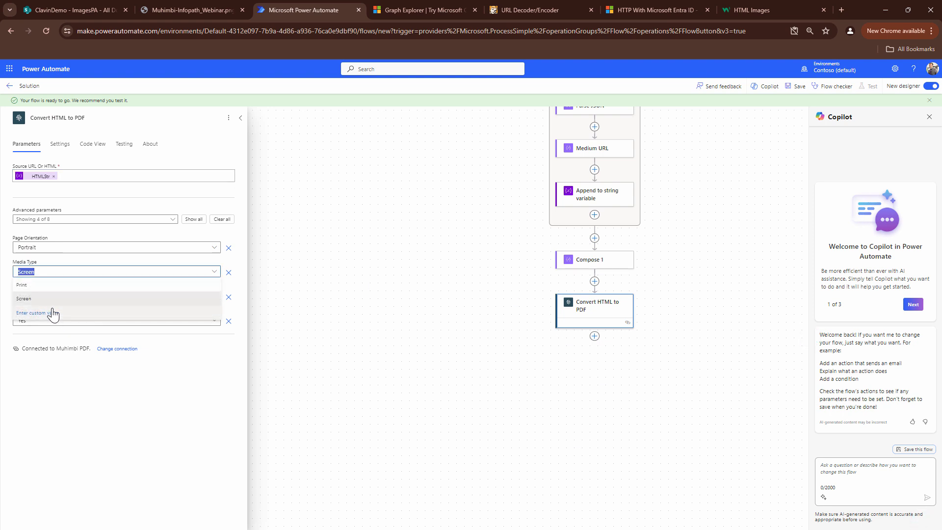
{"action": "left_click", "coordinate": [22, 285]}
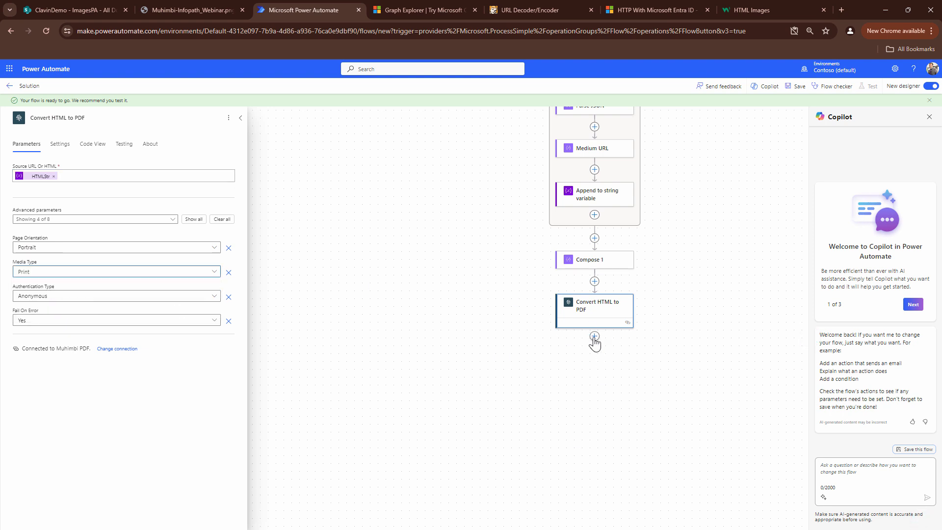
{"action": "left_click", "coordinate": [594, 335]}
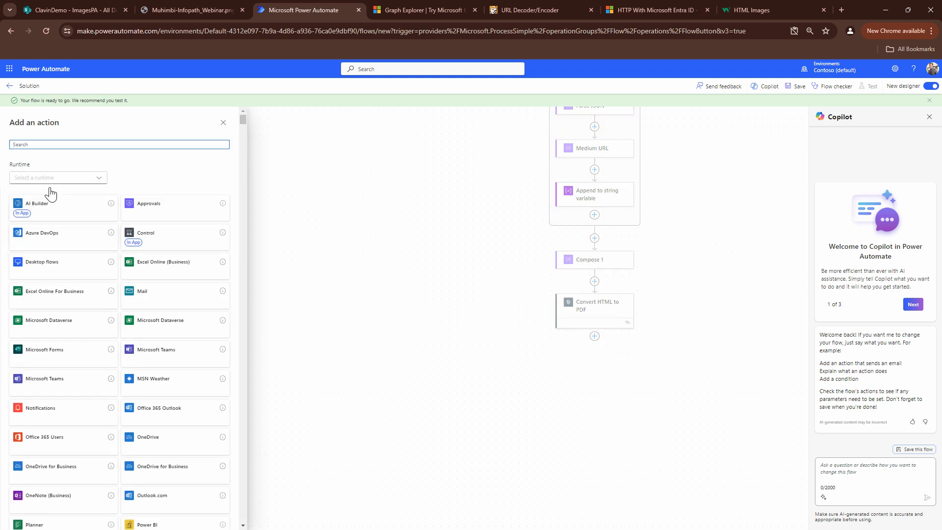
{"action": "type", "text": "send"}
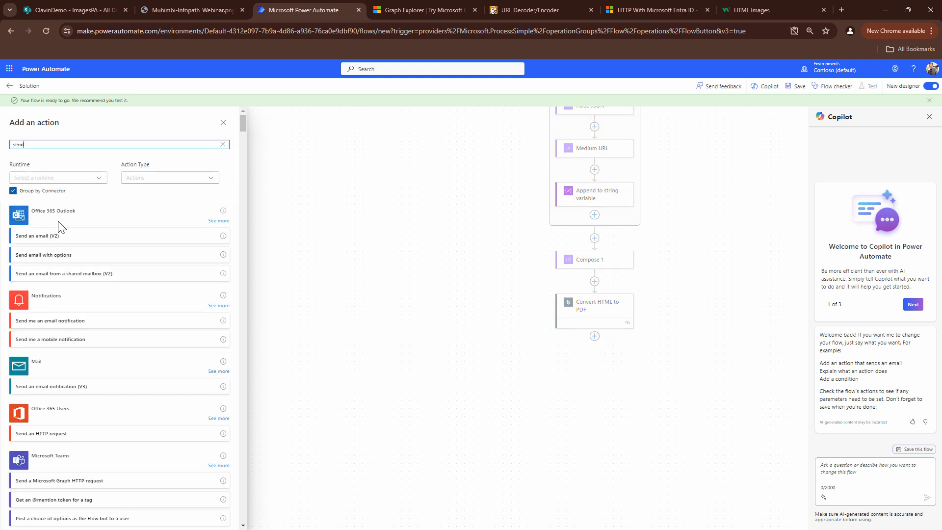
{"action": "left_click", "coordinate": [49, 235]}
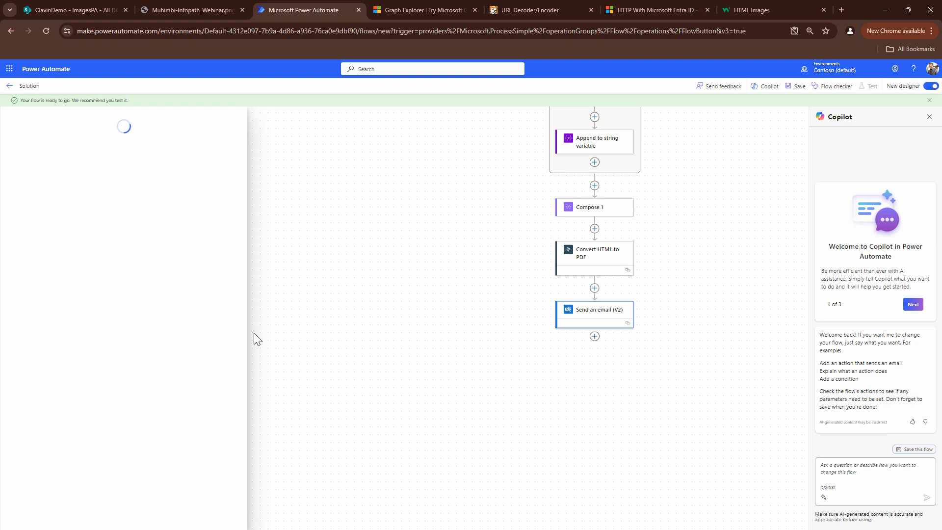
{"action": "left_click", "coordinate": [597, 313]}
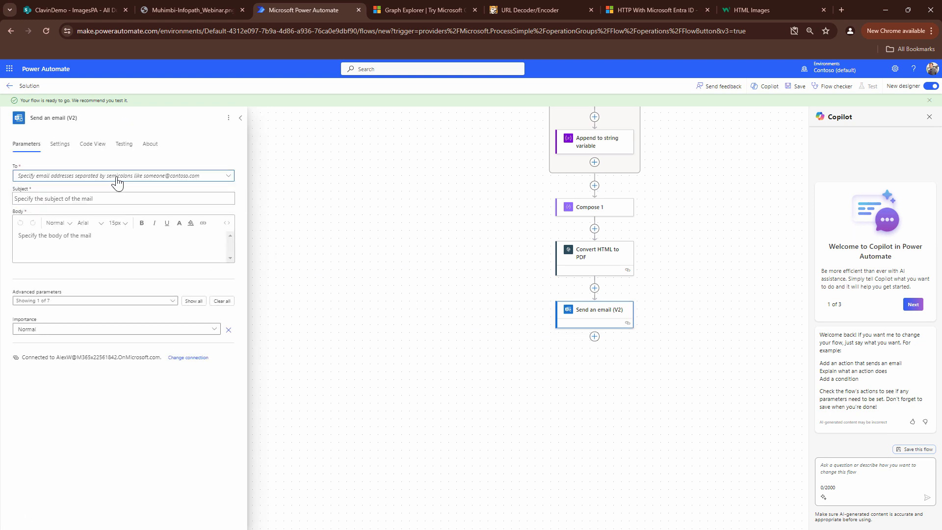
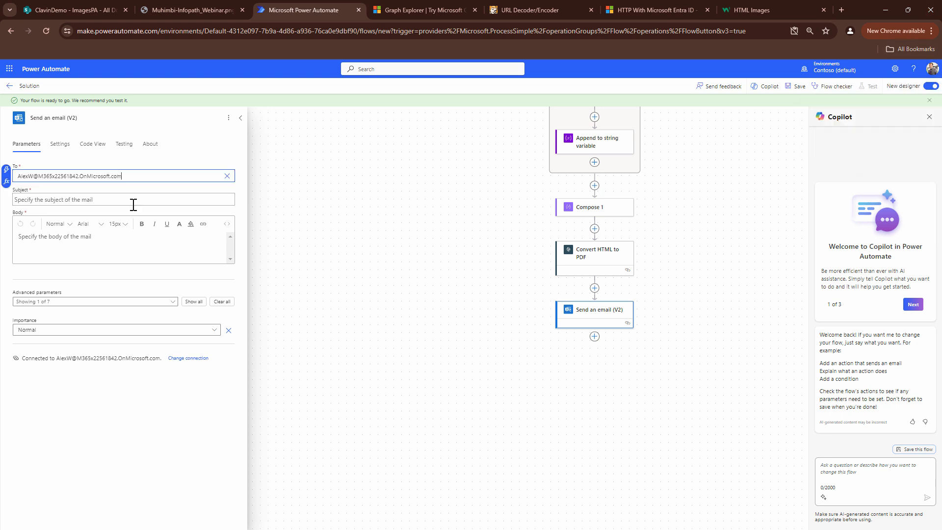
{"action": "left_click", "coordinate": [98, 199]}
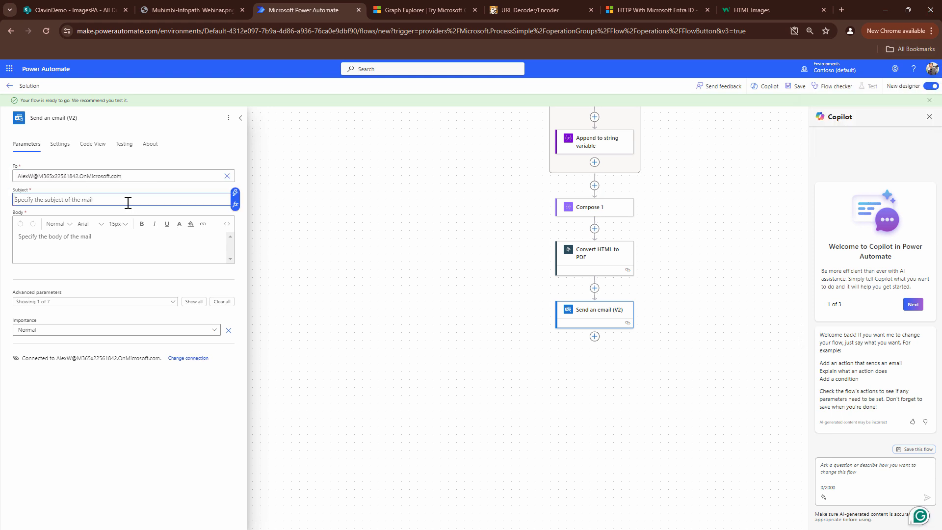
{"action": "type", "text": "Solution"}
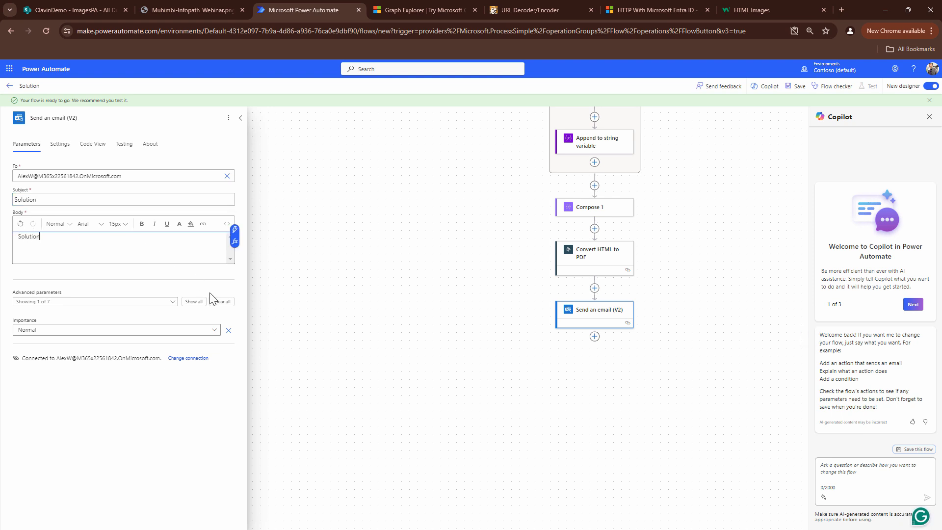
Step: Attach Solution.pdf to the email using the converted PDF's processed file content
{"action": "left_click", "coordinate": [194, 301]}
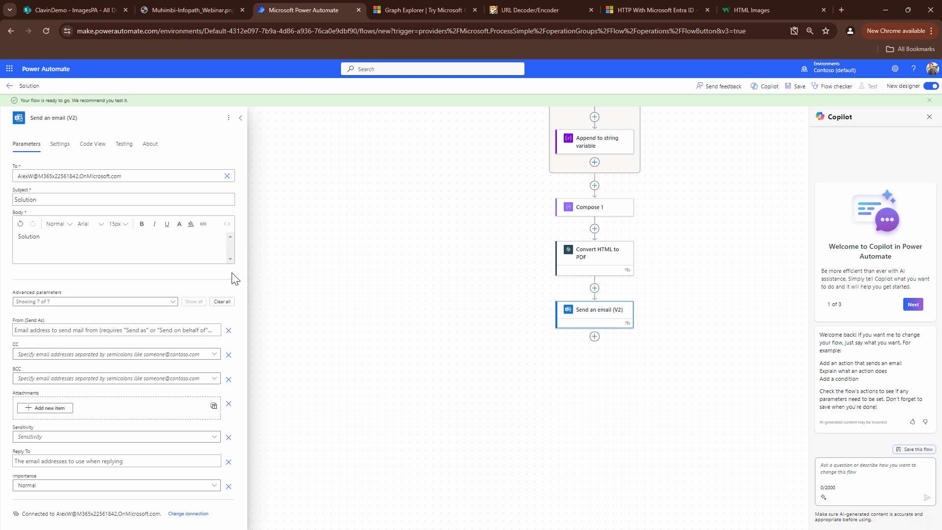
{"action": "left_click", "coordinate": [45, 407]}
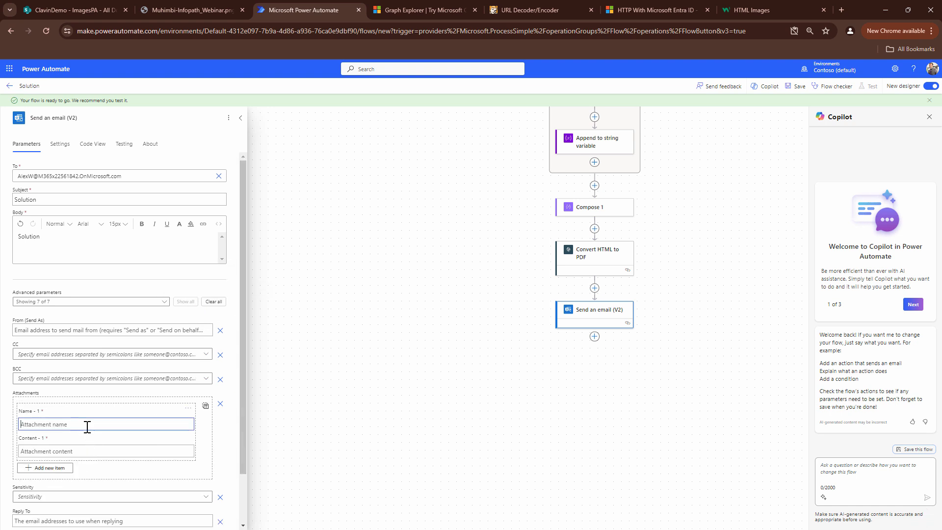
{"action": "type", "text": "Solution.pdf"}
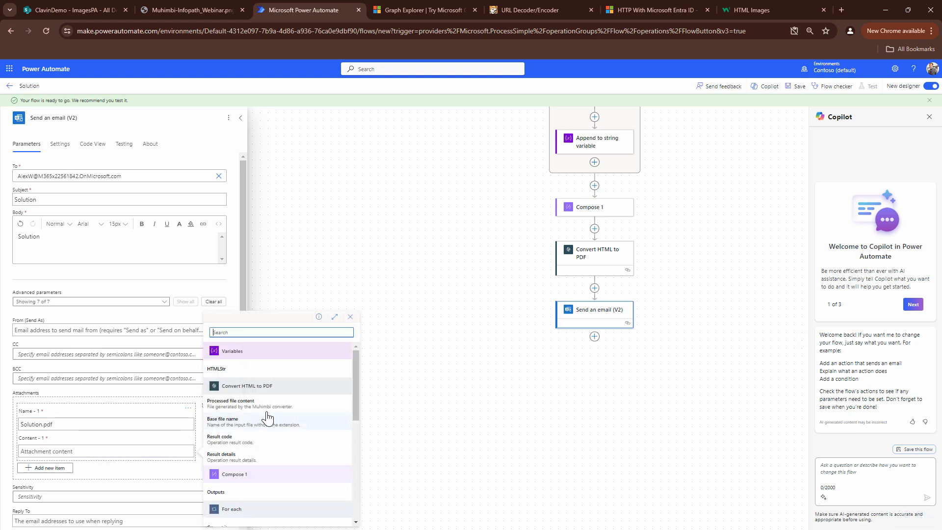
{"action": "left_click", "coordinate": [230, 400]}
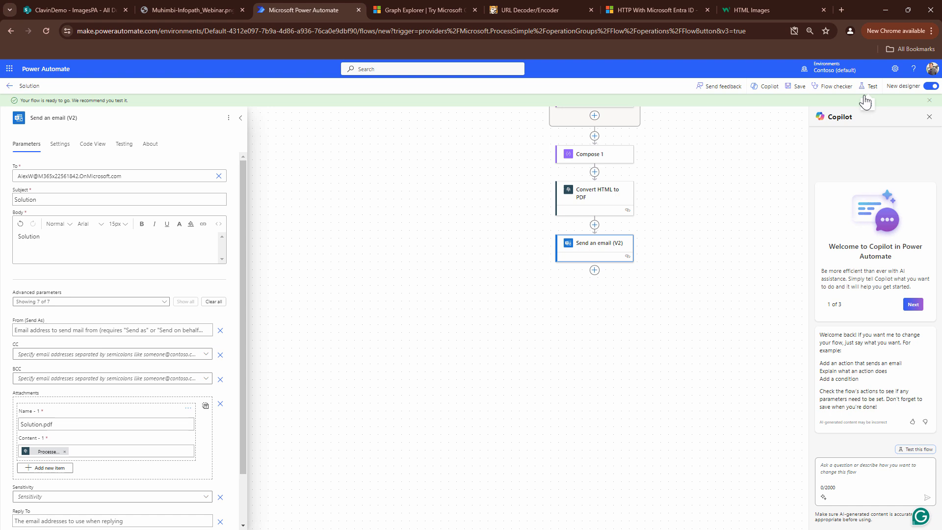
Step: Start a manual test of the flow, glancing at the SharePoint image library meanwhile
{"action": "left_click", "coordinate": [871, 86]}
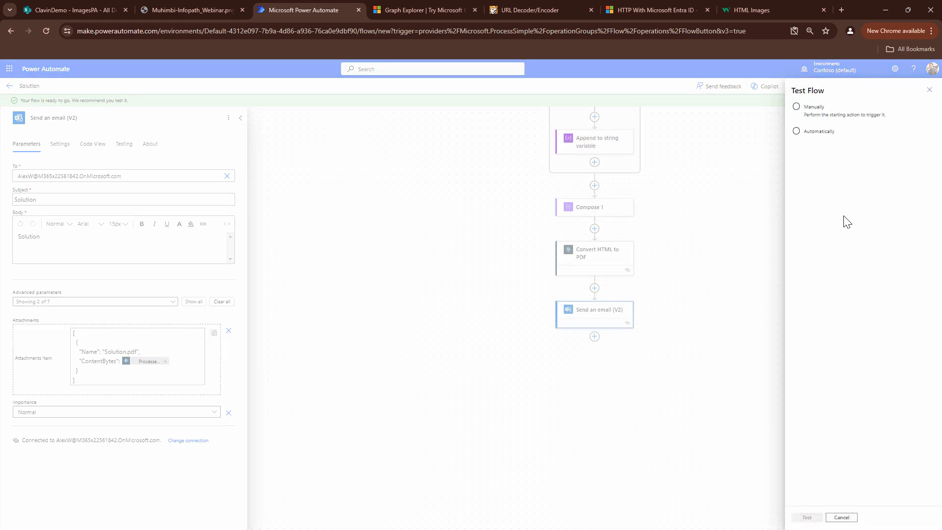
{"action": "left_click", "coordinate": [807, 517]}
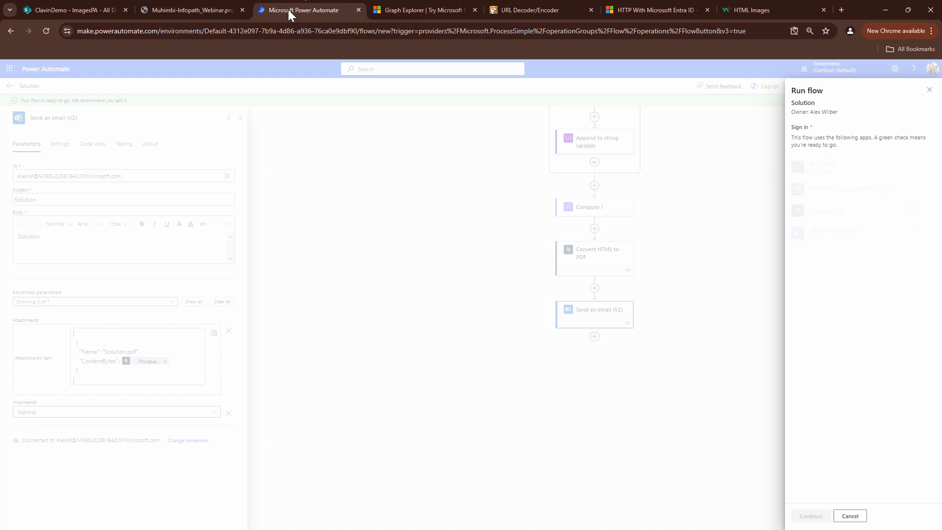
{"action": "left_click", "coordinate": [79, 11]}
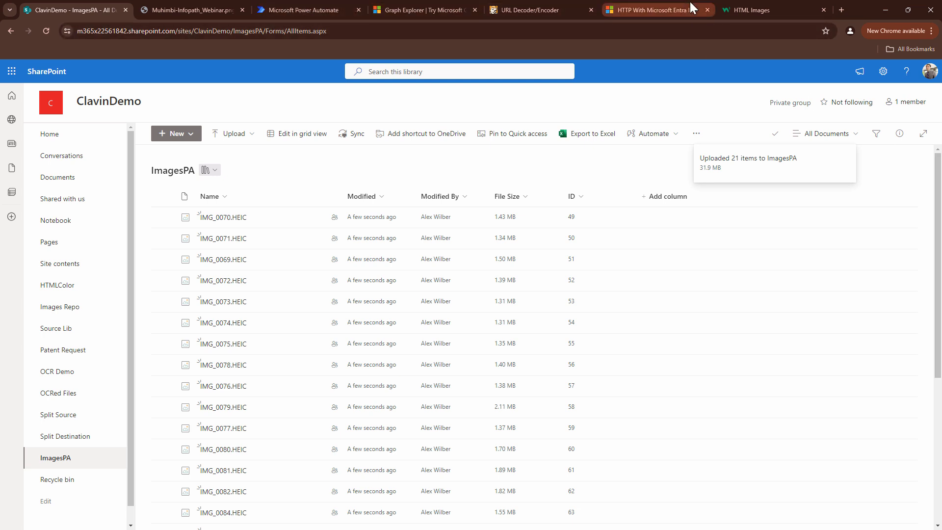
{"action": "mouse_move", "coordinate": [751, 10]}
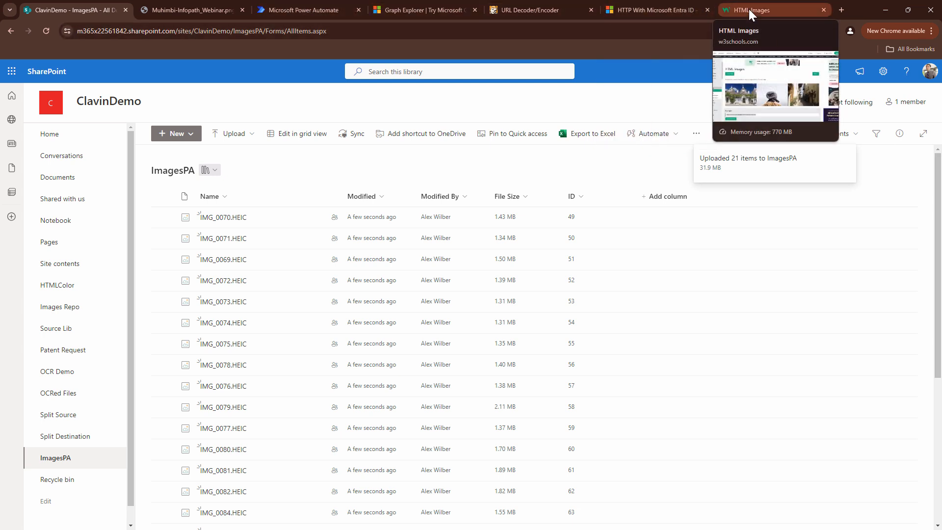
{"action": "left_click", "coordinate": [298, 11]}
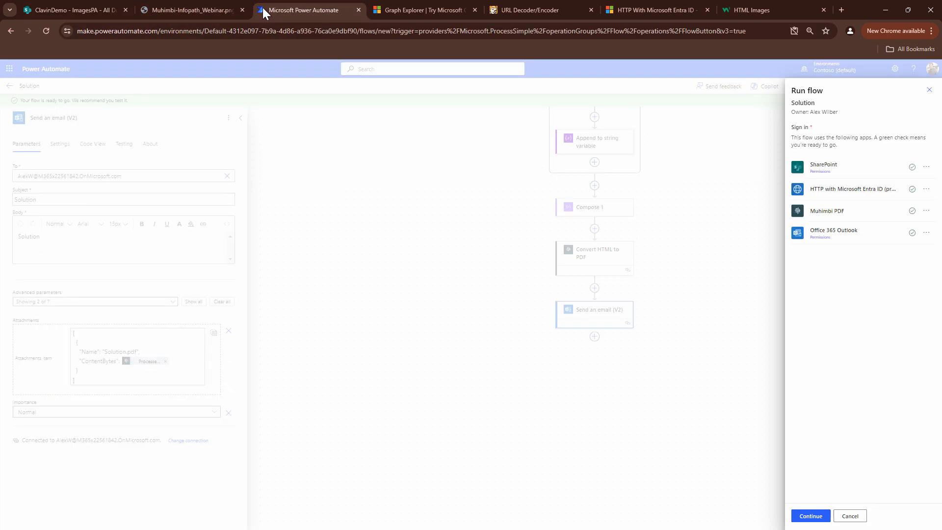
Step: Continue past the connection check and run the Solution flow
{"action": "left_click", "coordinate": [810, 516]}
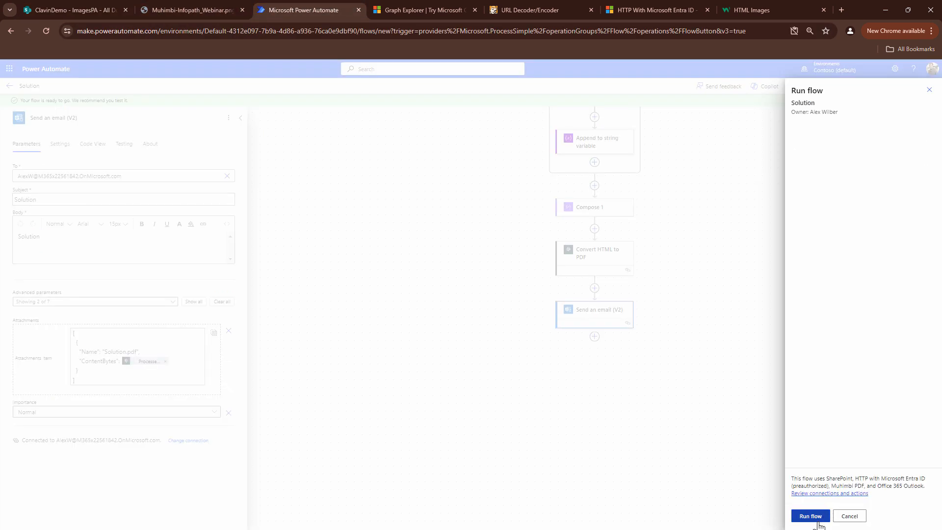
{"action": "left_click", "coordinate": [810, 516]}
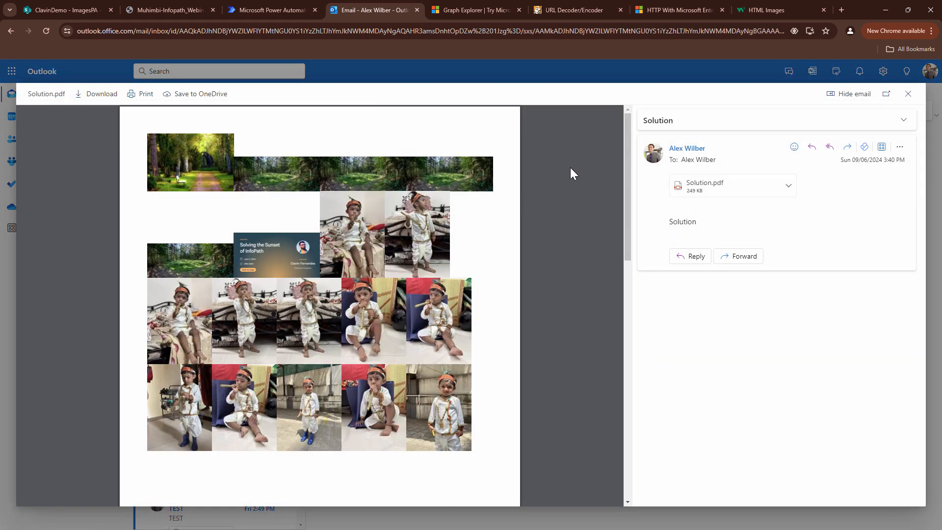
Step: Scroll through the Solution.pdf image grid, then close the preview
{"action": "scroll", "scroll_direction": "down", "scroll_amount": 3}
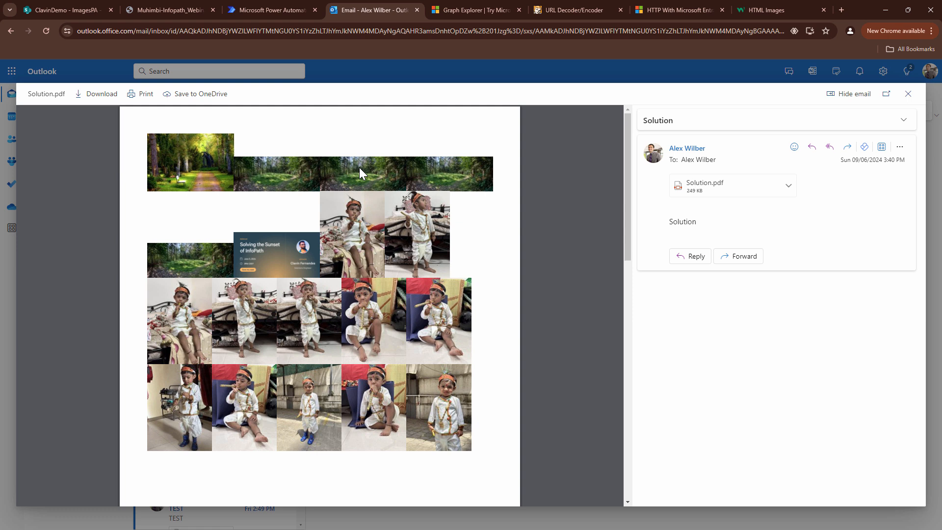
{"action": "mouse_move", "coordinate": [408, 181]}
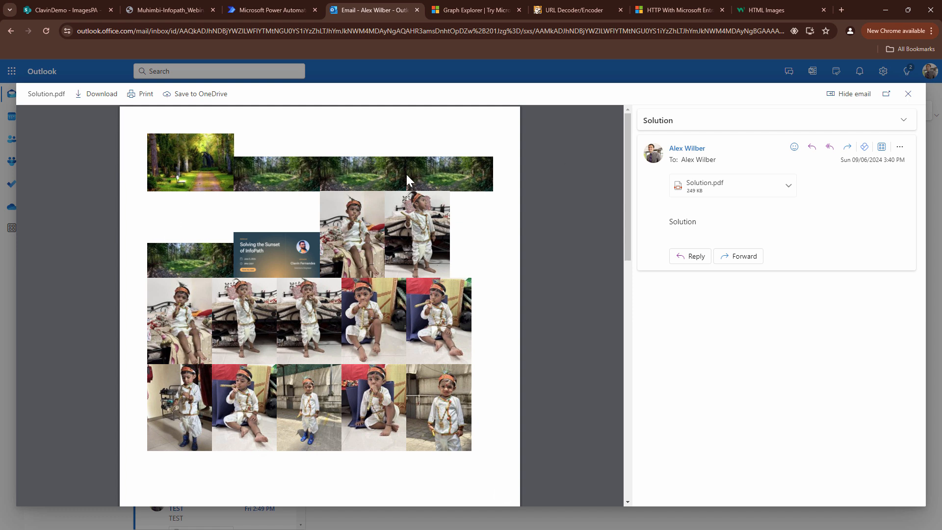
{"action": "mouse_move", "coordinate": [921, 93]}
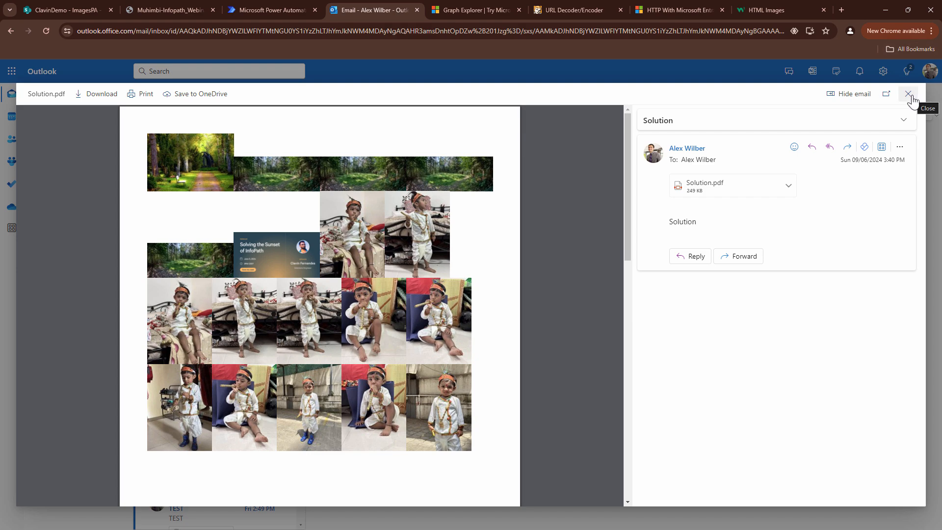
{"action": "left_click", "coordinate": [270, 11]}
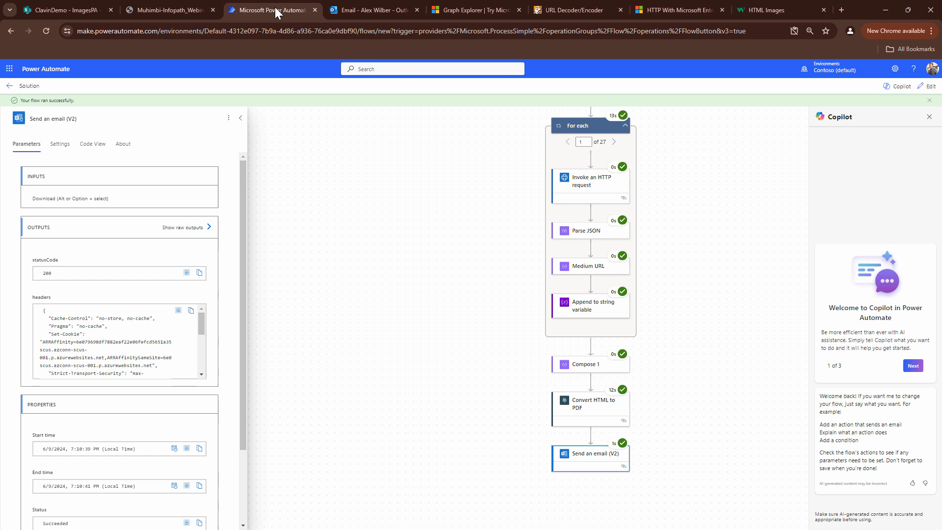
{"action": "mouse_move", "coordinate": [508, 92]}
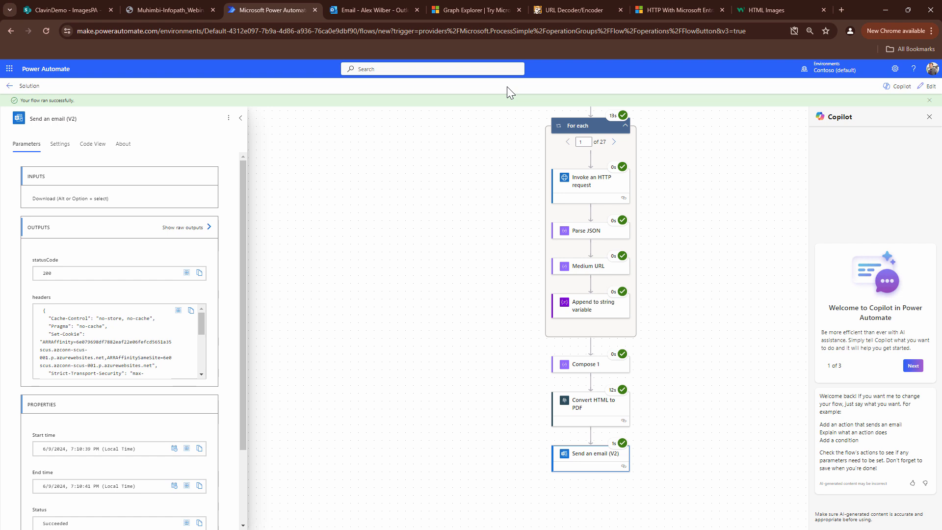
{"action": "mouse_move", "coordinate": [456, 111]}
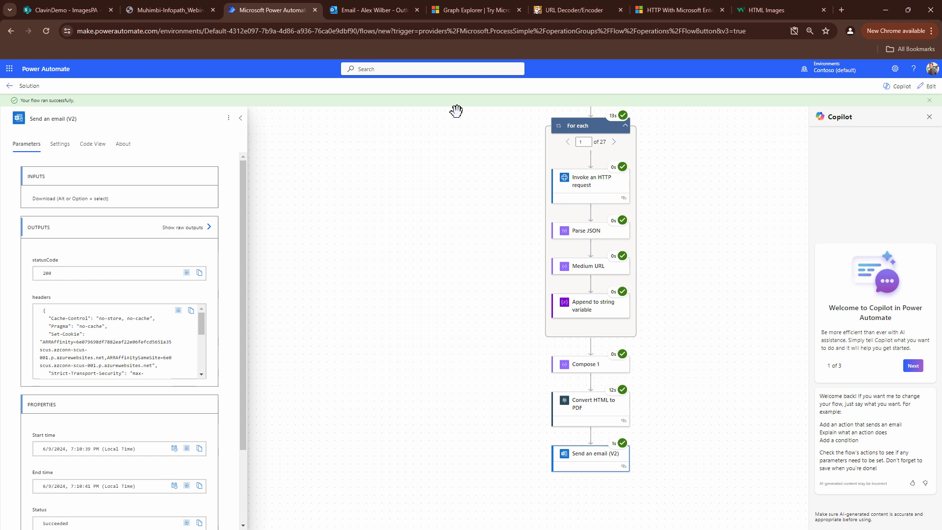